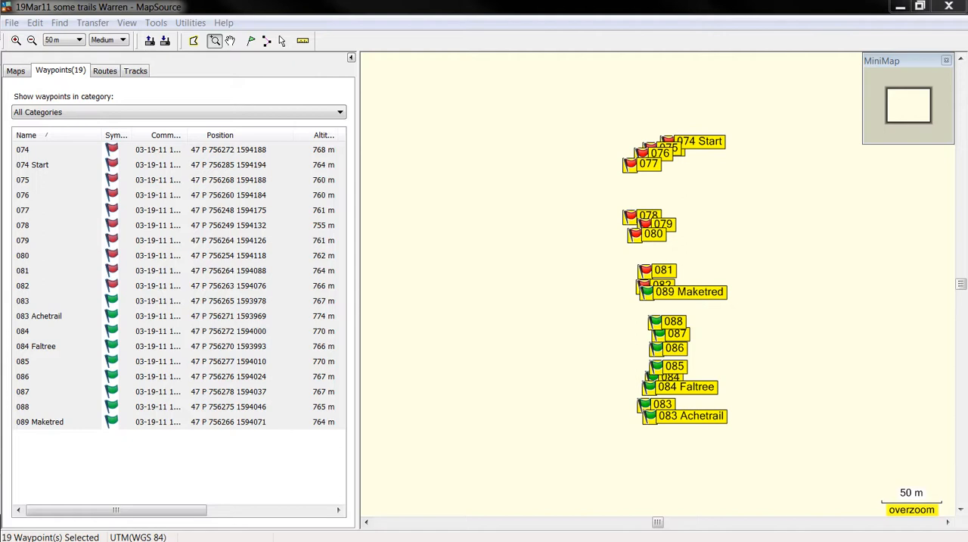
{"action": "mouse_move", "coordinate": [146, 166]}
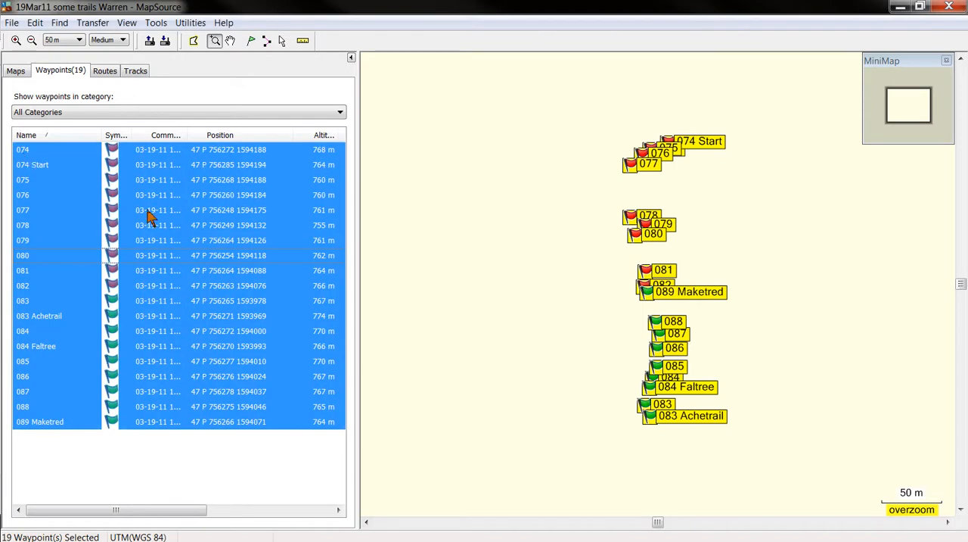
Inspect waypoints 074 and 077 in the MapSource waypoint list
{"action": "left_click", "coordinate": [23, 149]}
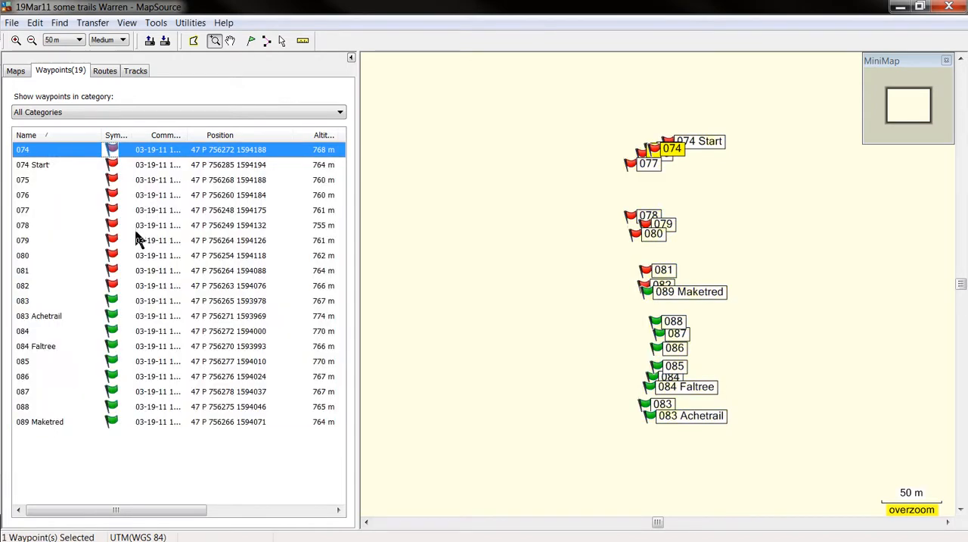
{"action": "left_click", "coordinate": [34, 179]}
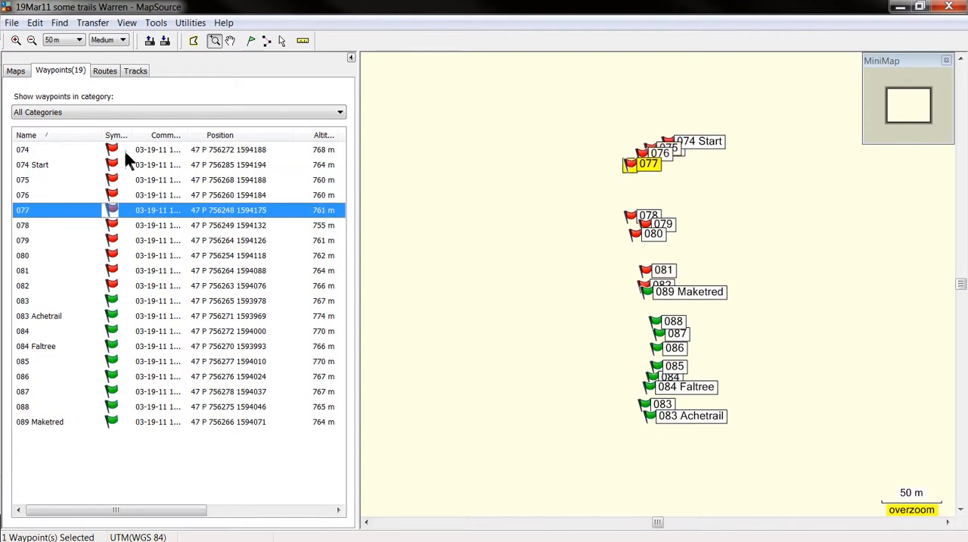
{"action": "left_click", "coordinate": [23, 149]}
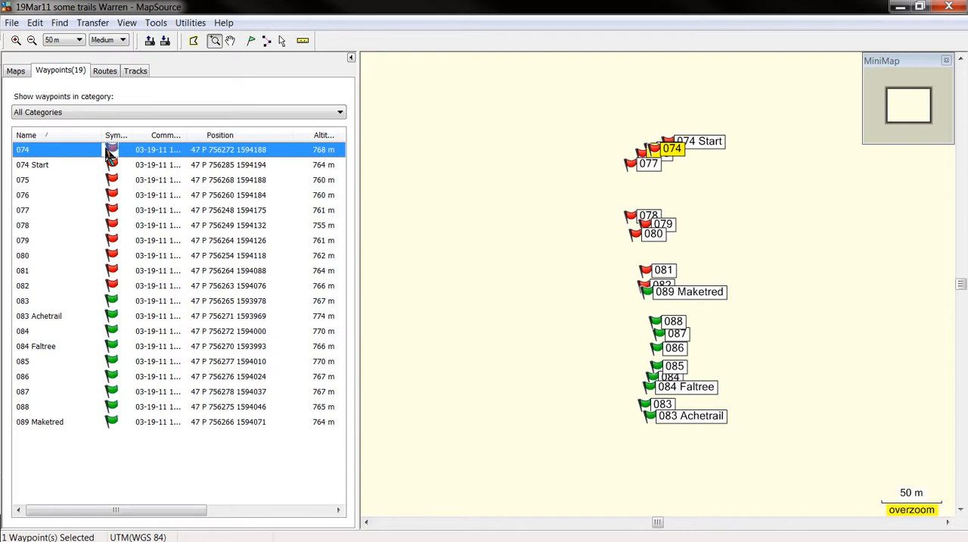
{"action": "mouse_move", "coordinate": [138, 421]}
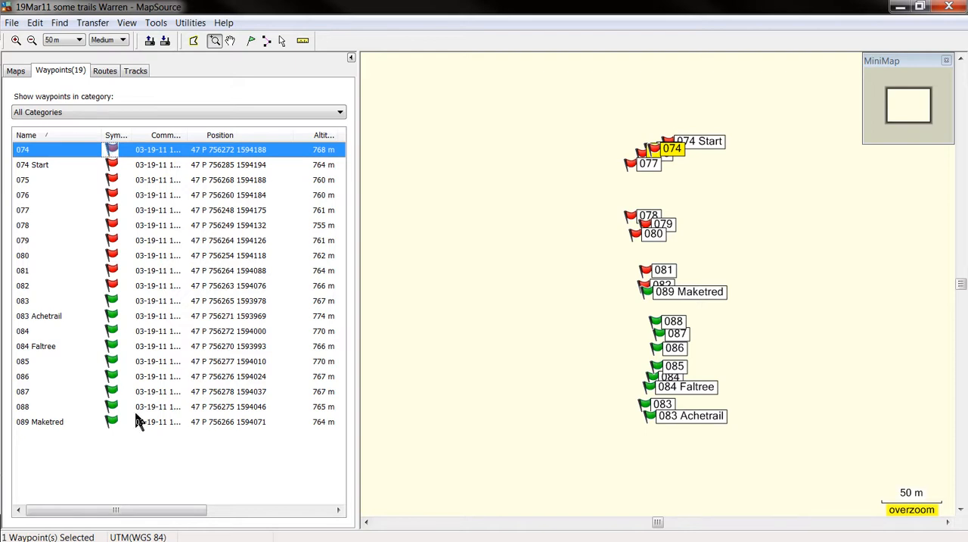
{"action": "mouse_move", "coordinate": [136, 157]}
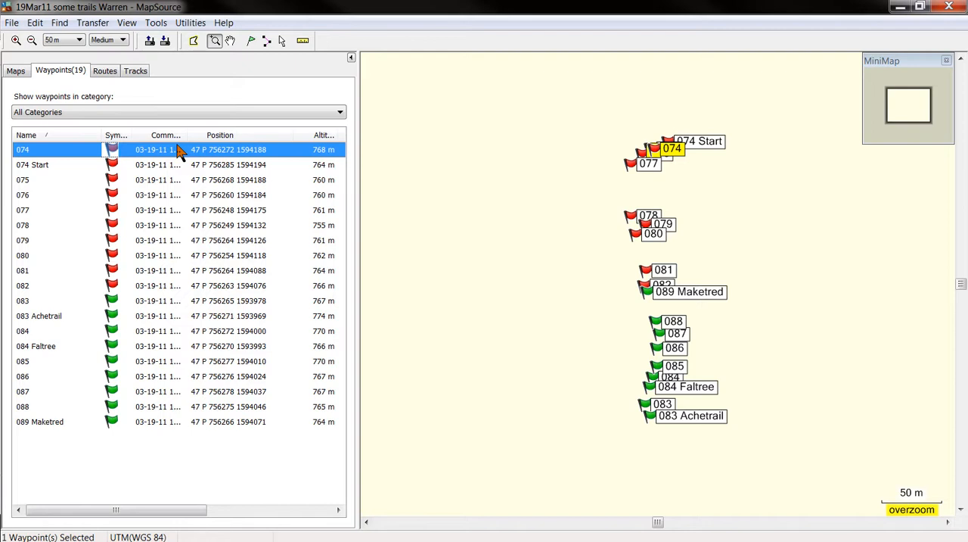
{"action": "mouse_move", "coordinate": [61, 71]}
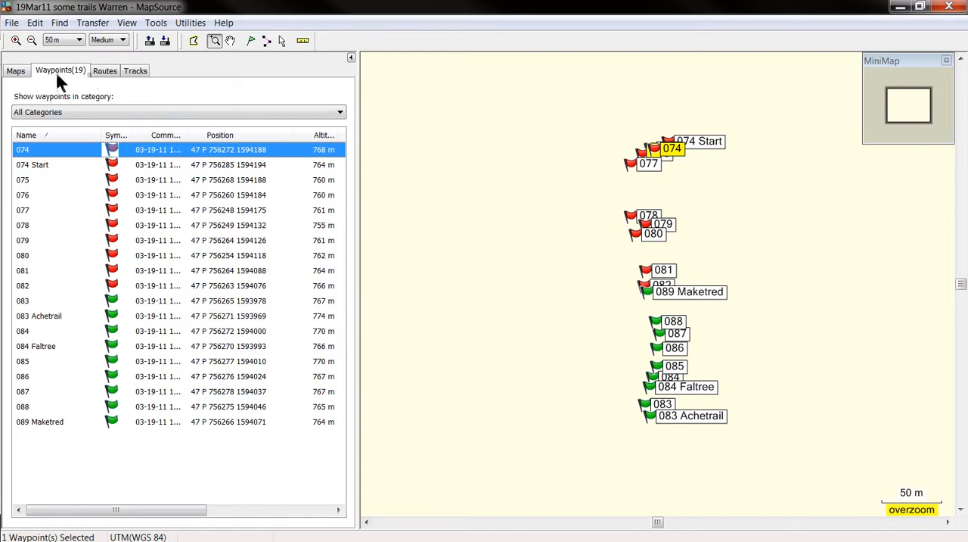
{"action": "mouse_move", "coordinate": [35, 23]}
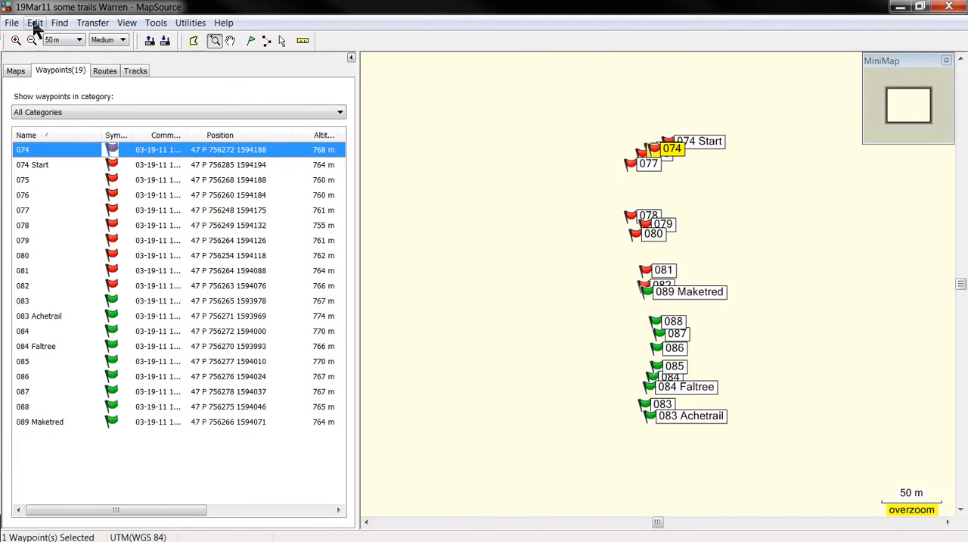
Confirm preferences keep the UTM grid and WGS 84 datum, then select waypoint 074
{"action": "left_click", "coordinate": [34, 21]}
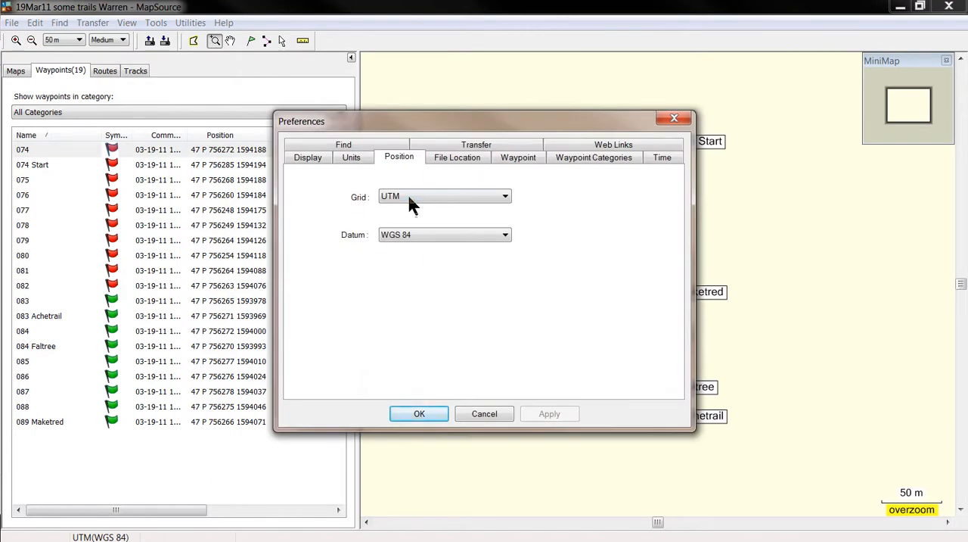
{"action": "left_click", "coordinate": [437, 234]}
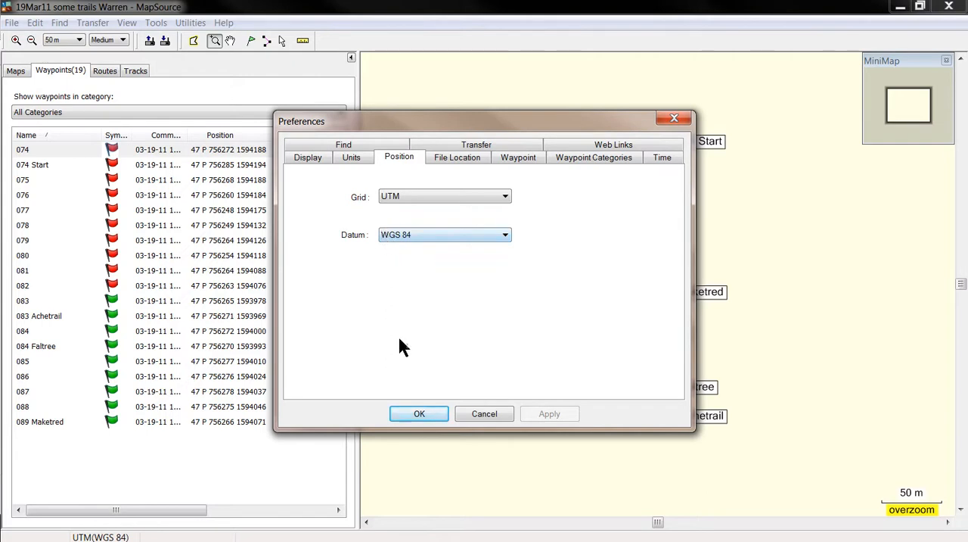
{"action": "left_click", "coordinate": [419, 413]}
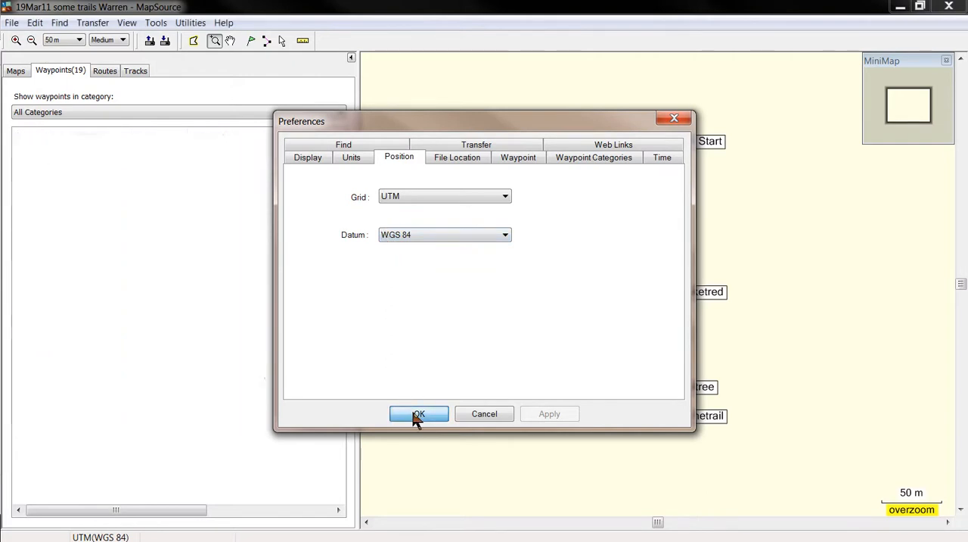
{"action": "left_click", "coordinate": [418, 414]}
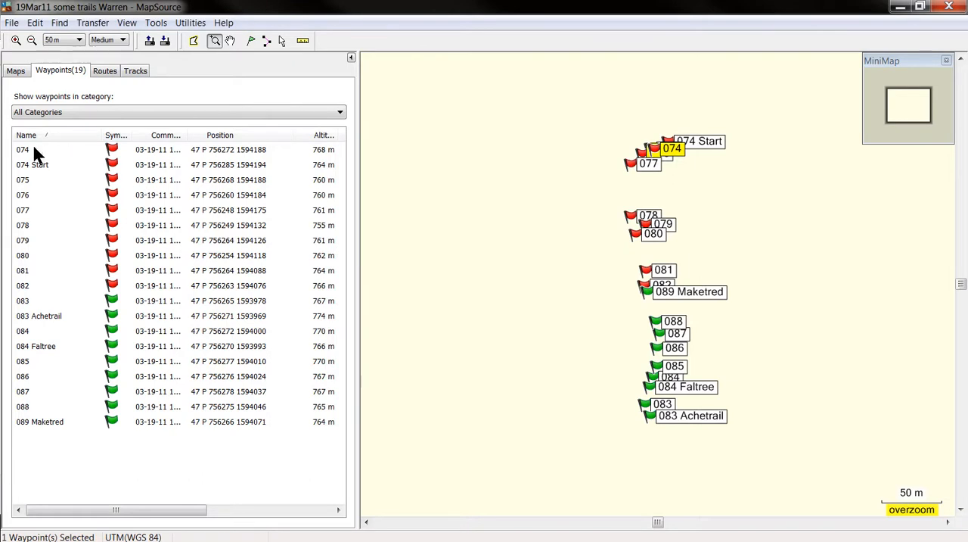
{"action": "left_click", "coordinate": [23, 149]}
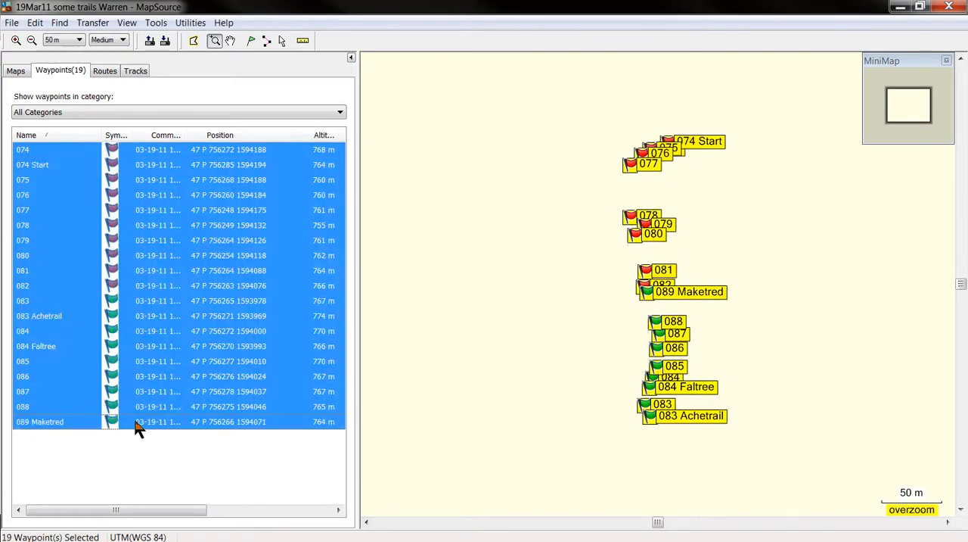
{"action": "mouse_move", "coordinate": [115, 430]}
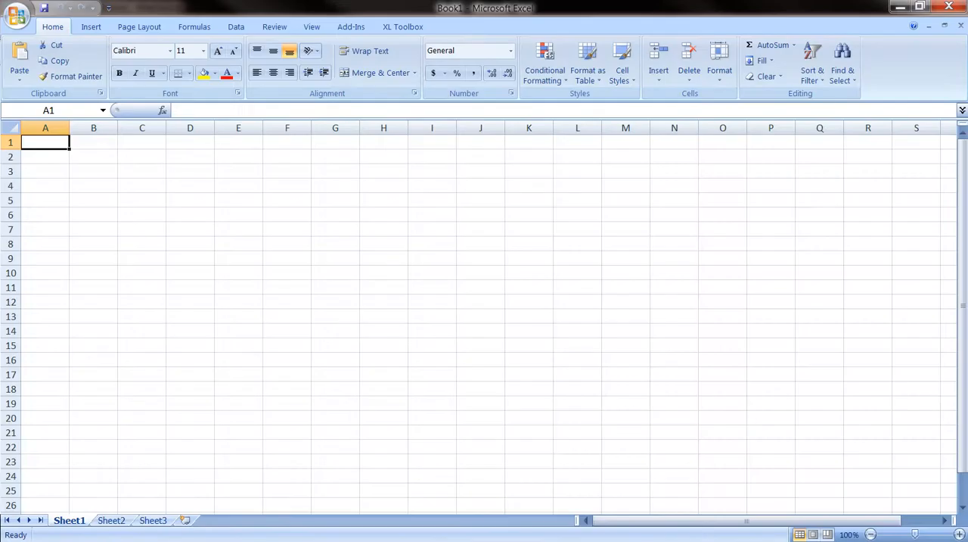
Paste the copied waypoints into cell A1 of a blank sheet
{"action": "right_click", "coordinate": [45, 142]}
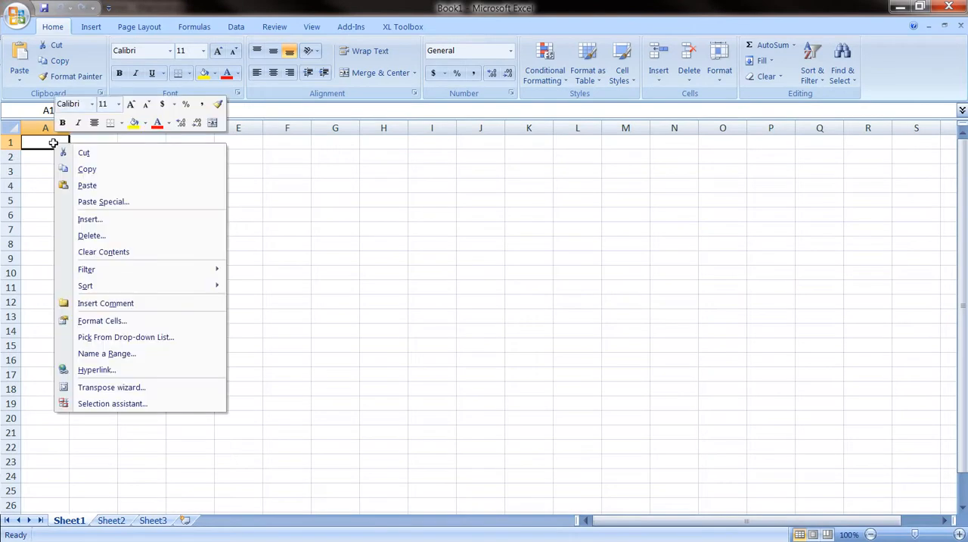
{"action": "left_click", "coordinate": [87, 184]}
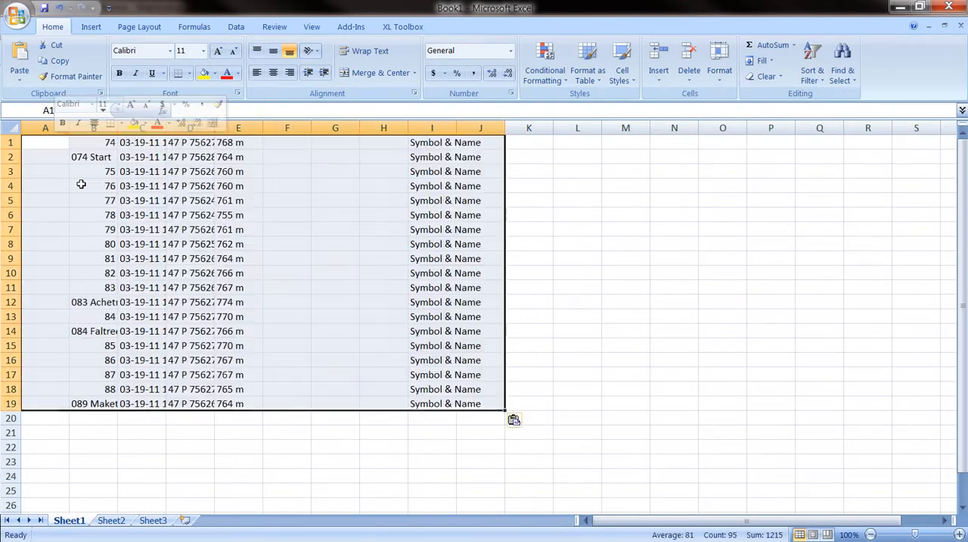
{"action": "left_click", "coordinate": [142, 200]}
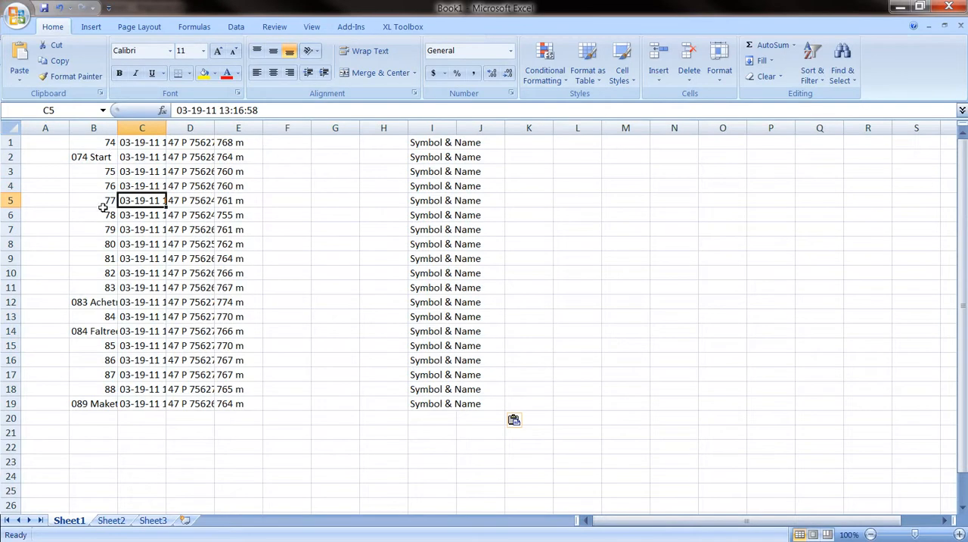
{"action": "mouse_move", "coordinate": [70, 193]}
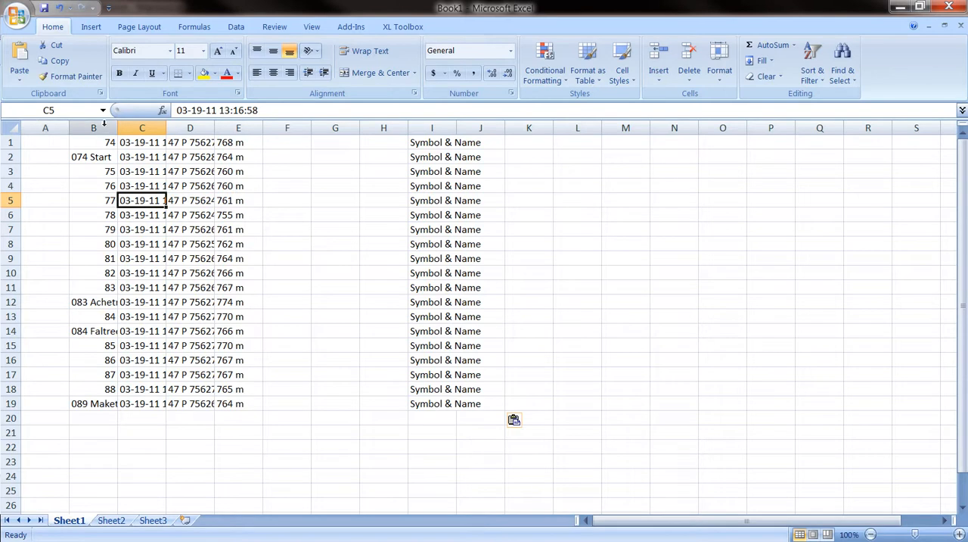
Select columns B, C and D holding names, timestamps and positions
{"action": "left_click", "coordinate": [93, 127]}
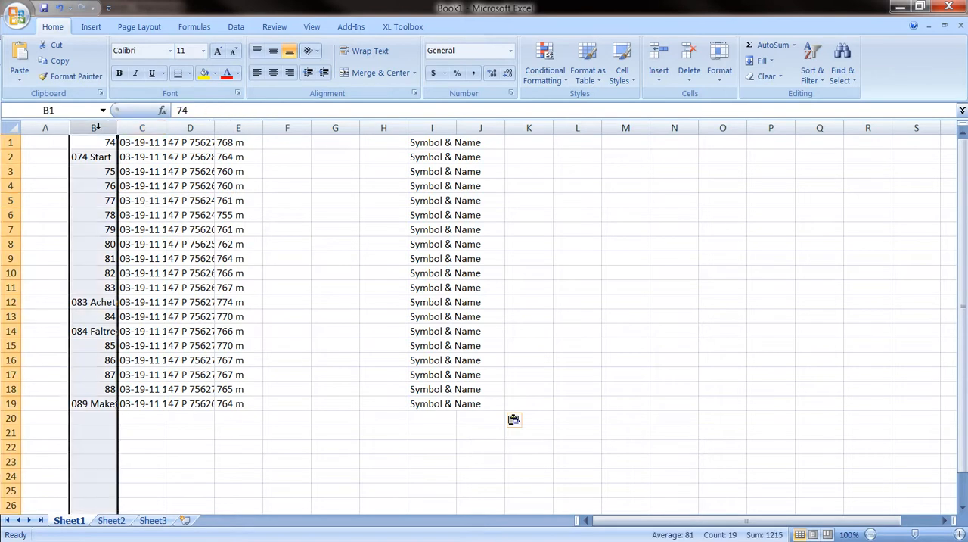
{"action": "left_click", "coordinate": [141, 127]}
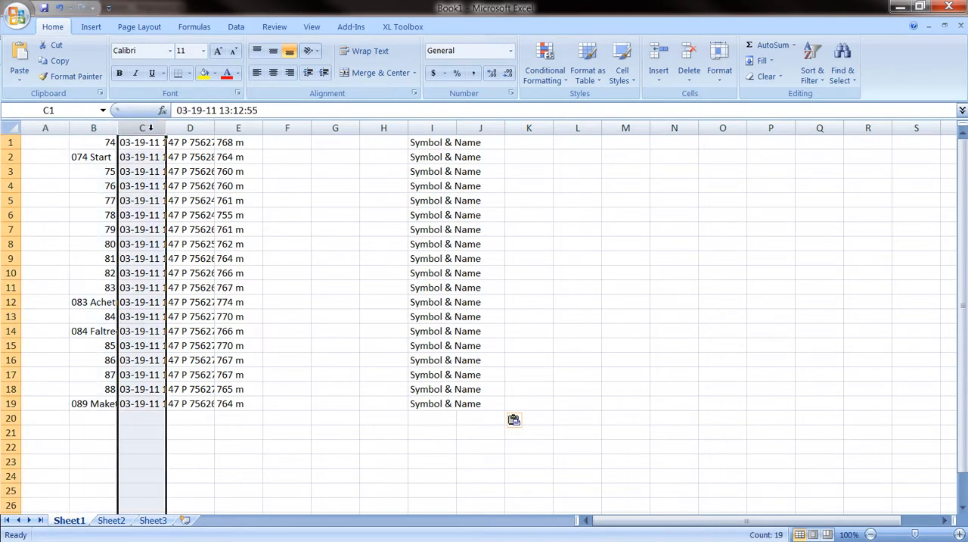
{"action": "left_click", "coordinate": [190, 127]}
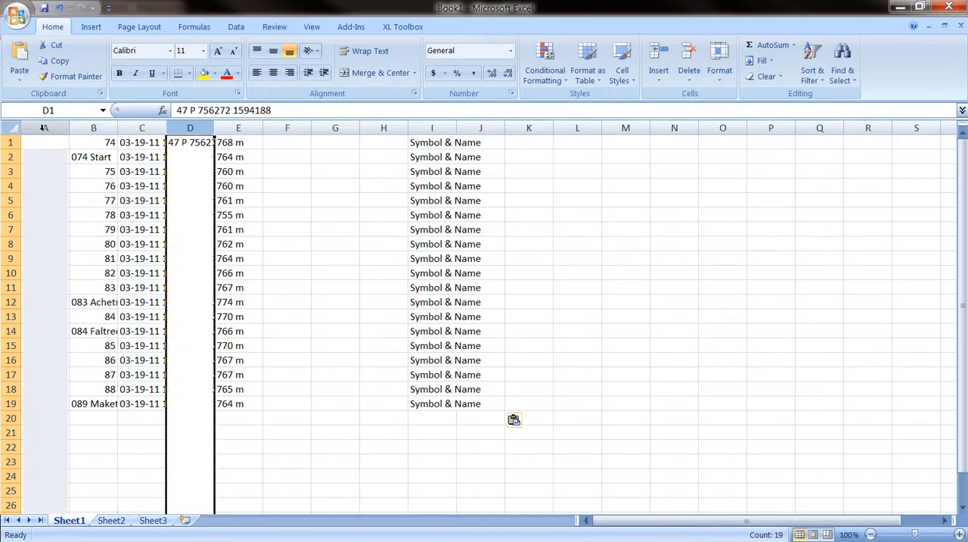
Delete the unwanted columns, leaving name, timestamp and position, and inspect cell C1
{"action": "right_click", "coordinate": [190, 142]}
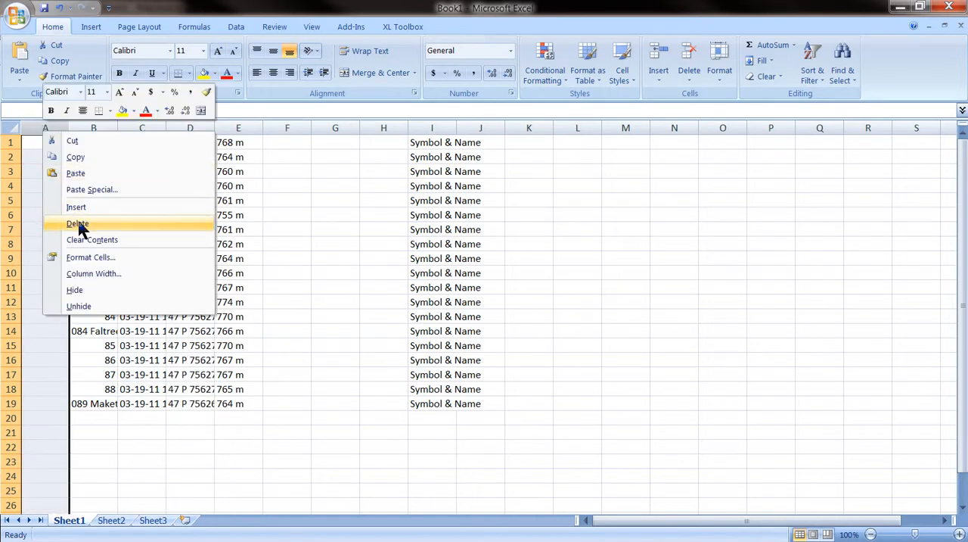
{"action": "left_click", "coordinate": [76, 223]}
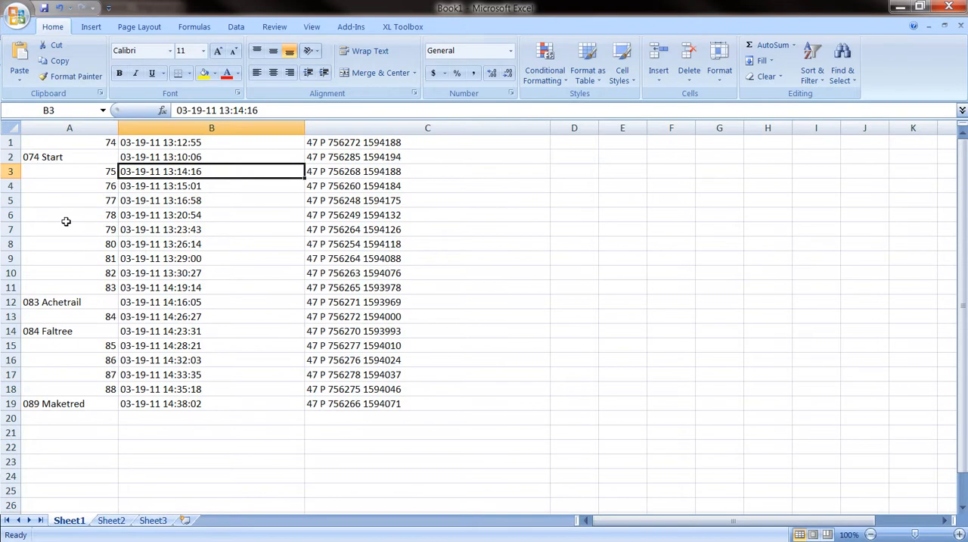
{"action": "mouse_move", "coordinate": [338, 287]}
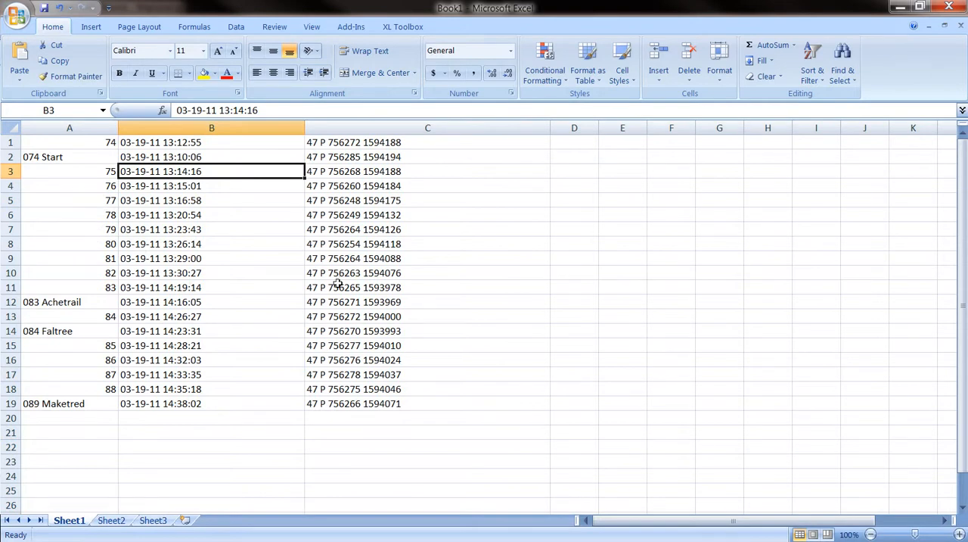
{"action": "mouse_move", "coordinate": [318, 143]}
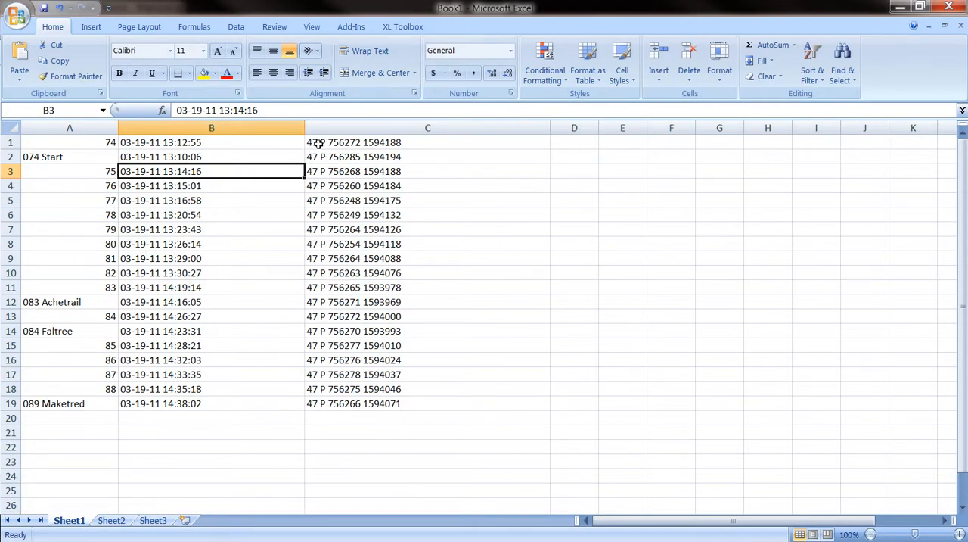
{"action": "left_click", "coordinate": [427, 142]}
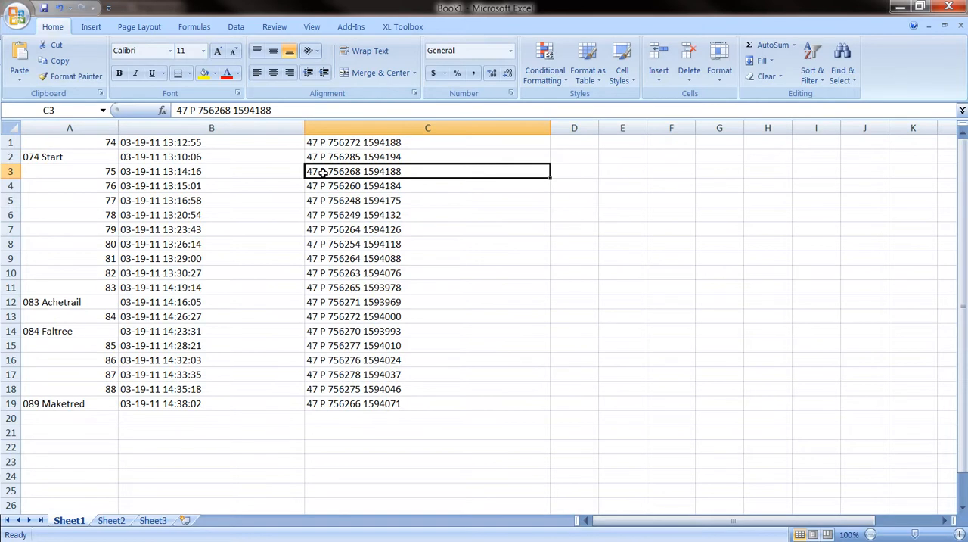
{"action": "left_click", "coordinate": [427, 142]}
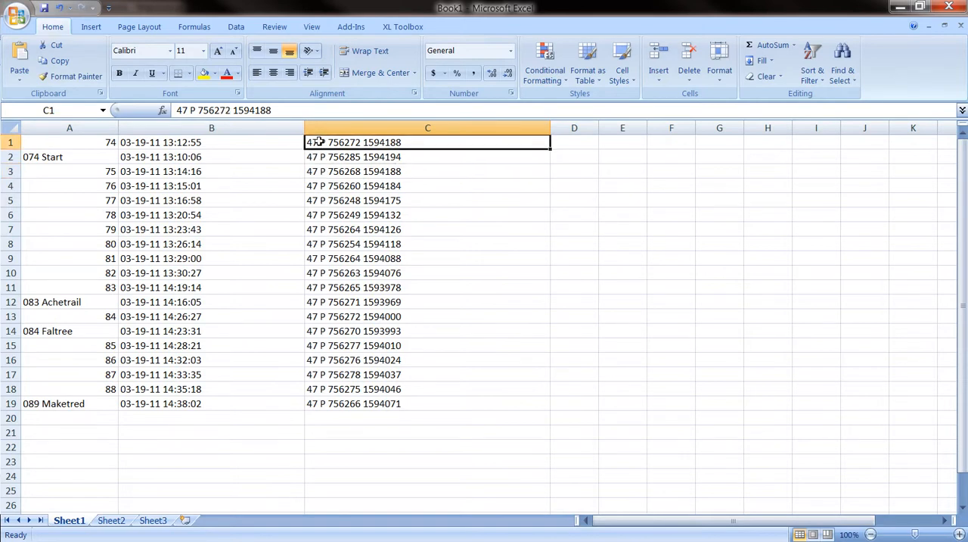
{"action": "mouse_move", "coordinate": [325, 121]}
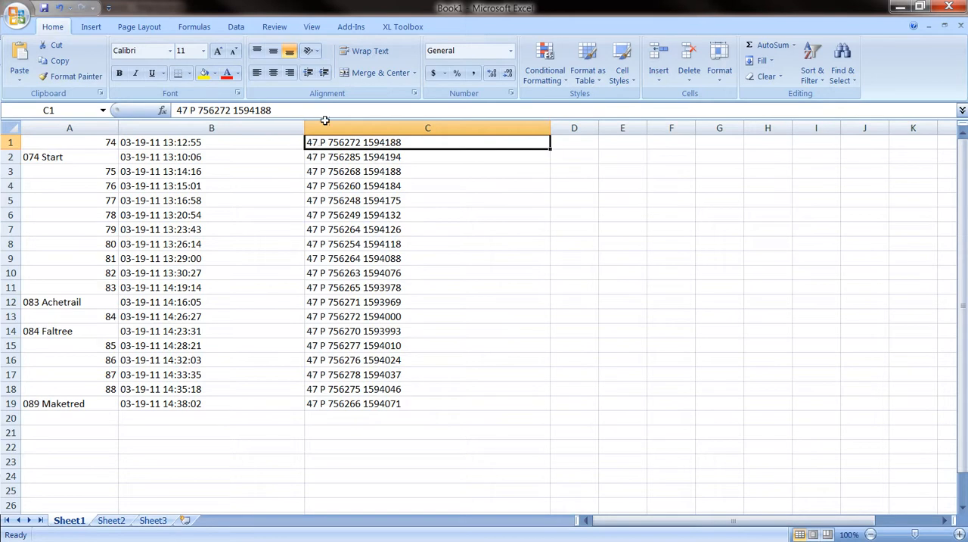
Replace '47 P' with nothing throughout column C, updating all 19 positions
{"action": "left_click", "coordinate": [428, 127]}
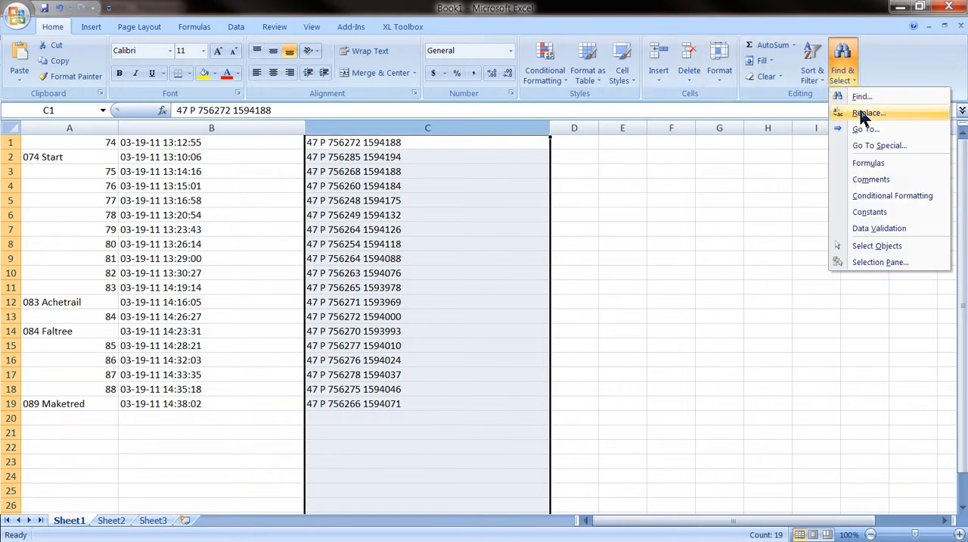
{"action": "left_click", "coordinate": [873, 112]}
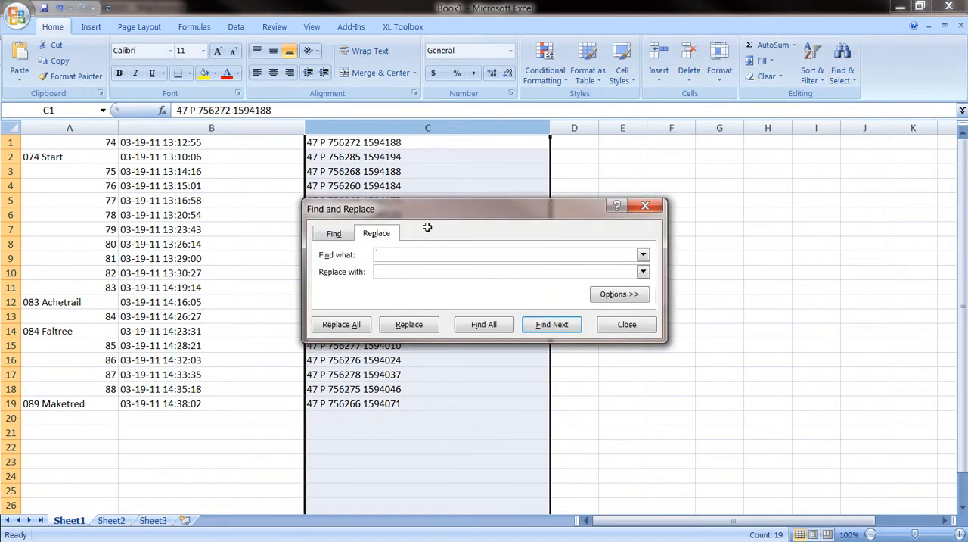
{"action": "type", "text": "47 p"}
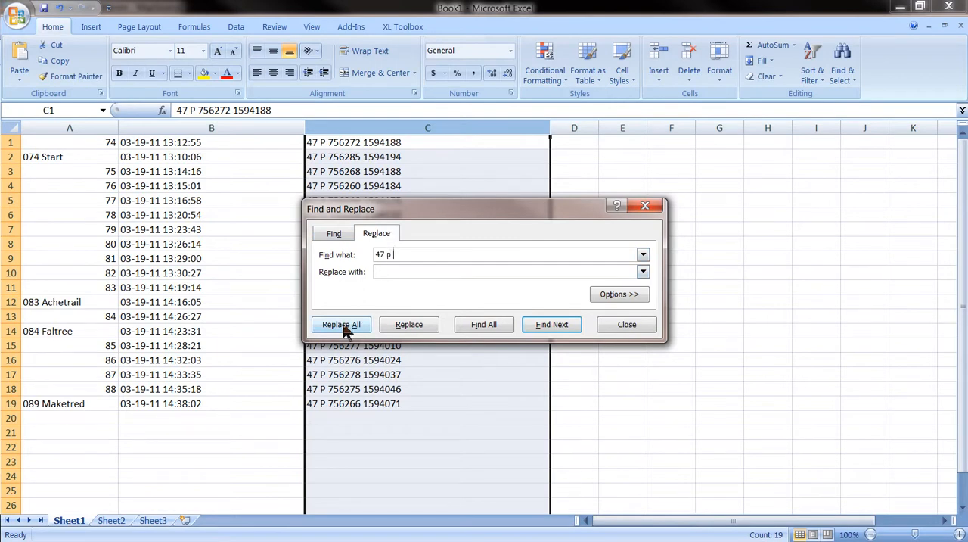
{"action": "left_click", "coordinate": [341, 323]}
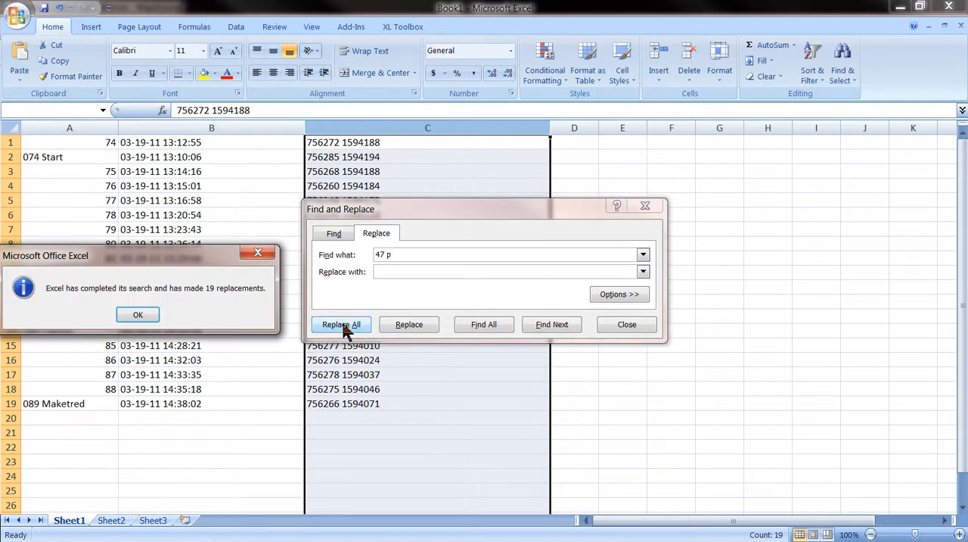
{"action": "left_click", "coordinate": [138, 314]}
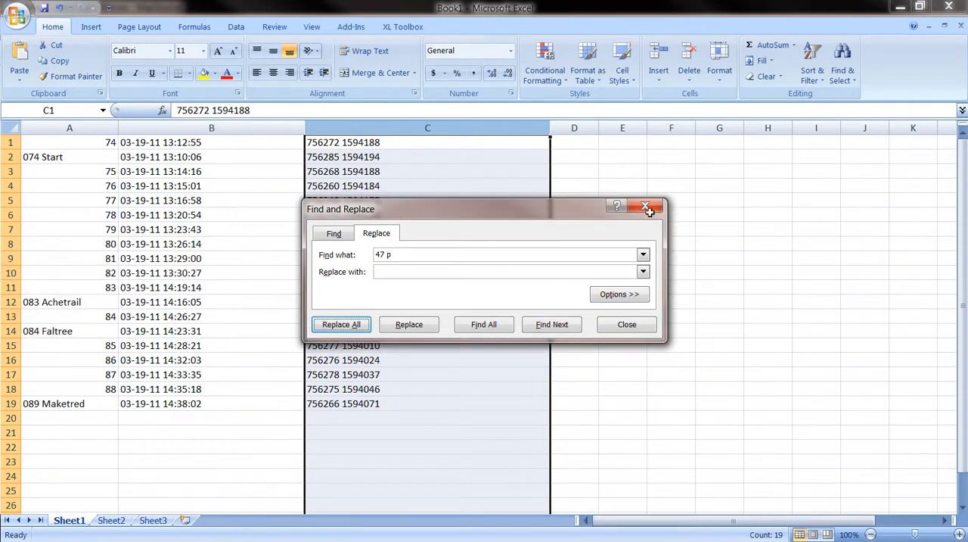
{"action": "left_click", "coordinate": [645, 207]}
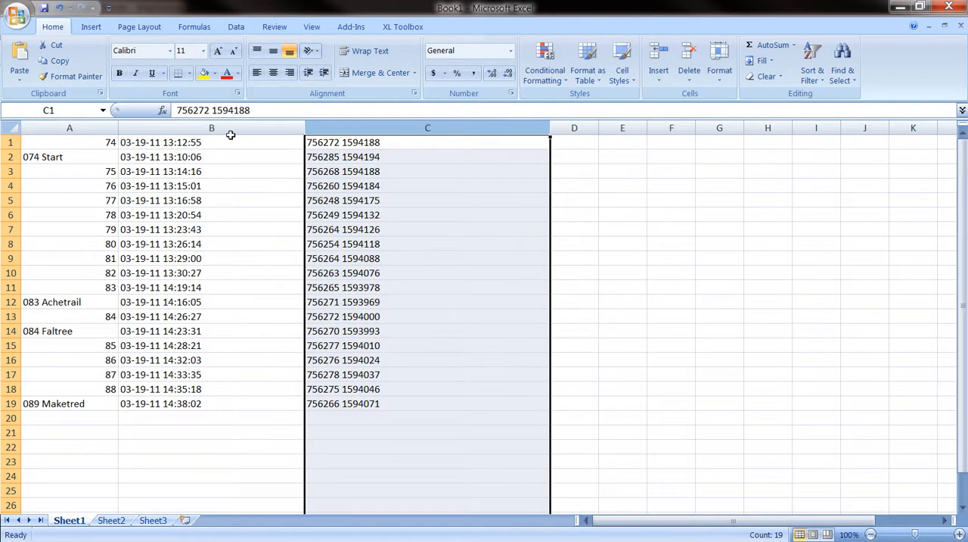
Insert an empty row 1 and label columns NAME, DATE and POSITION
{"action": "left_click", "coordinate": [57, 142]}
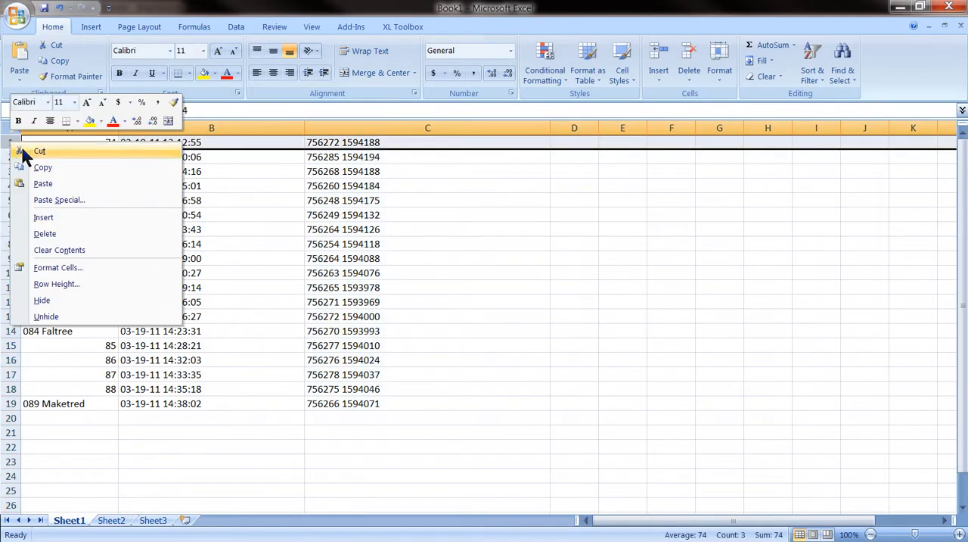
{"action": "left_click", "coordinate": [43, 217]}
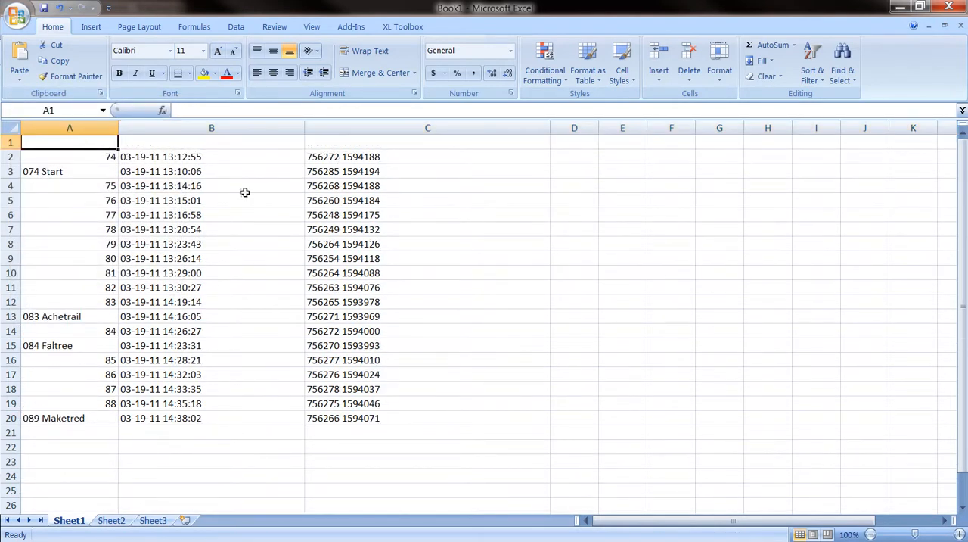
{"action": "type", "text": "NAME"}
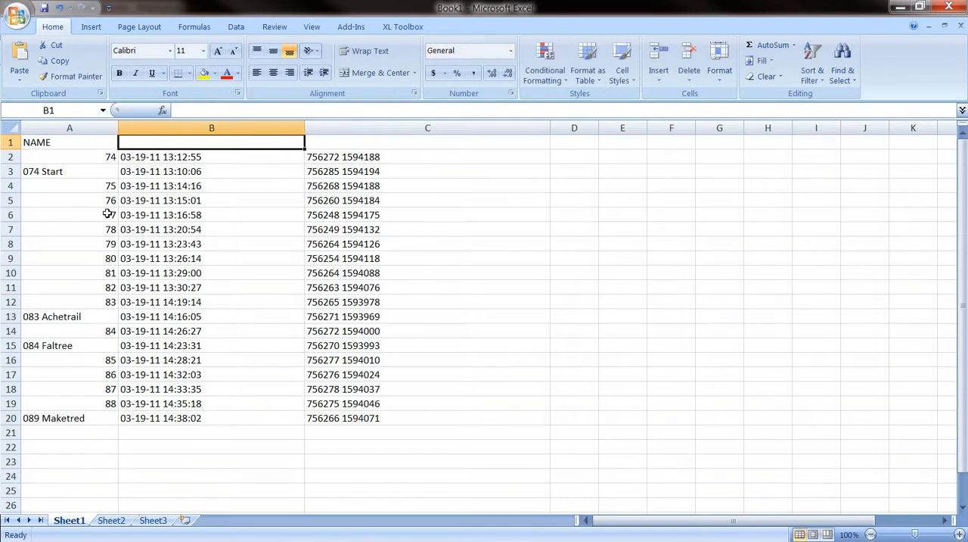
{"action": "type", "text": "POSITION"}
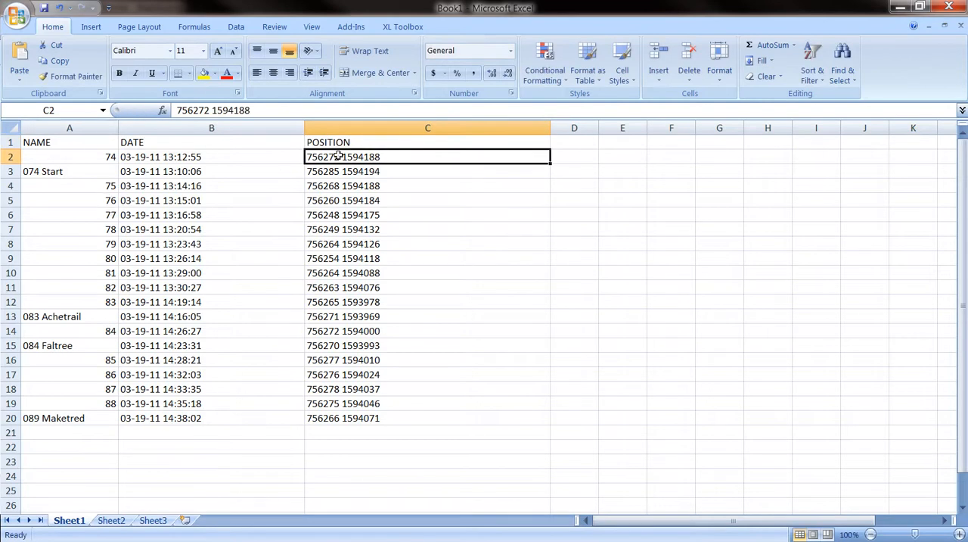
{"action": "mouse_move", "coordinate": [322, 159]}
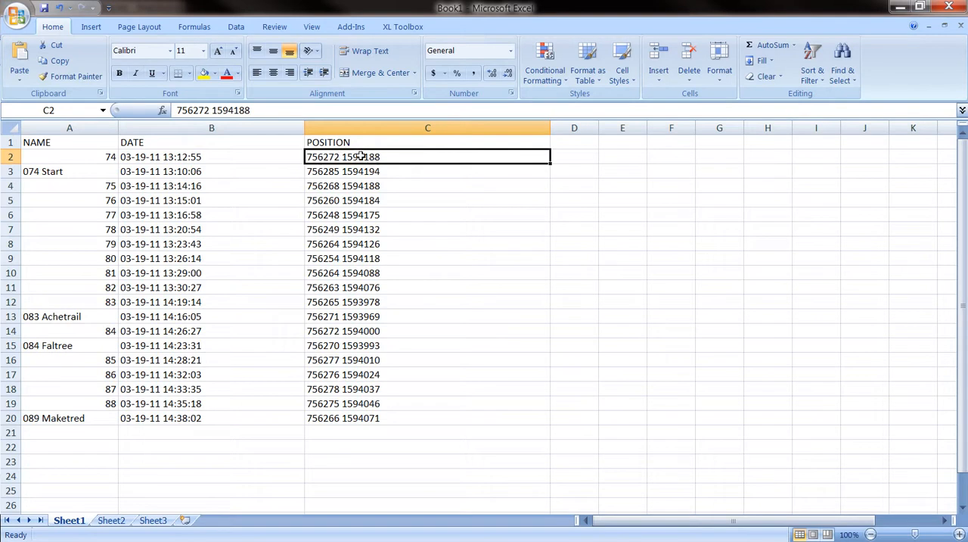
{"action": "mouse_move", "coordinate": [540, 141]}
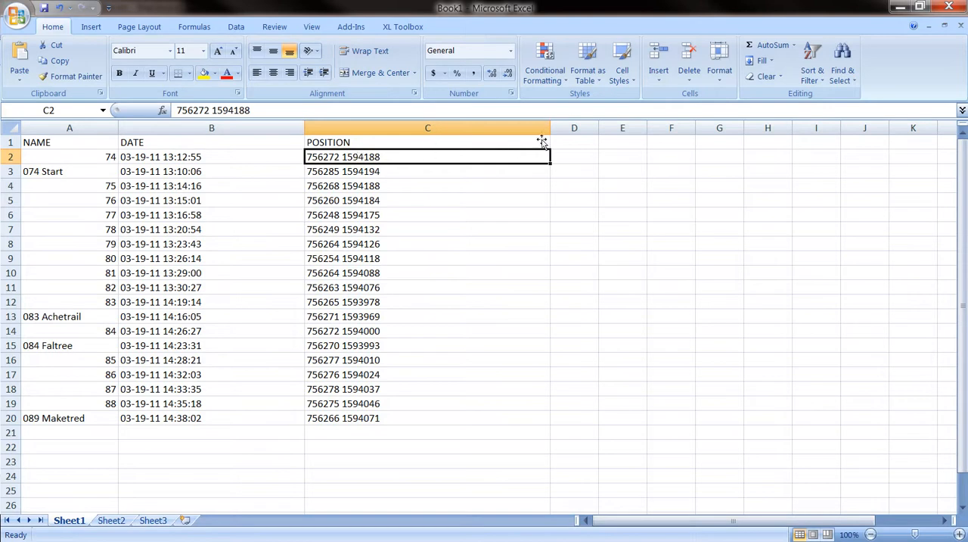
Add X and Y headings in columns D and E
{"action": "left_click", "coordinate": [574, 142]}
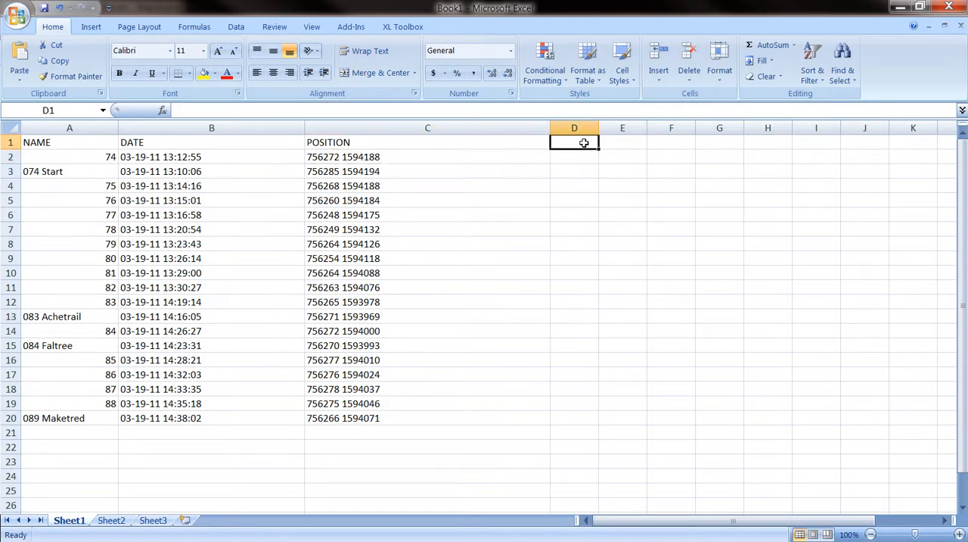
{"action": "mouse_move", "coordinate": [471, 143]}
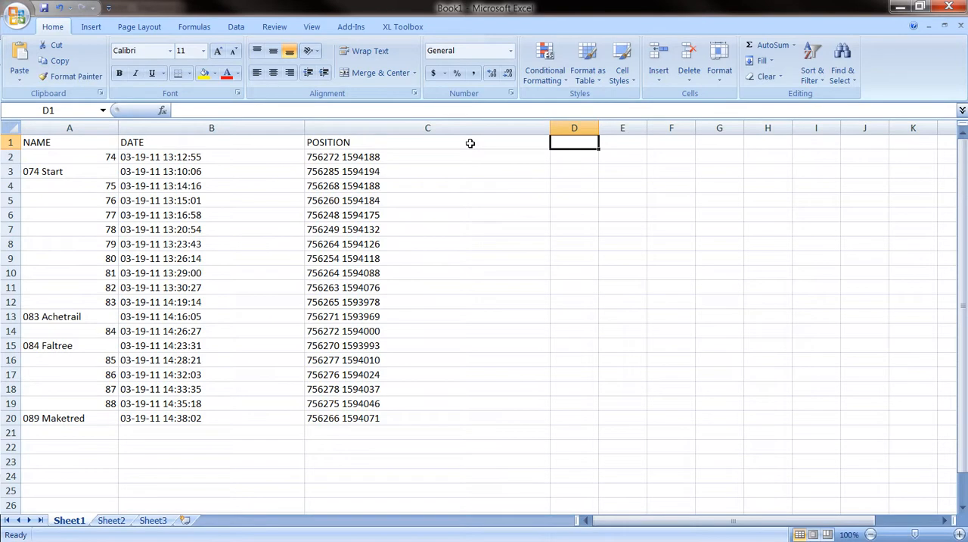
{"action": "type", "text": "x"}
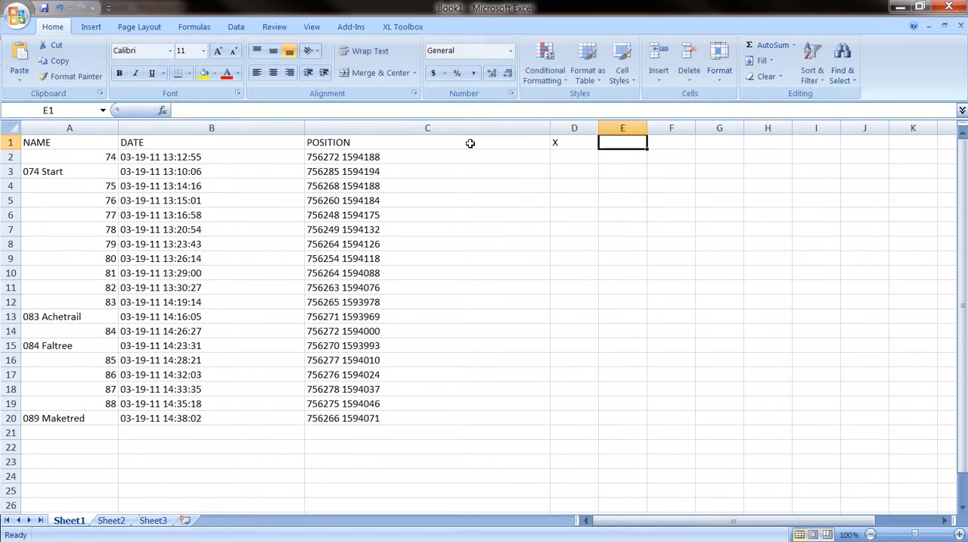
{"action": "type", "text": "Y"}
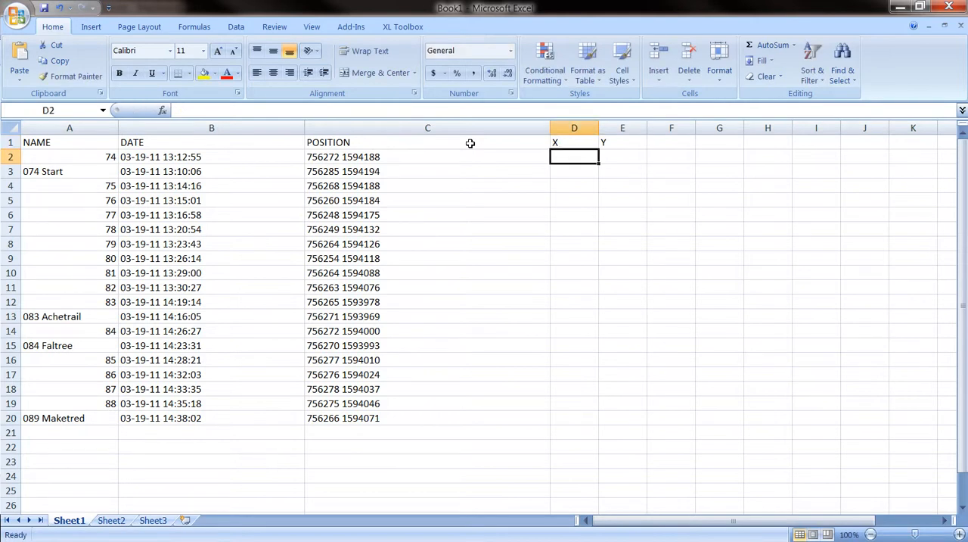
Enter =LEFT(C2,6) in D2 to extract the easting 756272
{"action": "type", "text": "="}
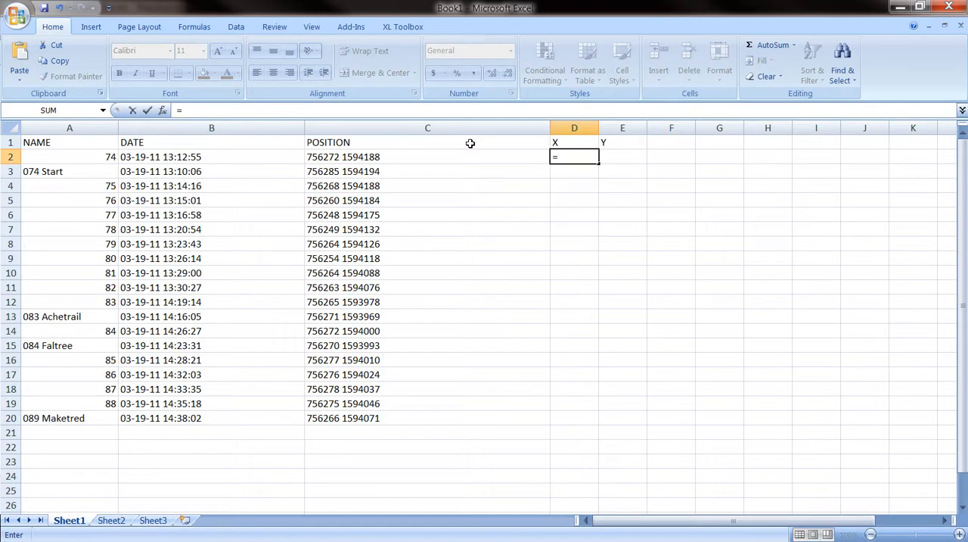
{"action": "type", "text": "LEF"}
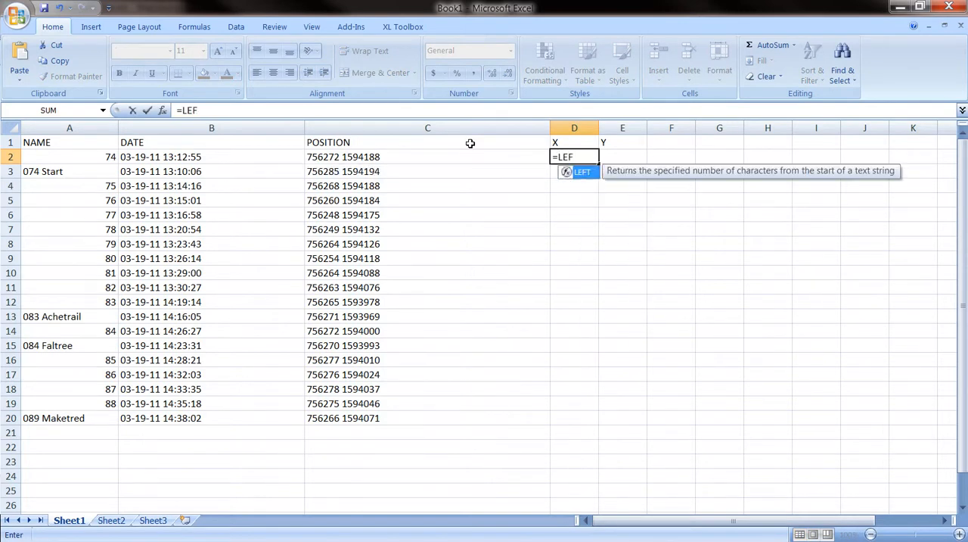
{"action": "type", "text": "T"}
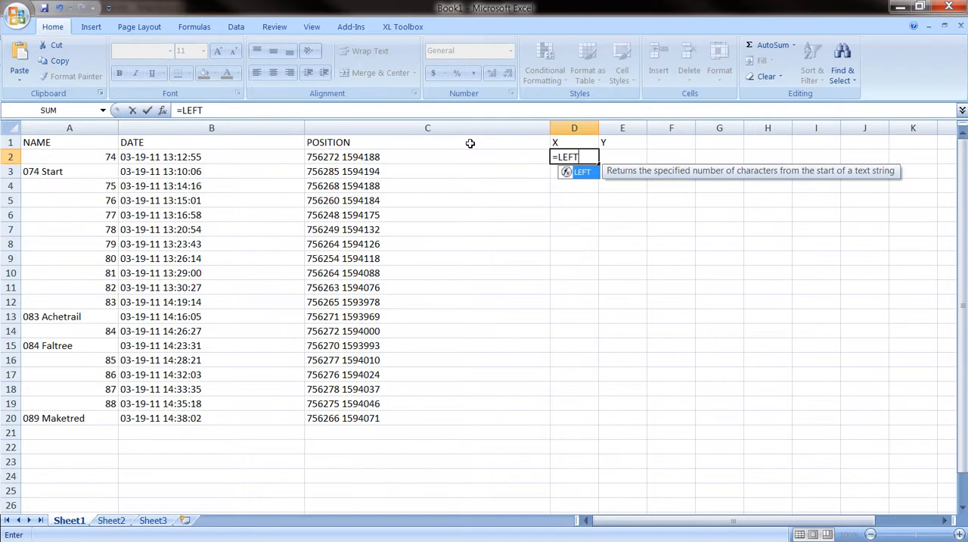
{"action": "type", "text": "("}
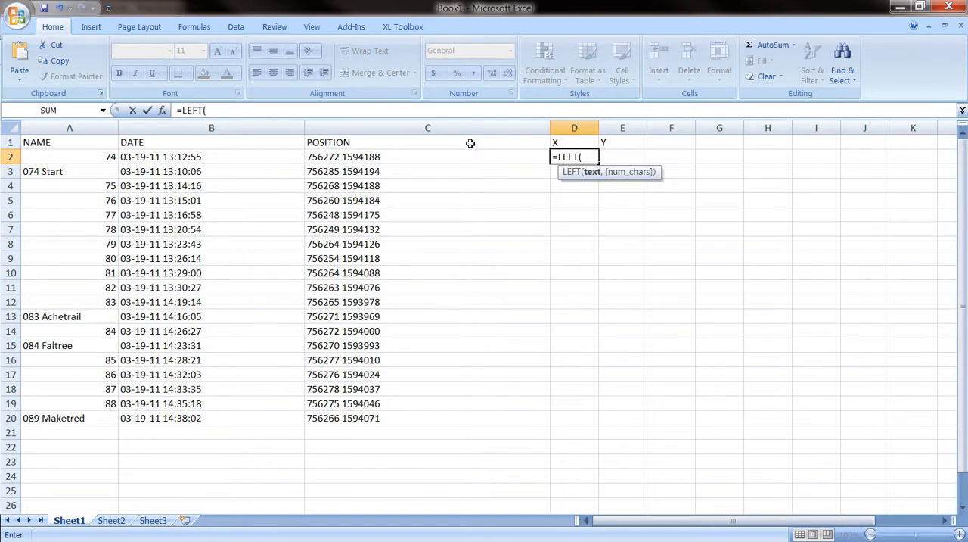
{"action": "mouse_move", "coordinate": [463, 143]}
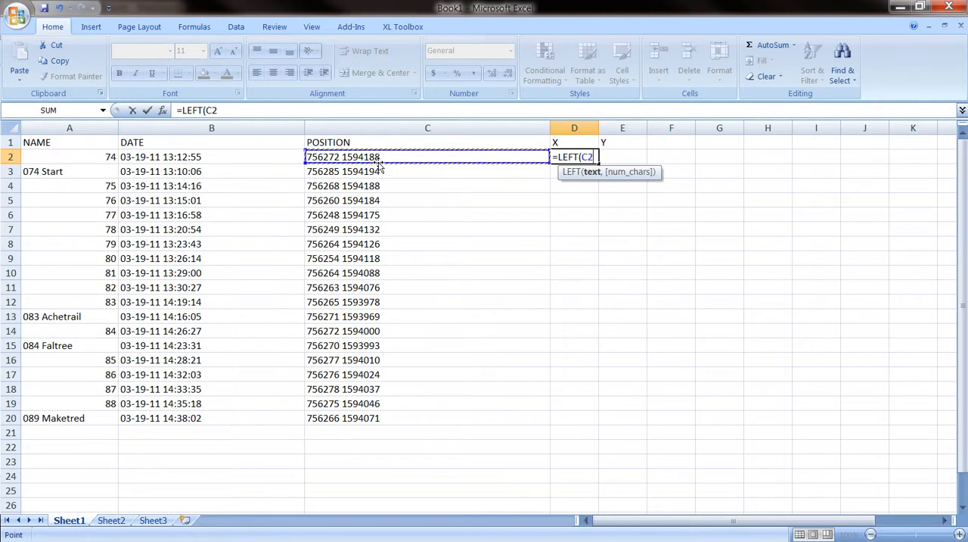
{"action": "type", "text": ","}
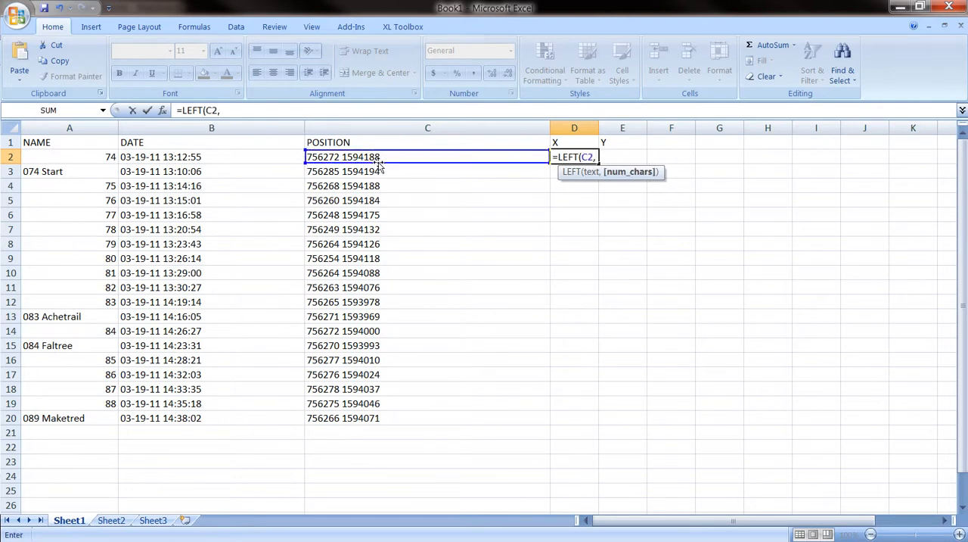
{"action": "type", "text": "6"}
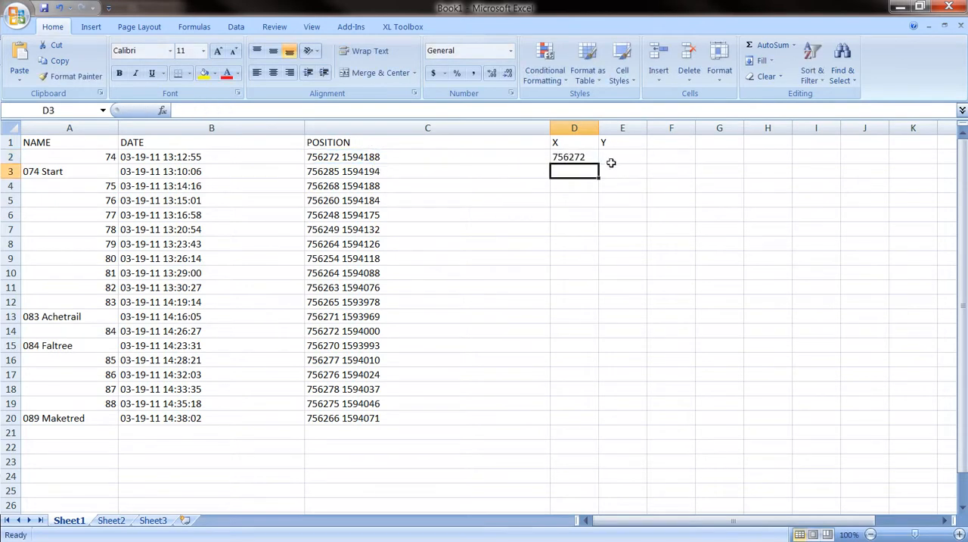
Enter =RIGHT(C2,7) in E2 to extract the northing 1594188
{"action": "left_click", "coordinate": [623, 156]}
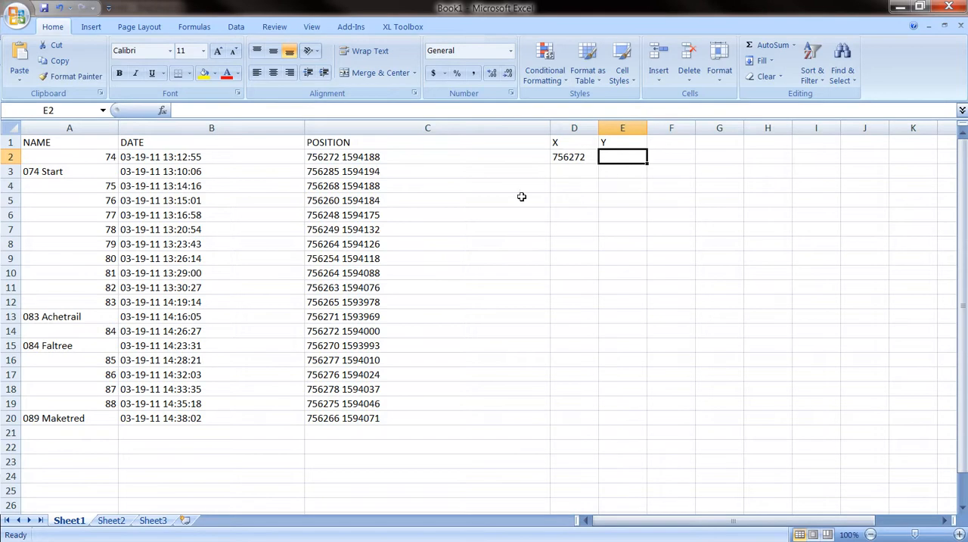
{"action": "type", "text": "="}
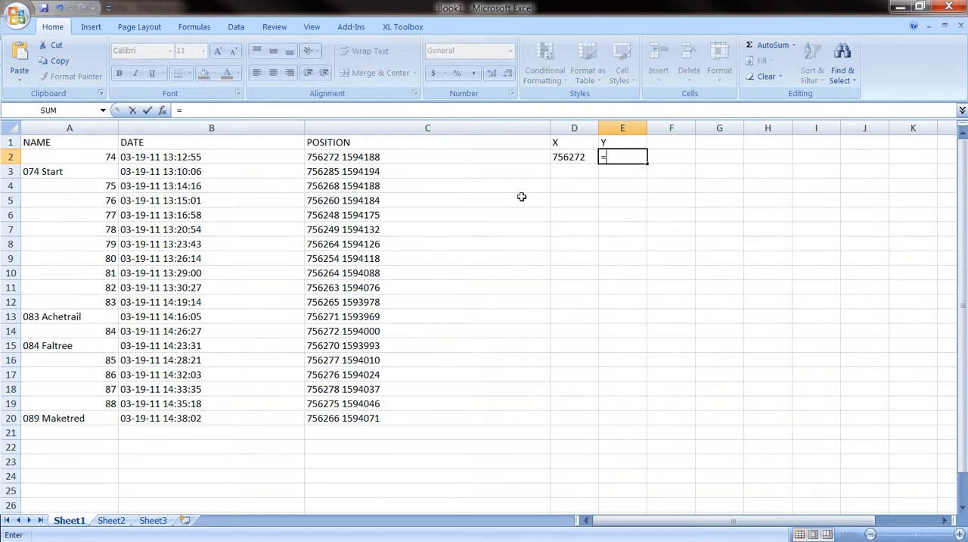
{"action": "type", "text": "RIGHT"}
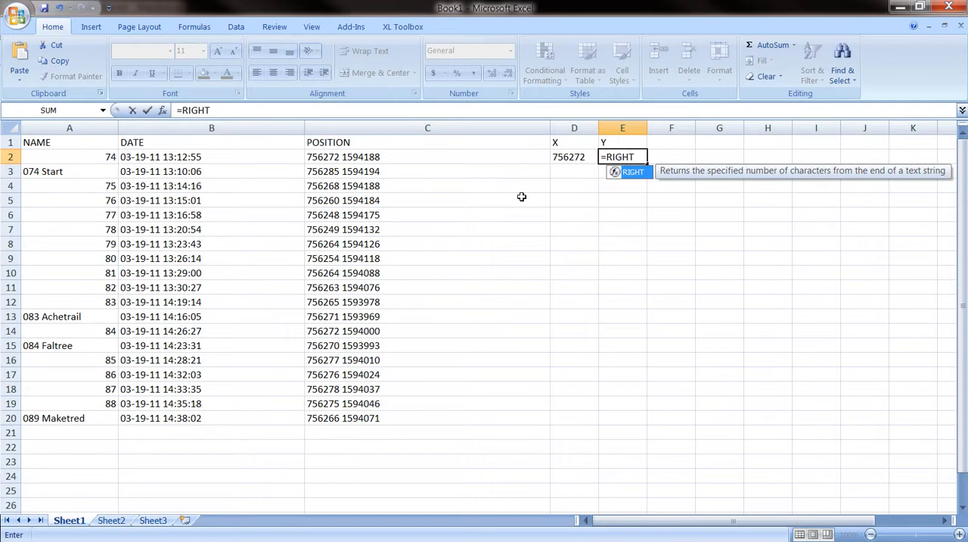
{"action": "type", "text": "("}
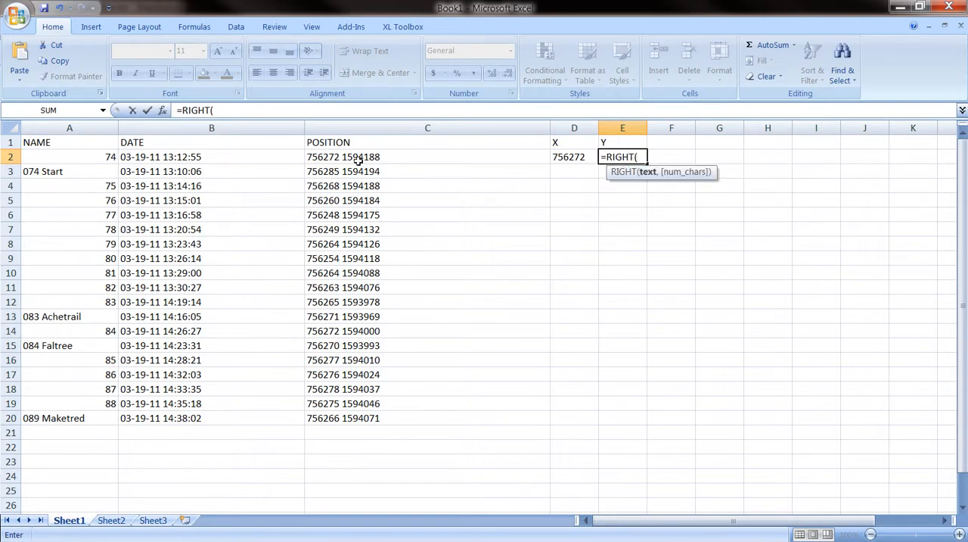
{"action": "left_click", "coordinate": [427, 156]}
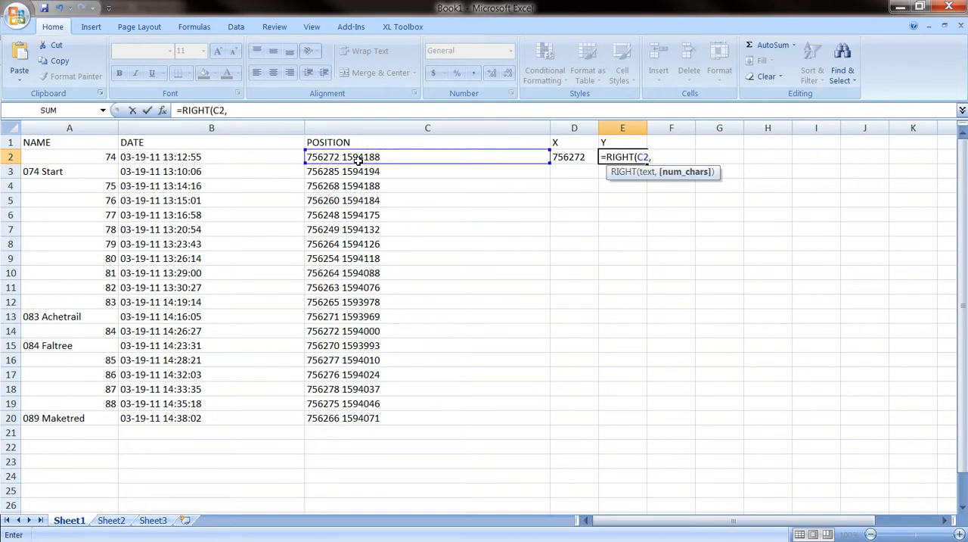
{"action": "type", "text": "7"}
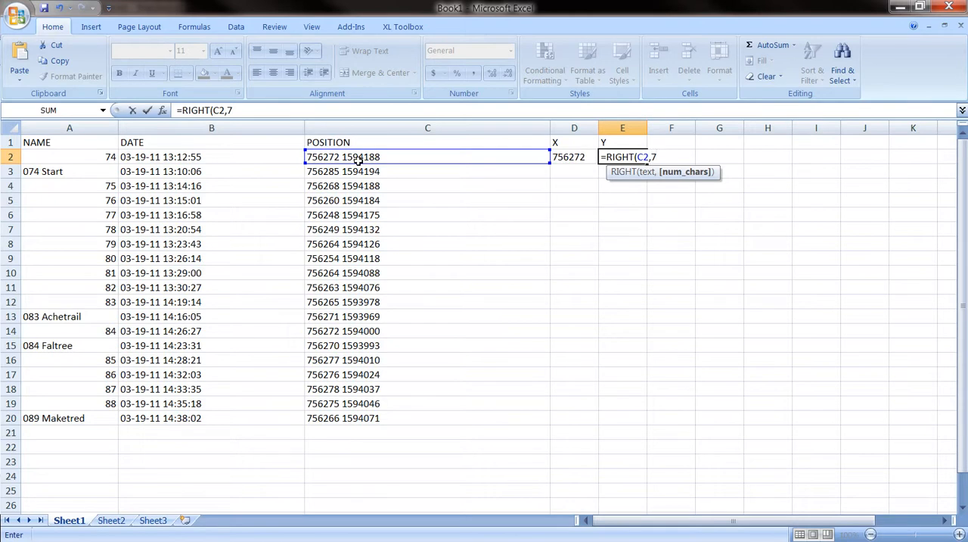
{"action": "key", "text": "Enter"}
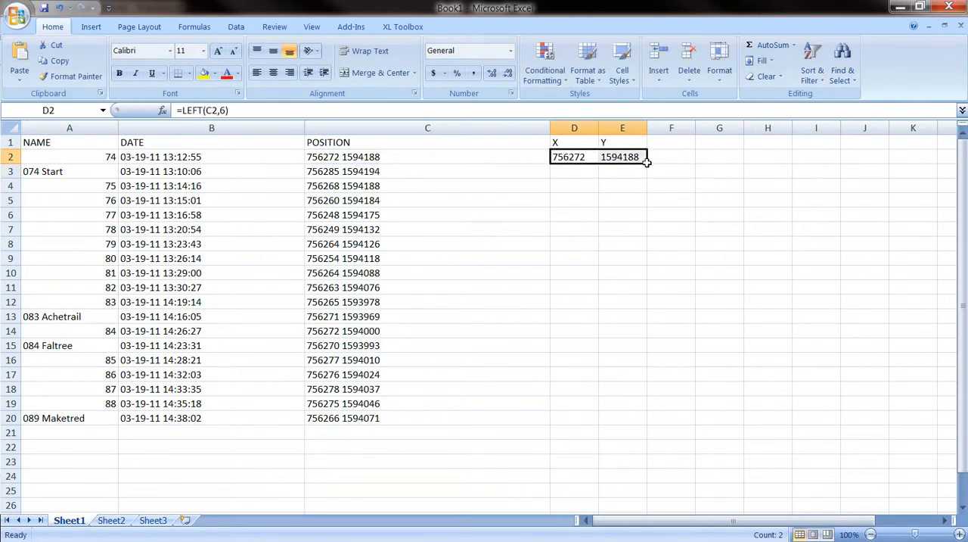
Fill the D2:E2 X and Y formulas down to row 20
{"action": "left_click_drag", "start_coordinate": [646, 162], "coordinate": [642, 333]}
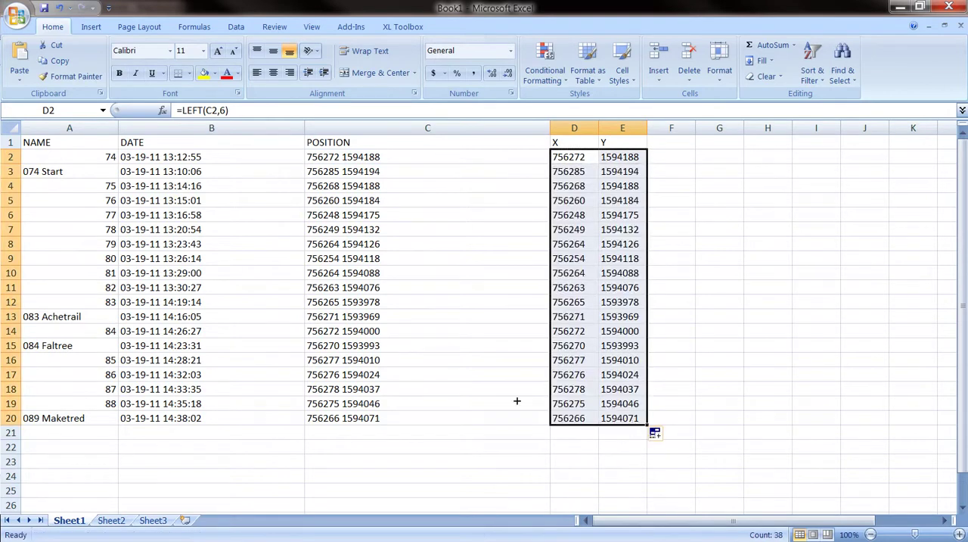
{"action": "left_click", "coordinate": [428, 186]}
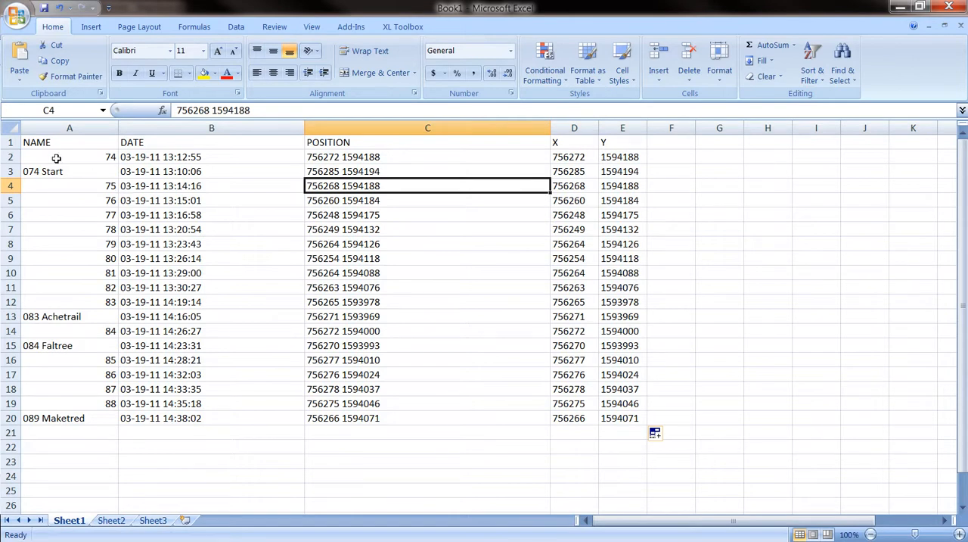
{"action": "mouse_move", "coordinate": [45, 158]}
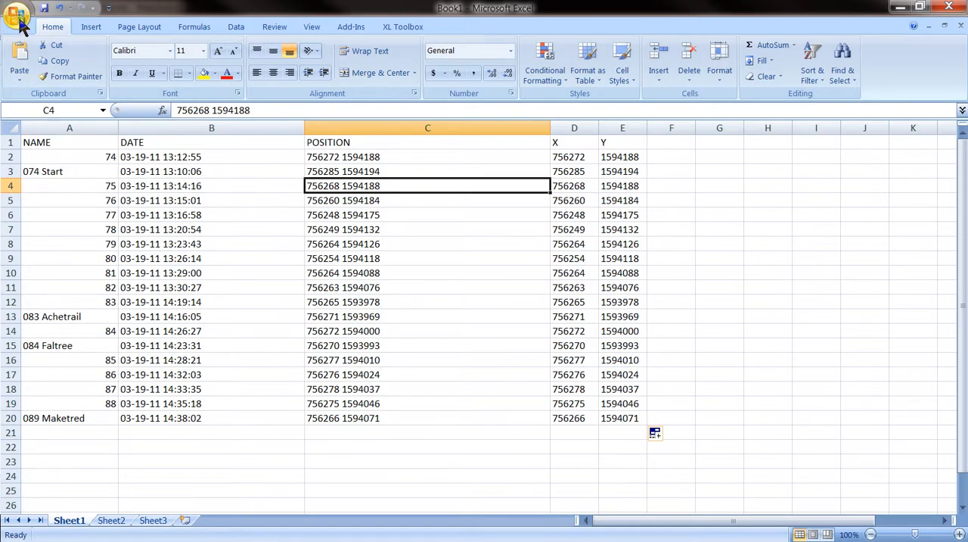
Open Save As and navigate to the TESTDATA folder on drive D
{"action": "left_click", "coordinate": [17, 16]}
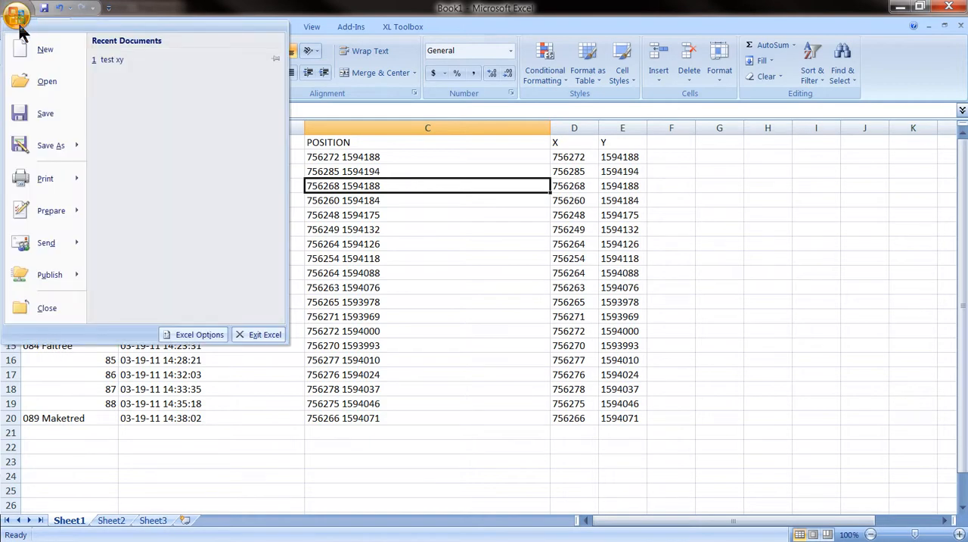
{"action": "left_click", "coordinate": [51, 145]}
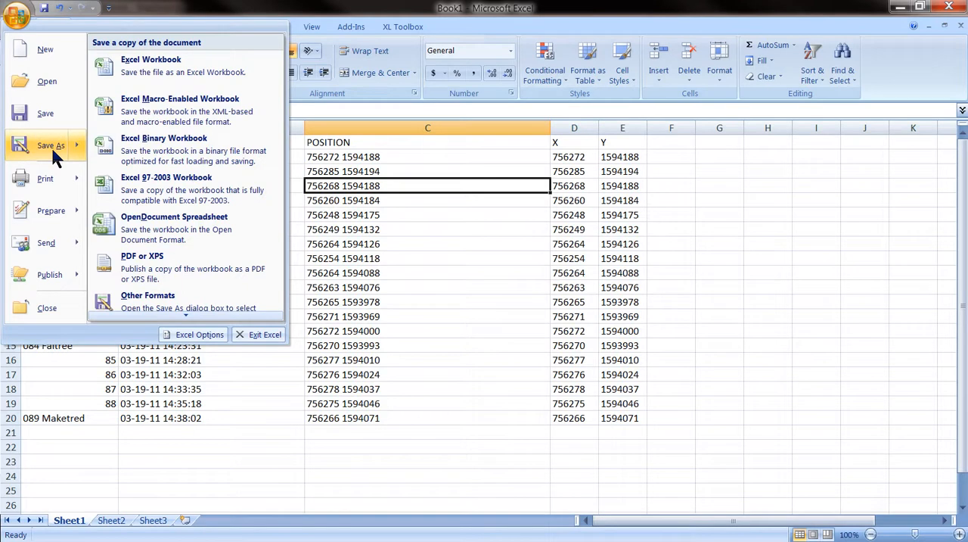
{"action": "mouse_move", "coordinate": [176, 302]}
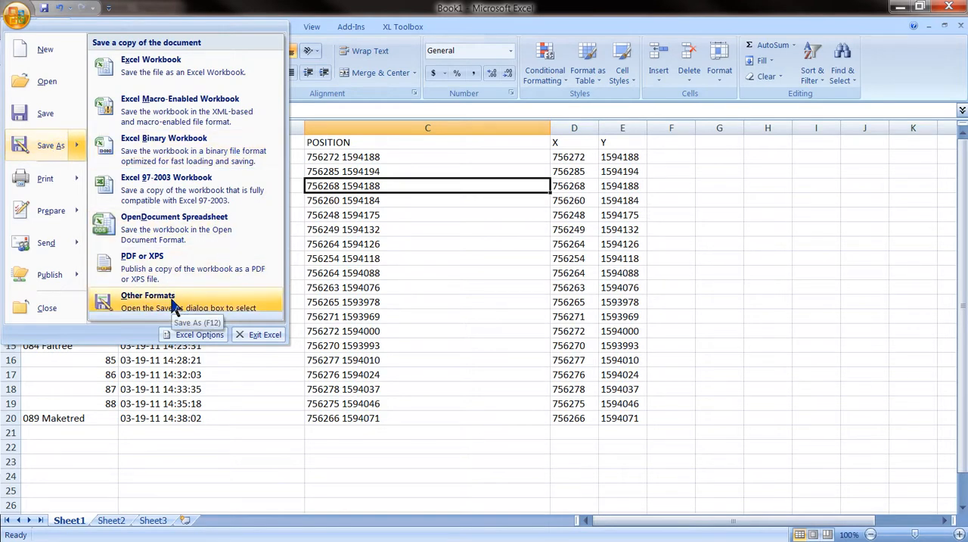
{"action": "key", "text": "Escape"}
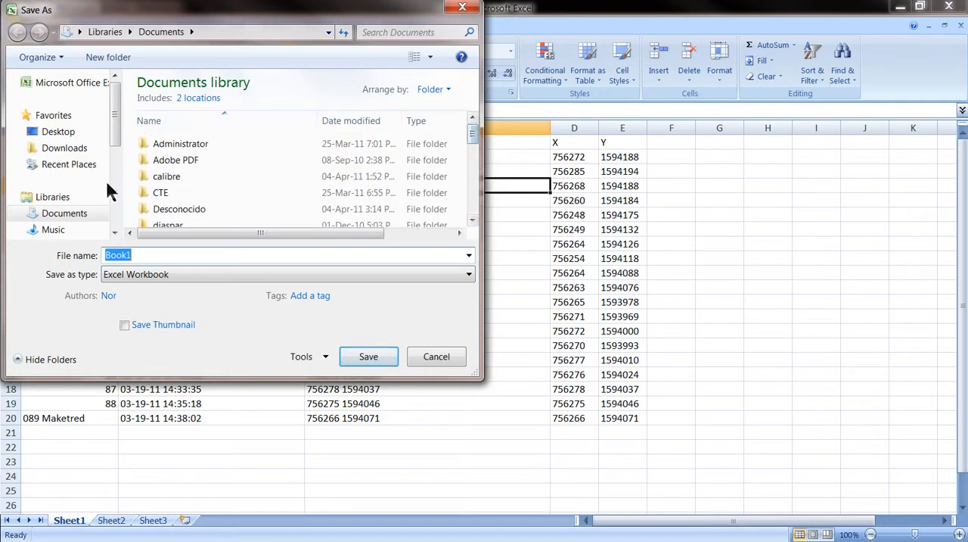
{"action": "scroll", "scroll_direction": "down", "scroll_amount": 3}
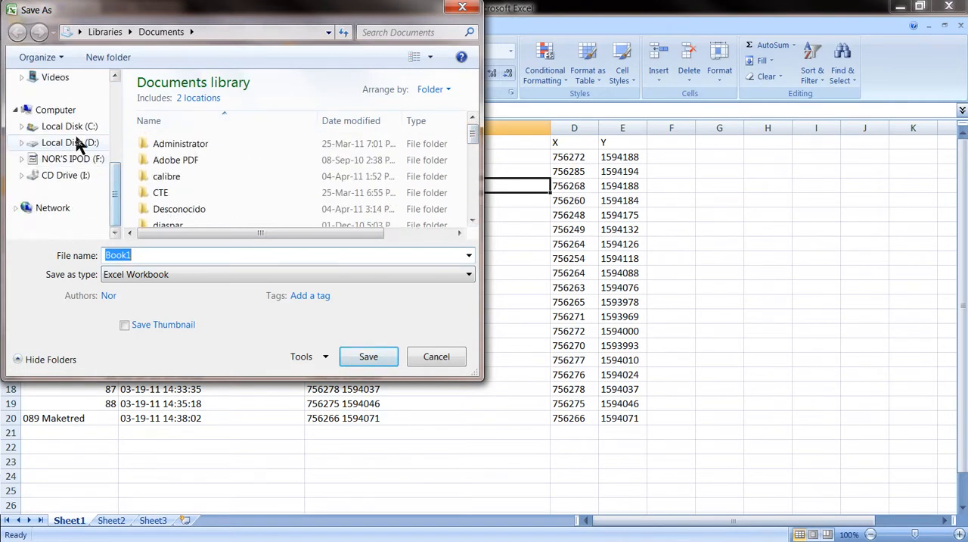
{"action": "left_click", "coordinate": [66, 143]}
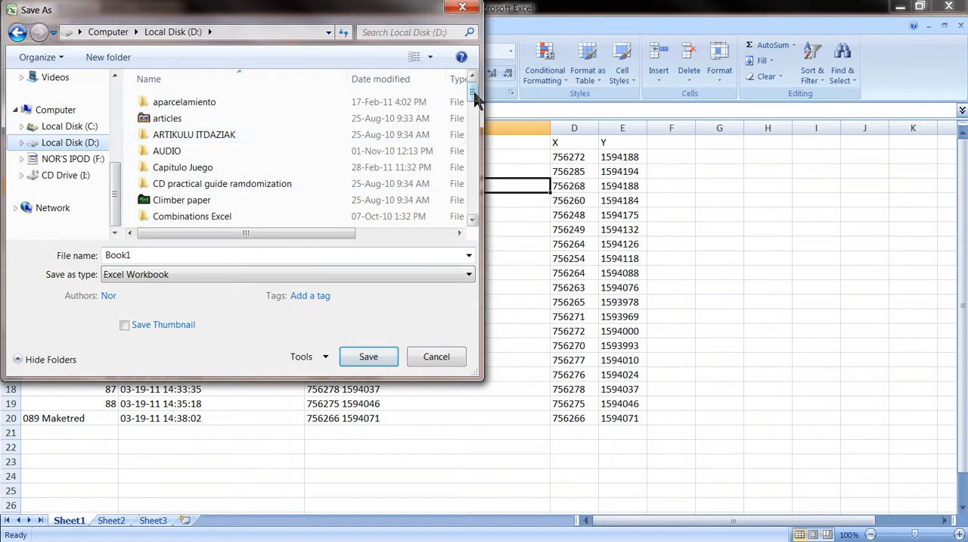
{"action": "scroll", "scroll_direction": "down", "scroll_amount": 3}
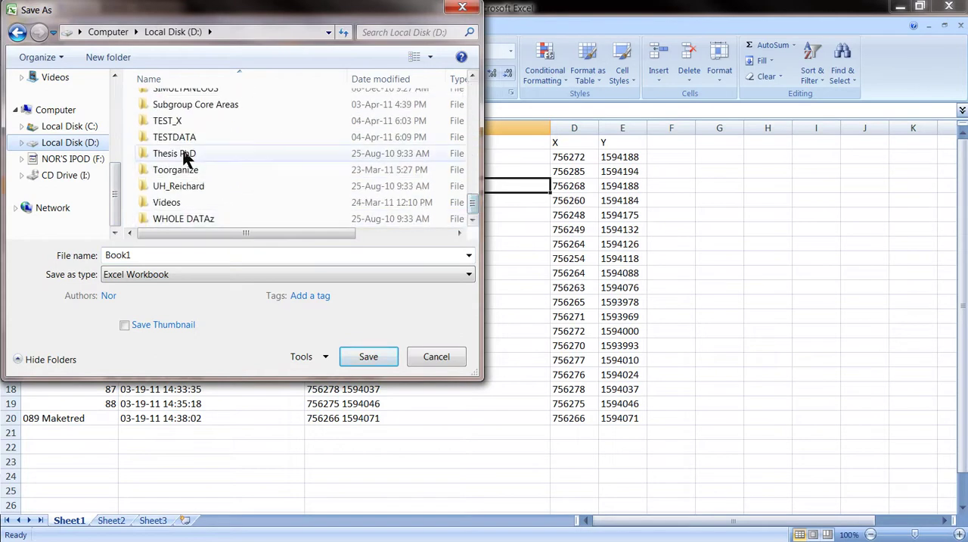
{"action": "double_click", "coordinate": [174, 136]}
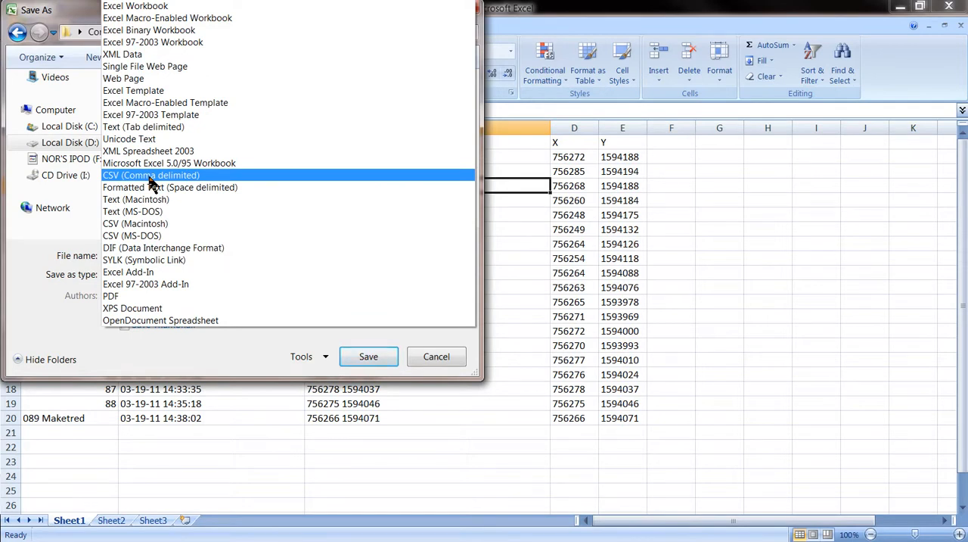
Save as CSV (Comma delimited) named TEST X Y, keeping the CSV format
{"action": "left_click", "coordinate": [150, 175]}
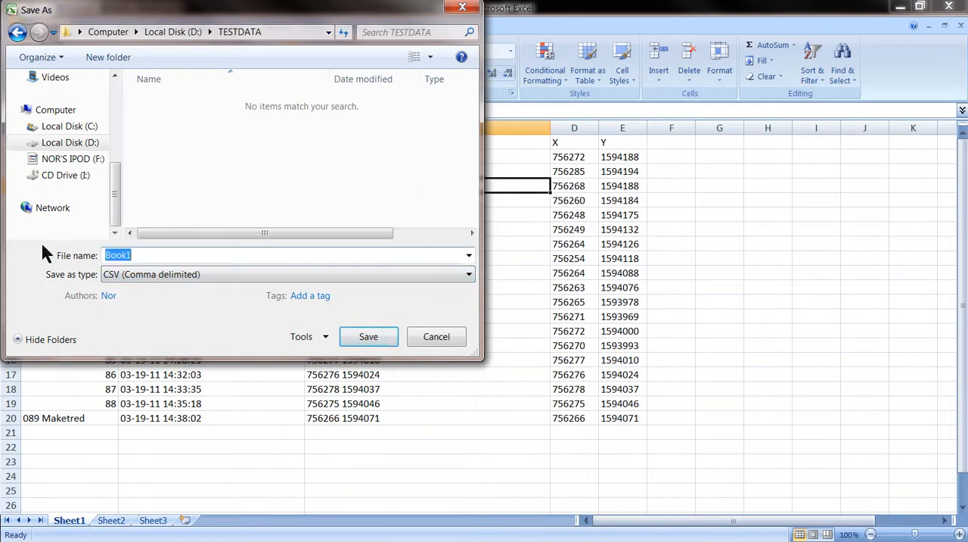
{"action": "type", "text": "T"}
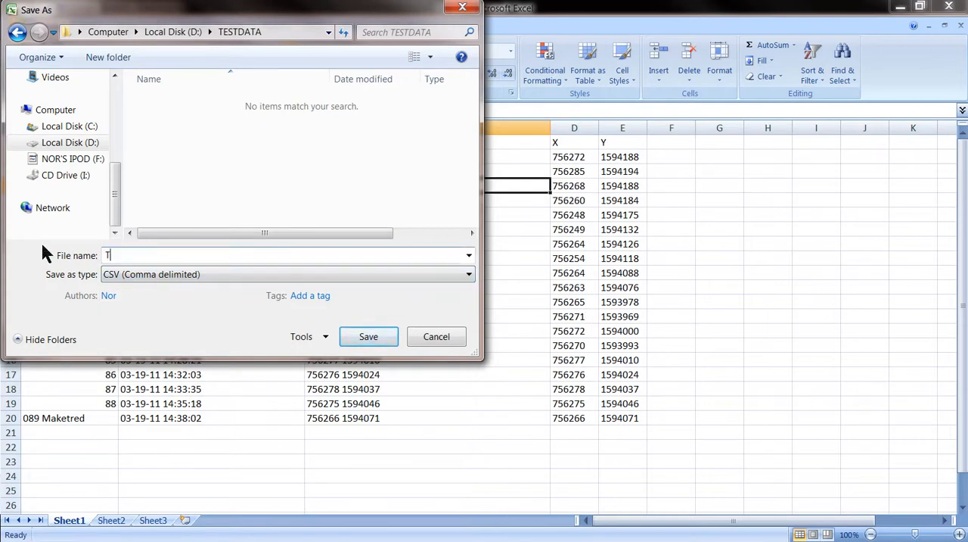
{"action": "type", "text": "EST X Y"}
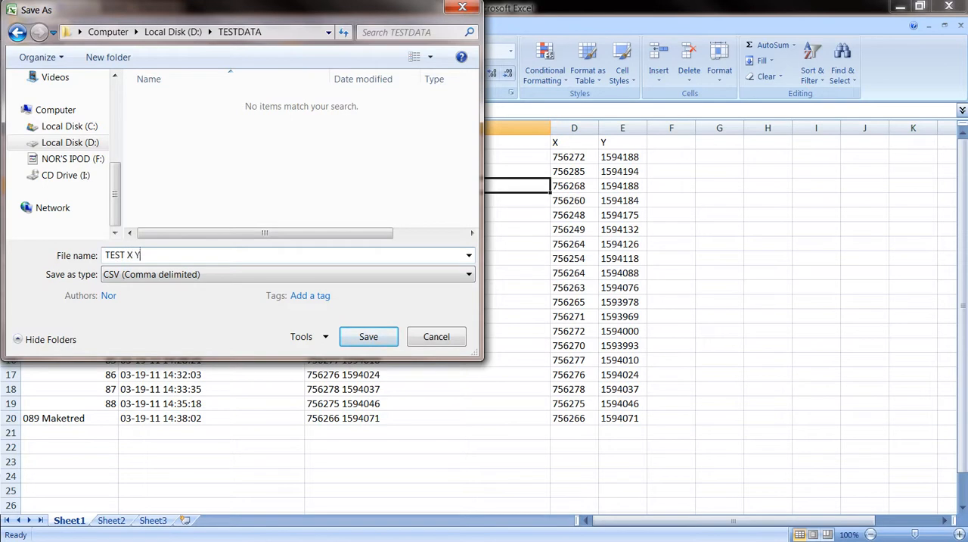
{"action": "mouse_move", "coordinate": [368, 337]}
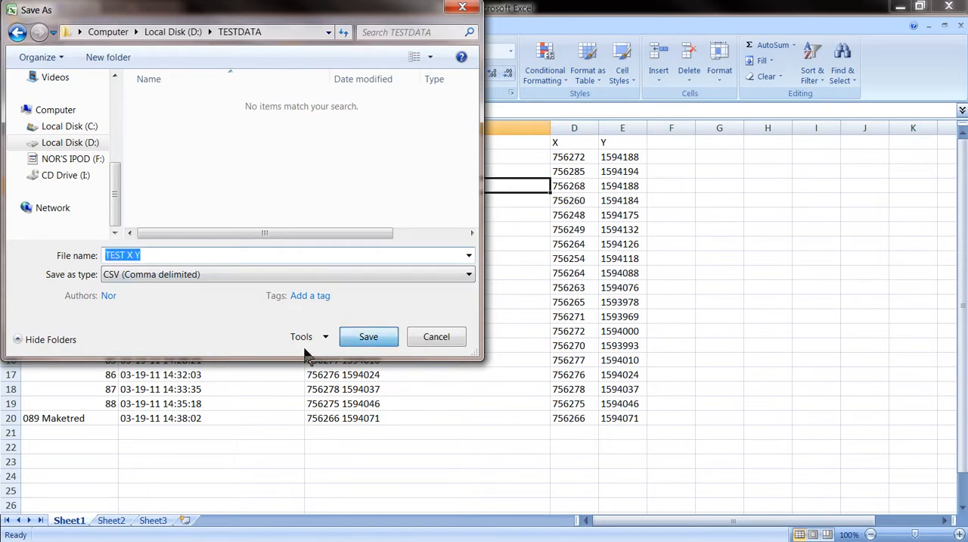
{"action": "left_click", "coordinate": [368, 337]}
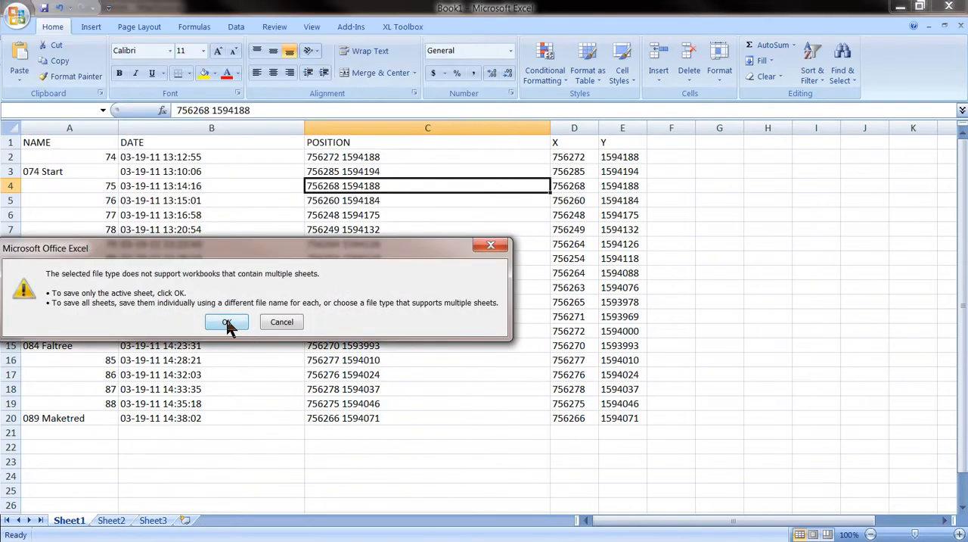
{"action": "left_click", "coordinate": [227, 321]}
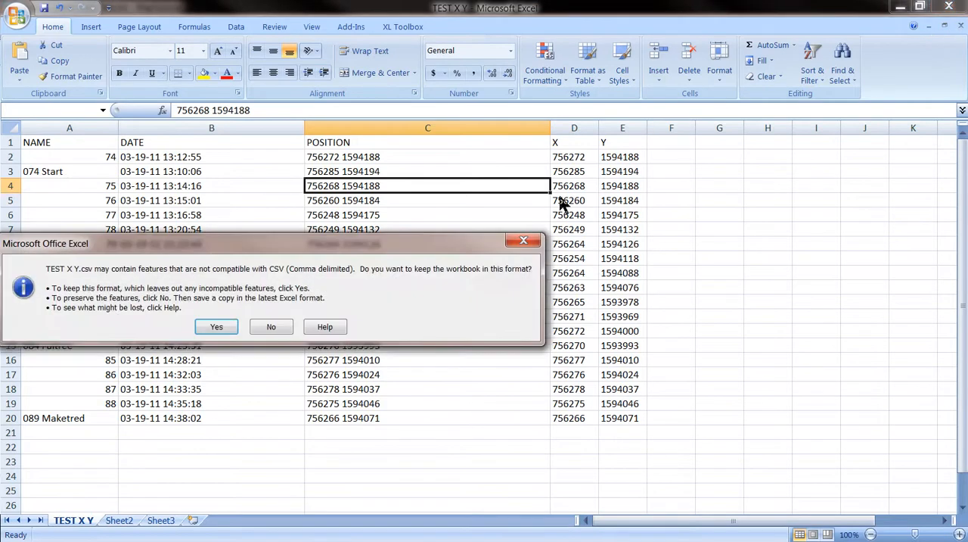
{"action": "left_click", "coordinate": [217, 326]}
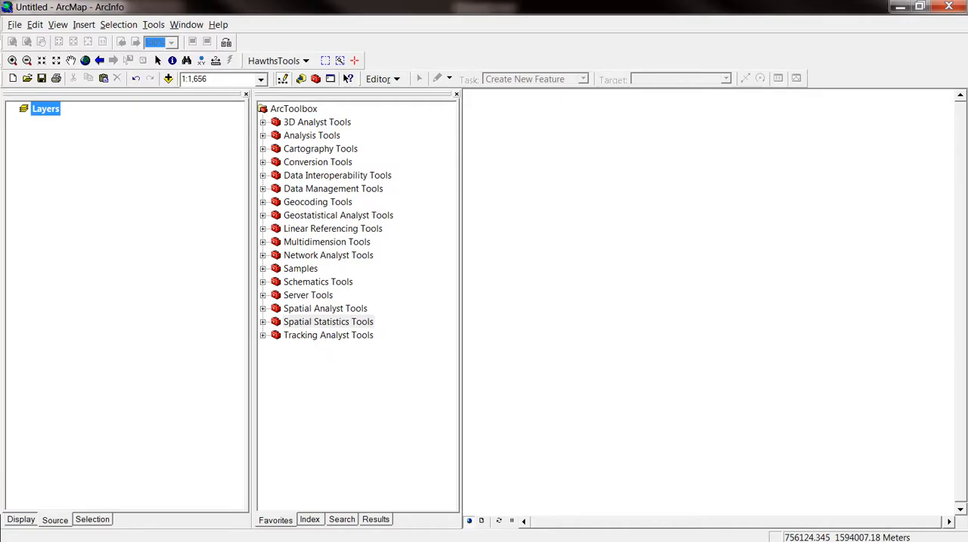
{"action": "mouse_move", "coordinate": [42, 77]}
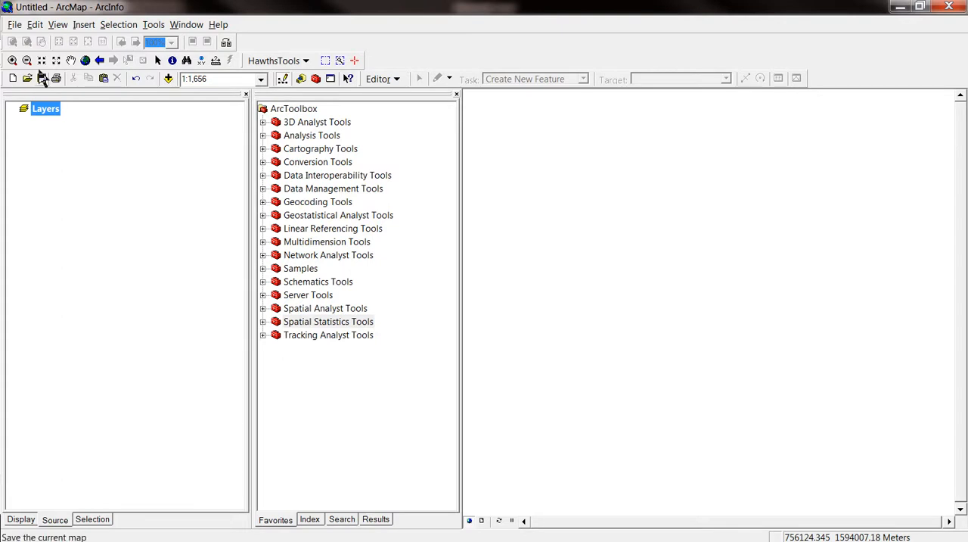
Add TEST X Y.csv from D:\TESTDATA to the map as a table
{"action": "left_click", "coordinate": [17, 25]}
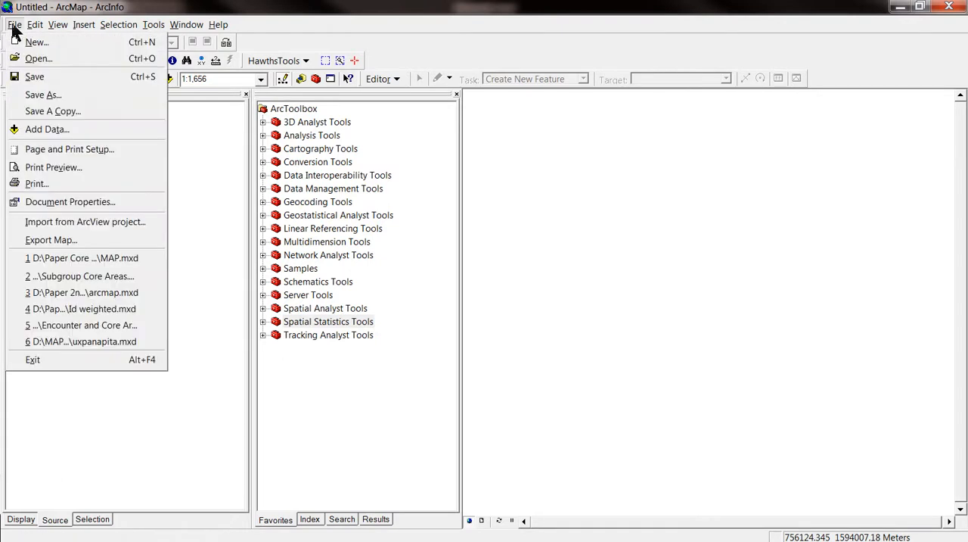
{"action": "mouse_move", "coordinate": [47, 129]}
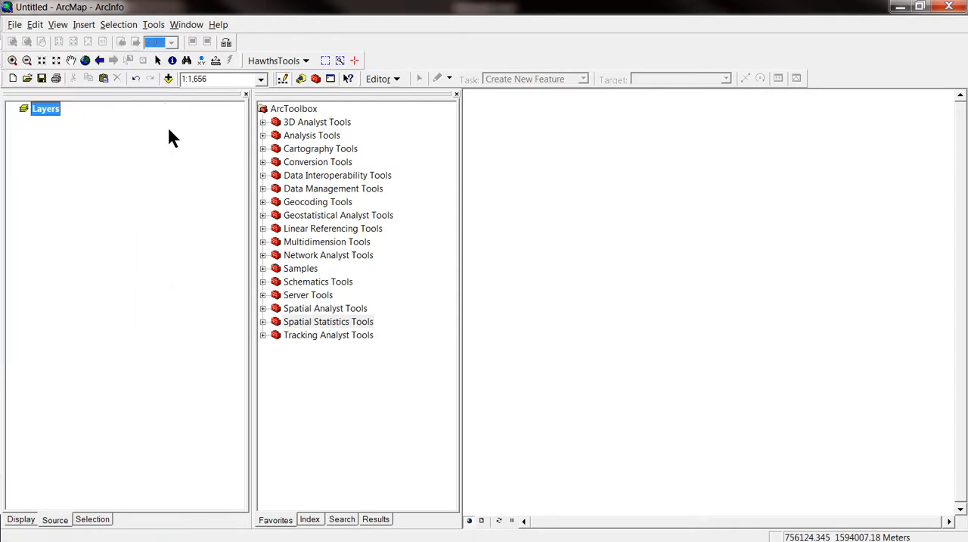
{"action": "mouse_move", "coordinate": [169, 81]}
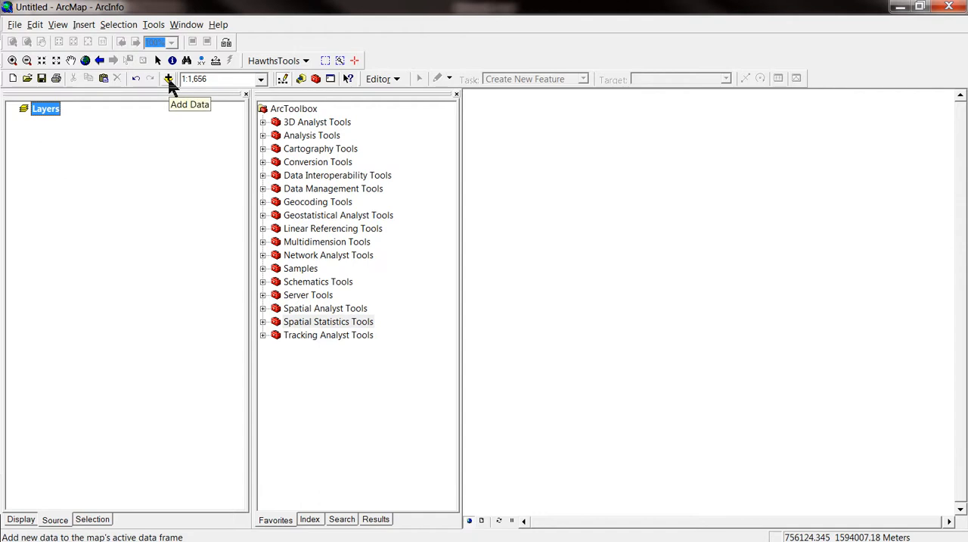
{"action": "left_click", "coordinate": [168, 78]}
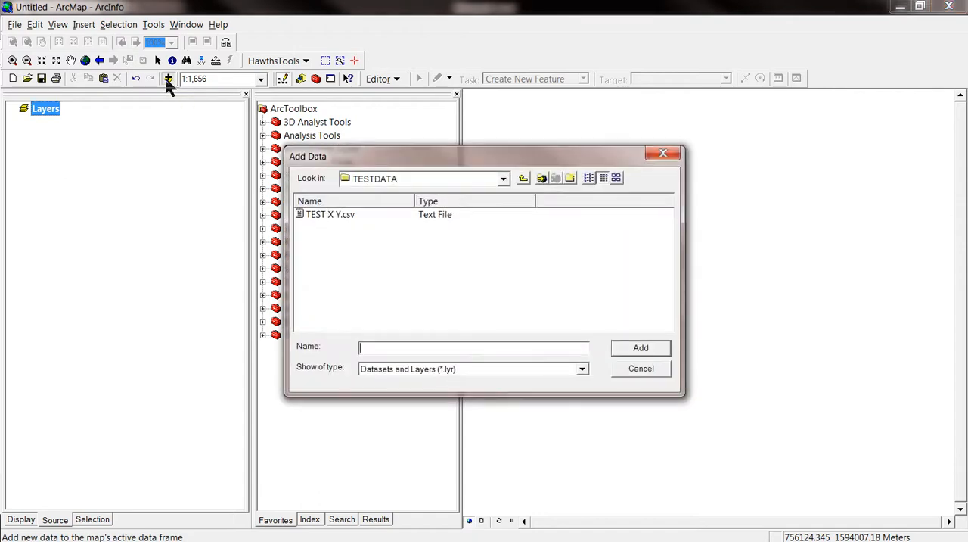
{"action": "left_click", "coordinate": [330, 214]}
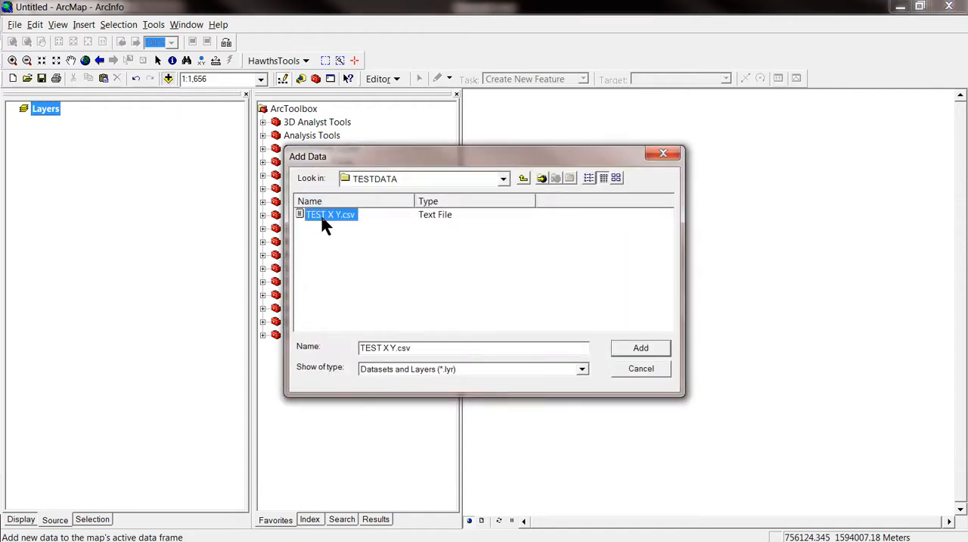
{"action": "left_click", "coordinate": [641, 348]}
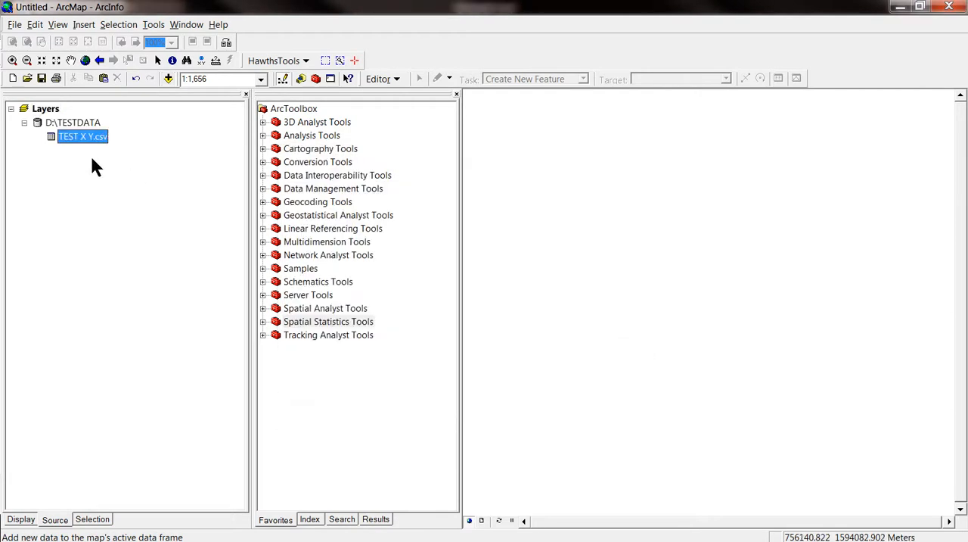
{"action": "mouse_move", "coordinate": [762, 411]}
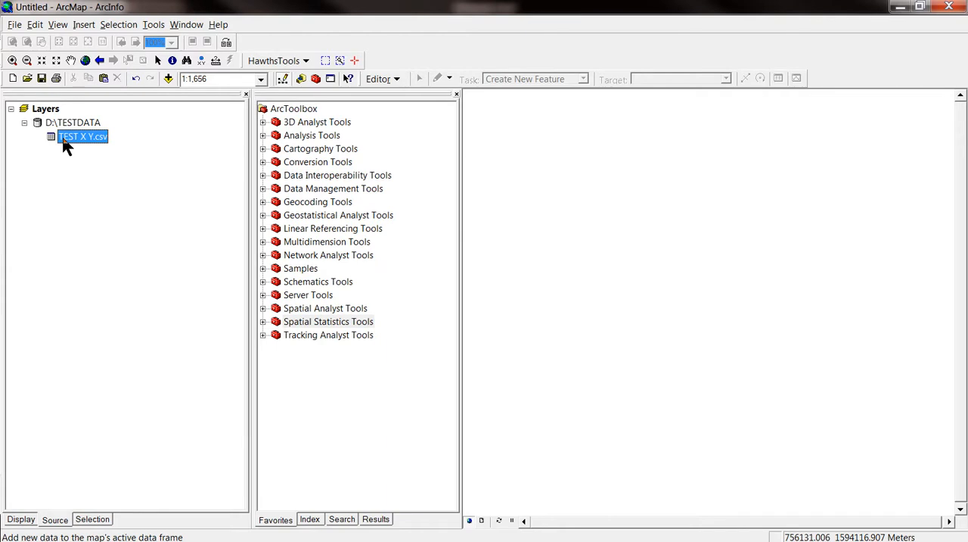
Open Display XY Data for the TEST X Y.csv table
{"action": "right_click", "coordinate": [72, 142]}
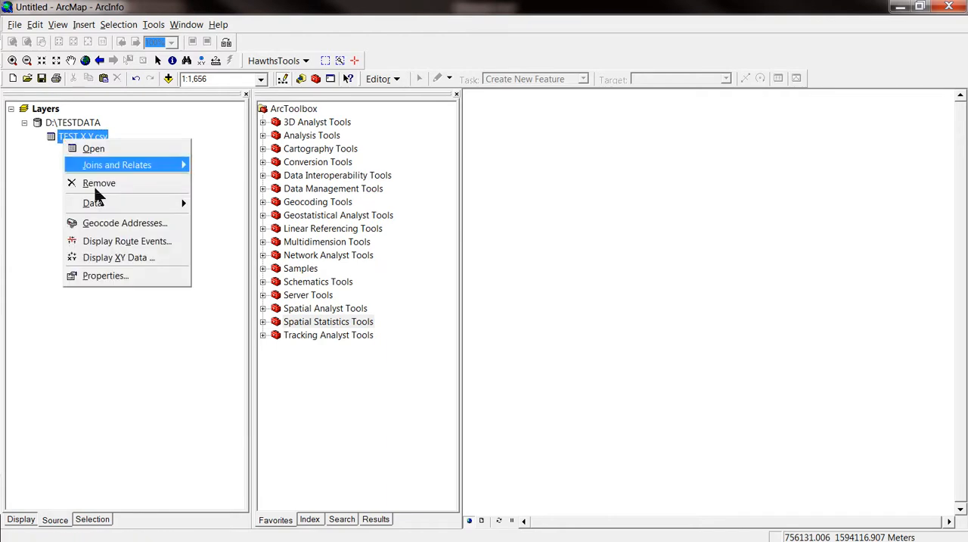
{"action": "mouse_move", "coordinate": [118, 258]}
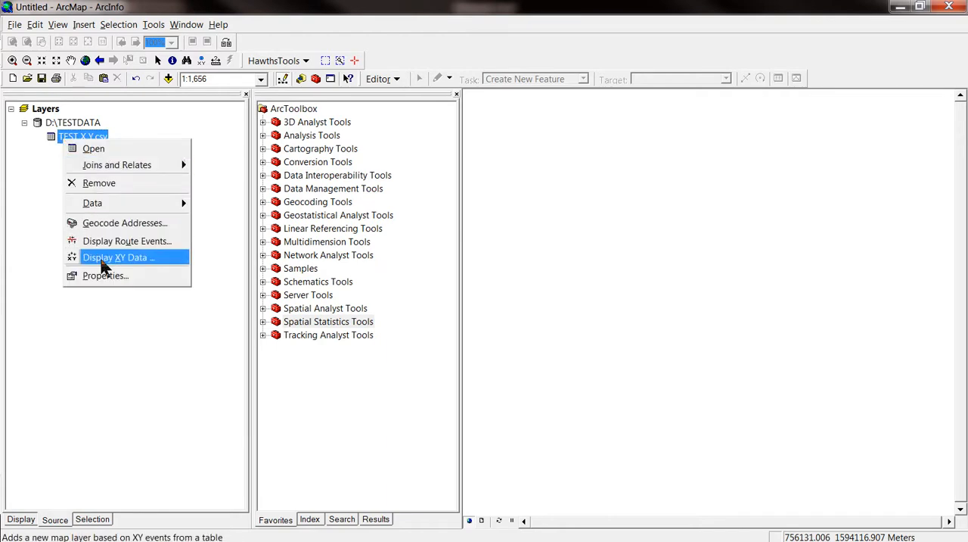
{"action": "left_click", "coordinate": [118, 257]}
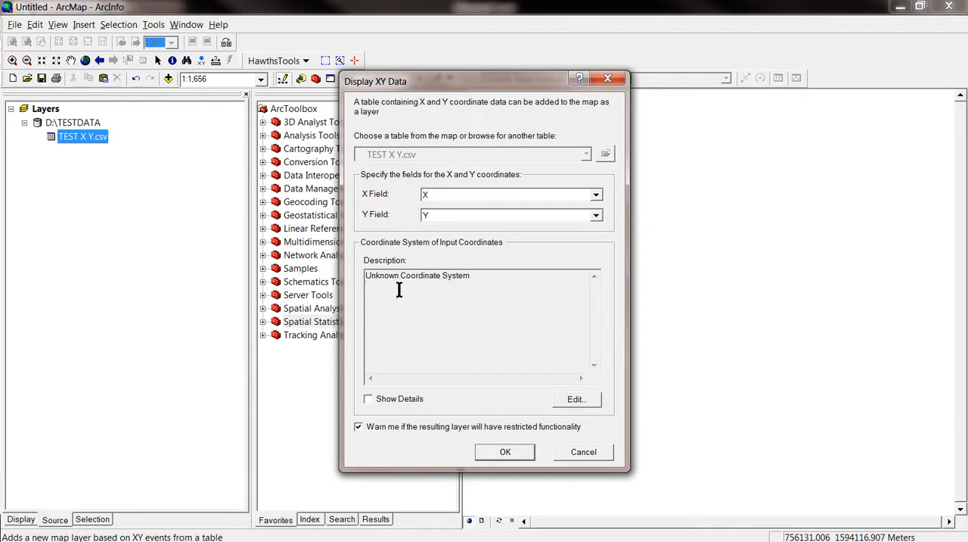
{"action": "double_click", "coordinate": [376, 275]}
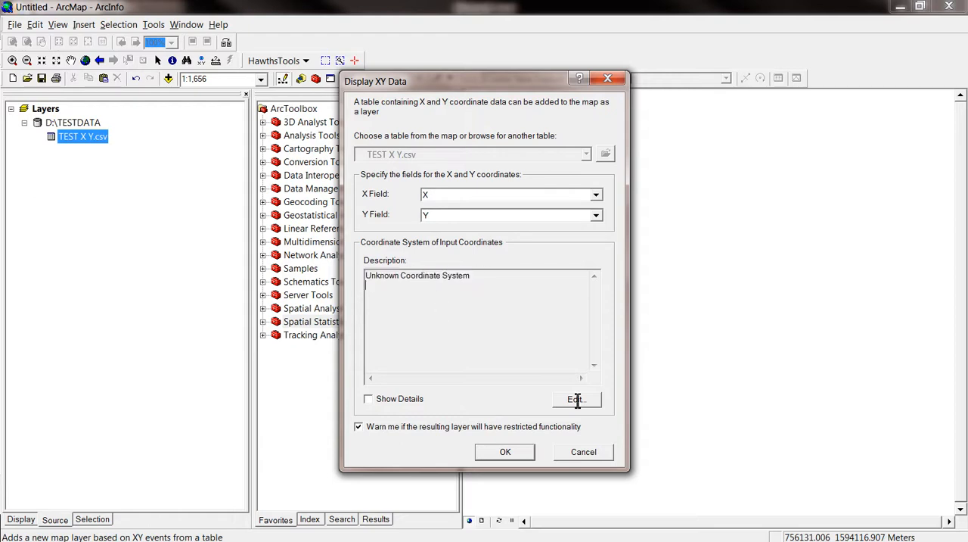
{"action": "mouse_move", "coordinate": [550, 409]}
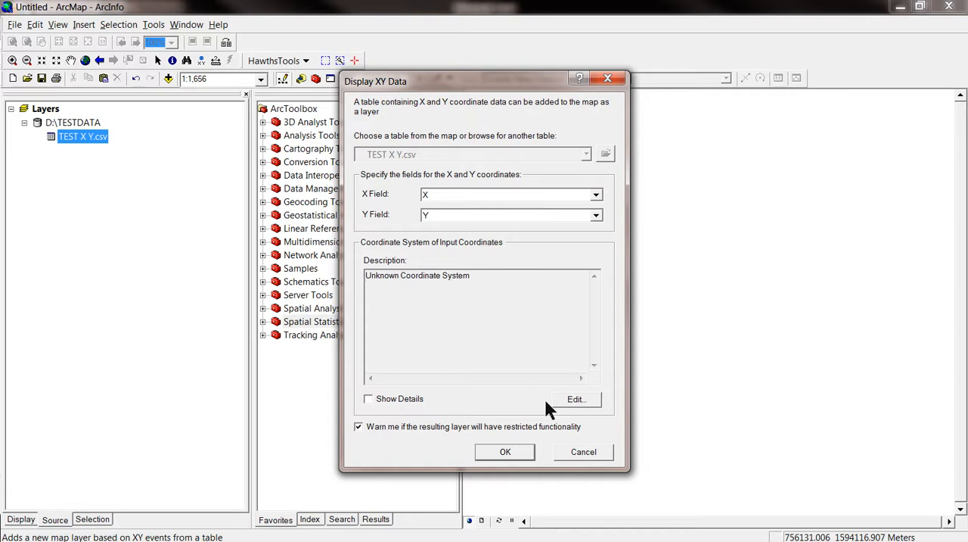
{"action": "mouse_move", "coordinate": [576, 402]}
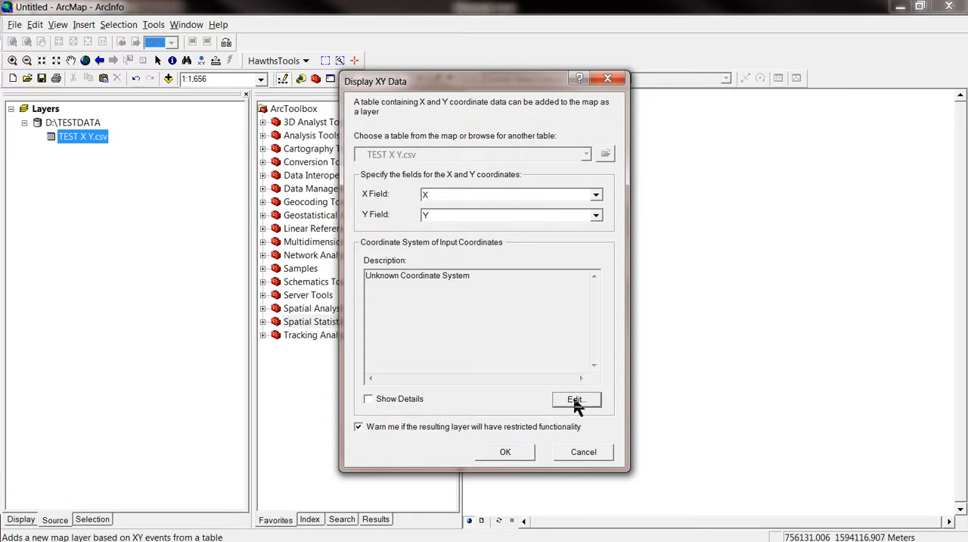
Pick WGS 1984 UTM Zone 47N from Projected Coordinate Systems > Utm > Wgs 1984 and accept it
{"action": "left_click", "coordinate": [576, 400]}
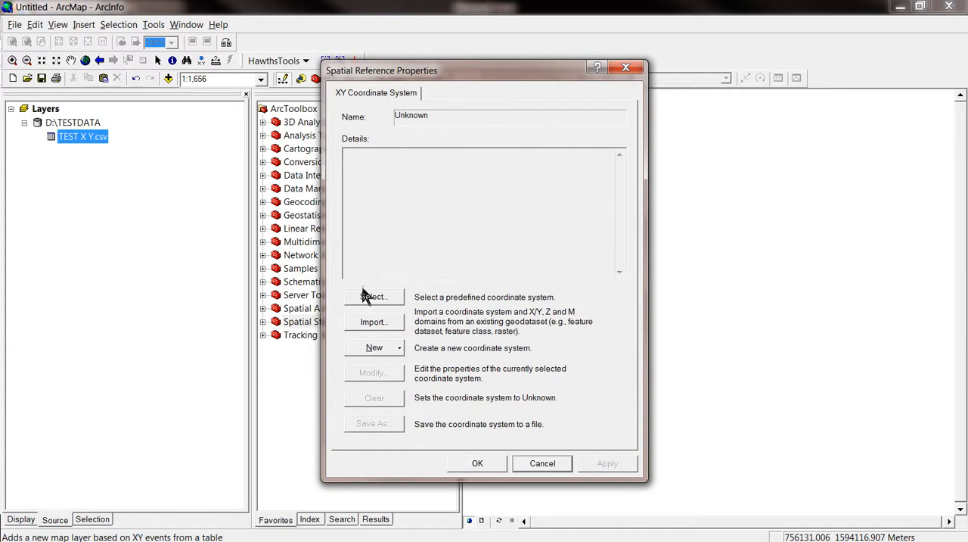
{"action": "left_click", "coordinate": [373, 297]}
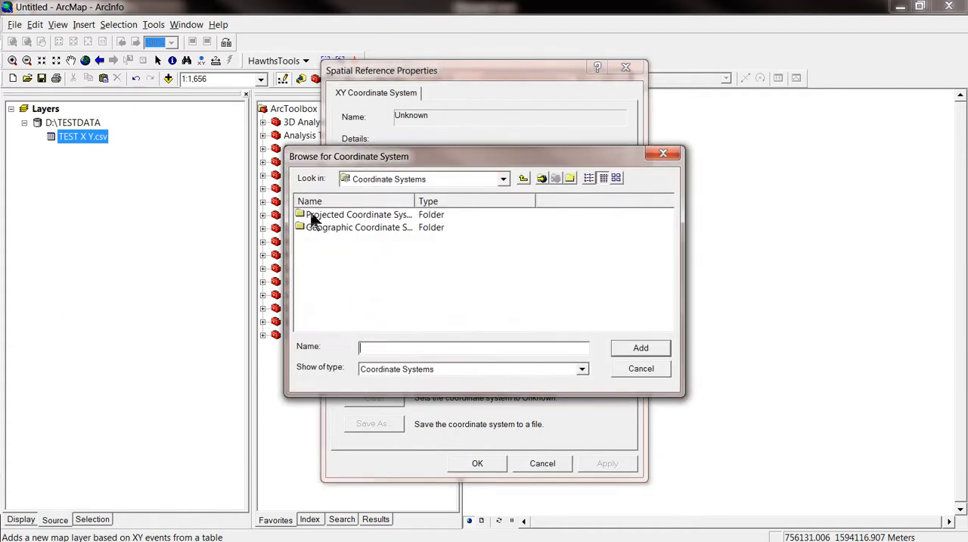
{"action": "double_click", "coordinate": [357, 214]}
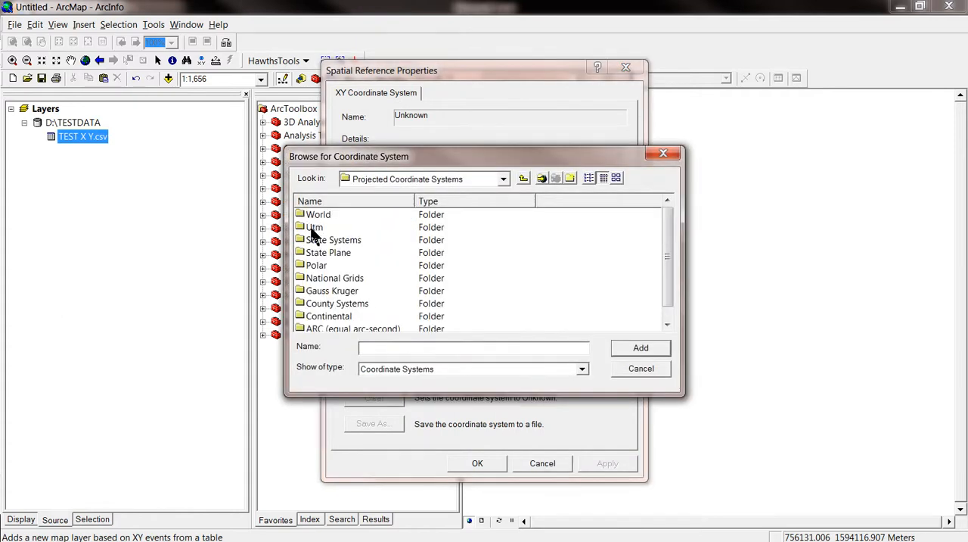
{"action": "double_click", "coordinate": [312, 227]}
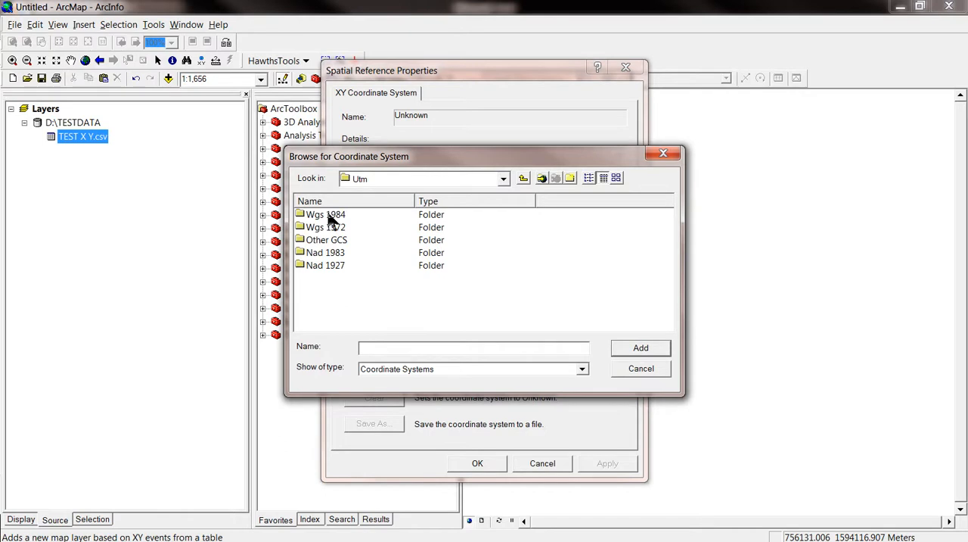
{"action": "mouse_move", "coordinate": [310, 223]}
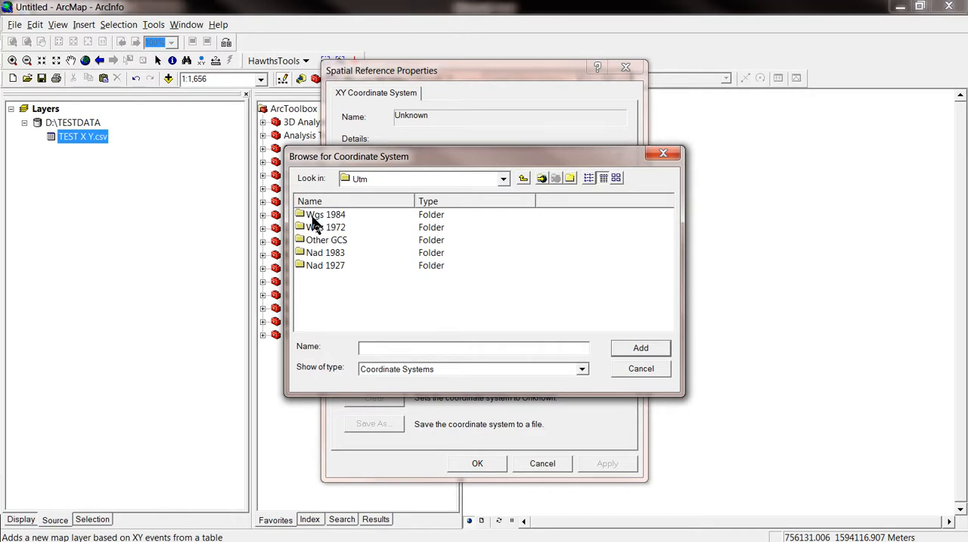
{"action": "double_click", "coordinate": [325, 214]}
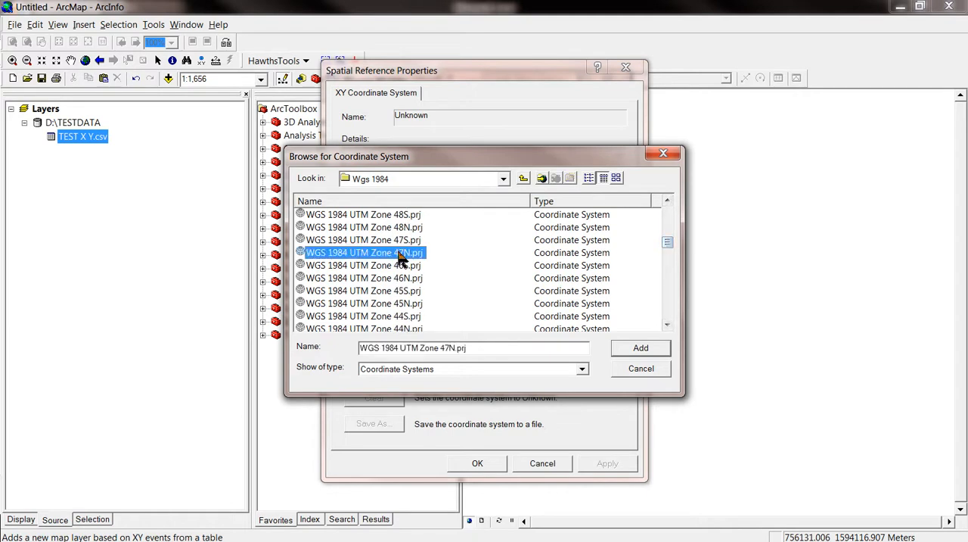
{"action": "mouse_move", "coordinate": [506, 286]}
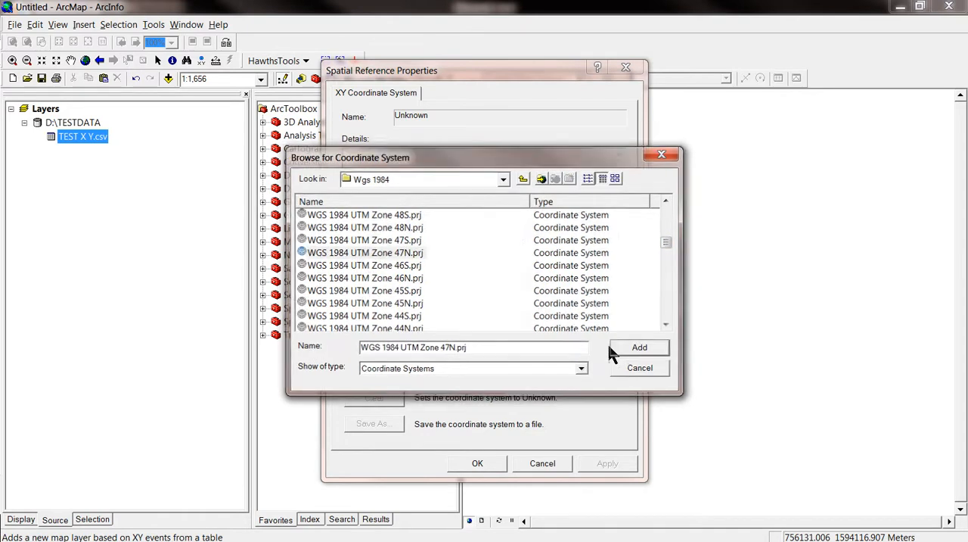
{"action": "left_click", "coordinate": [639, 347]}
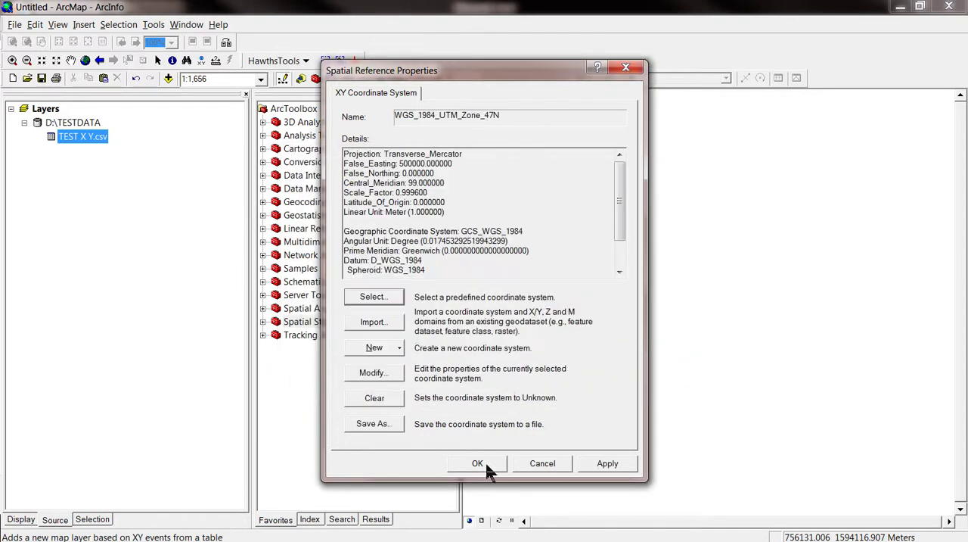
{"action": "left_click", "coordinate": [476, 463]}
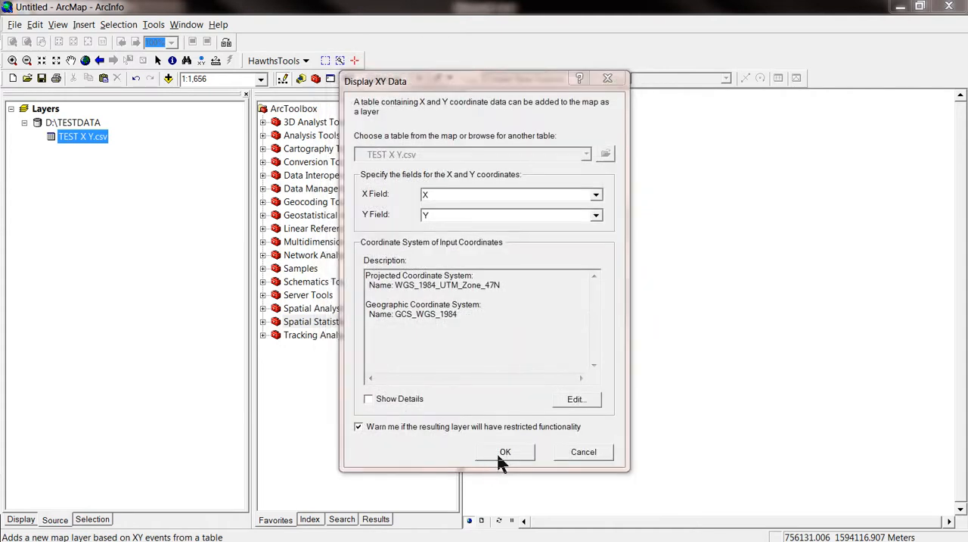
Confirm Display XY Data for TEST X Y.csv, triggering the missing Object-ID field warning
{"action": "left_click", "coordinate": [505, 452]}
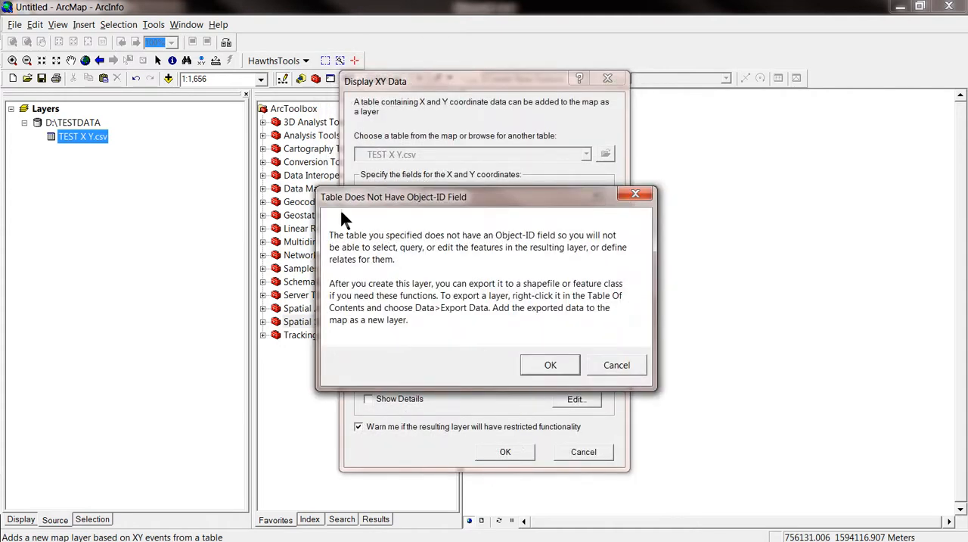
{"action": "mouse_move", "coordinate": [330, 204]}
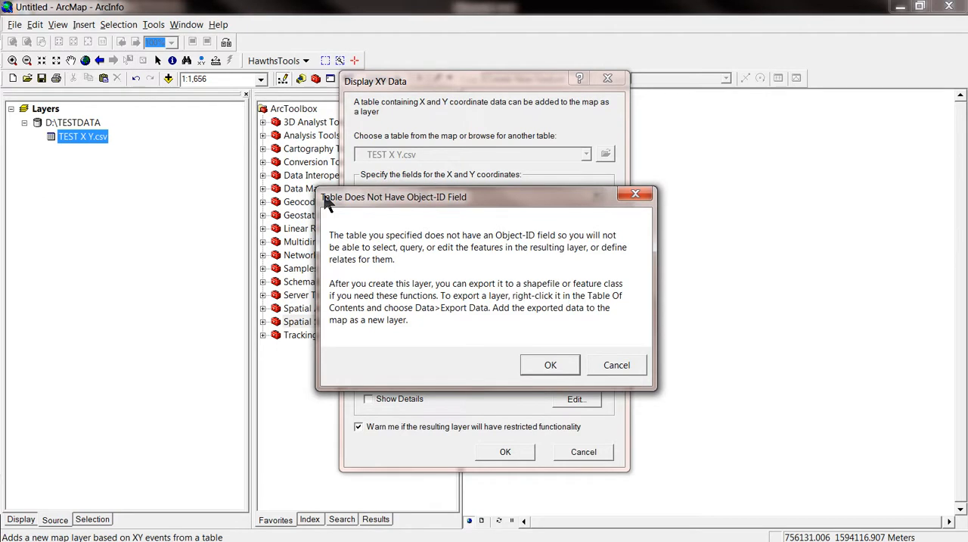
{"action": "mouse_move", "coordinate": [371, 239]}
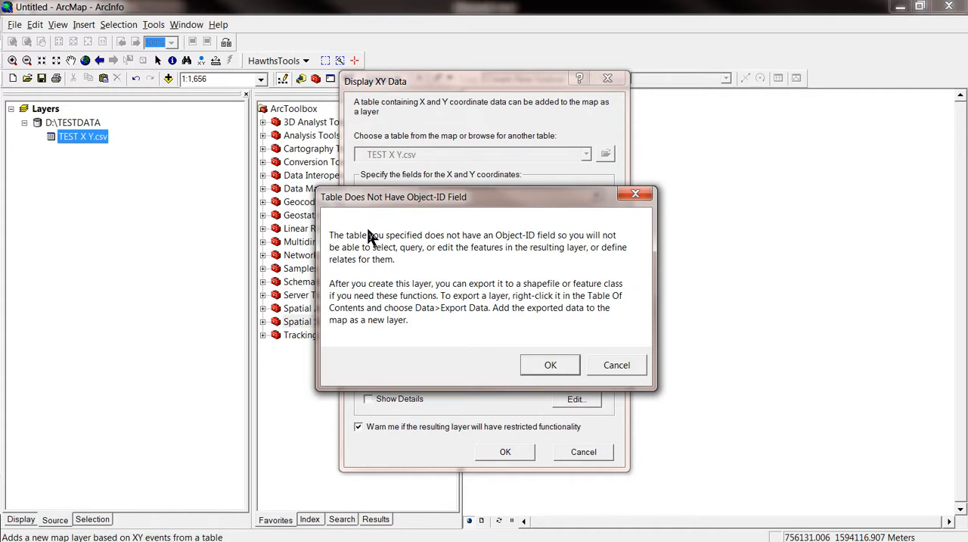
{"action": "mouse_move", "coordinate": [349, 242]}
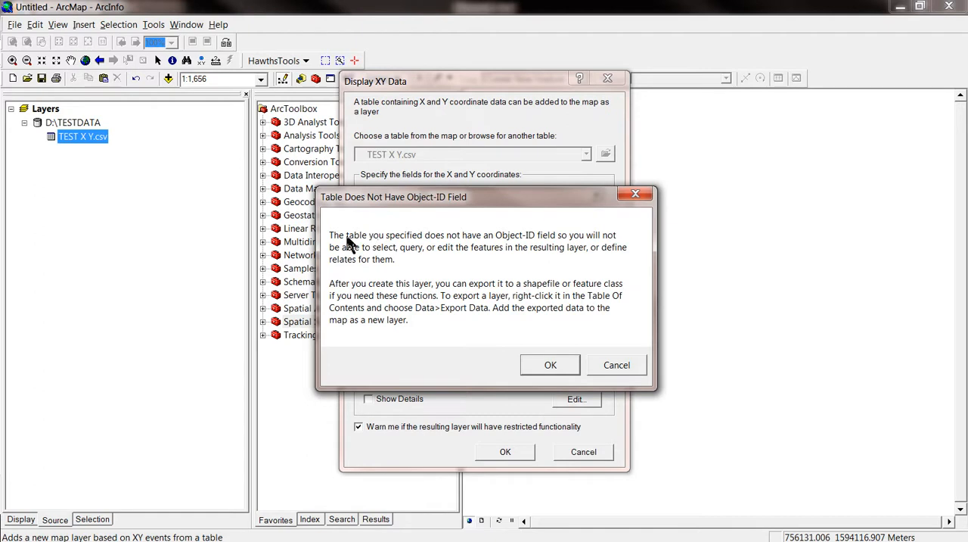
{"action": "mouse_move", "coordinate": [273, 114]}
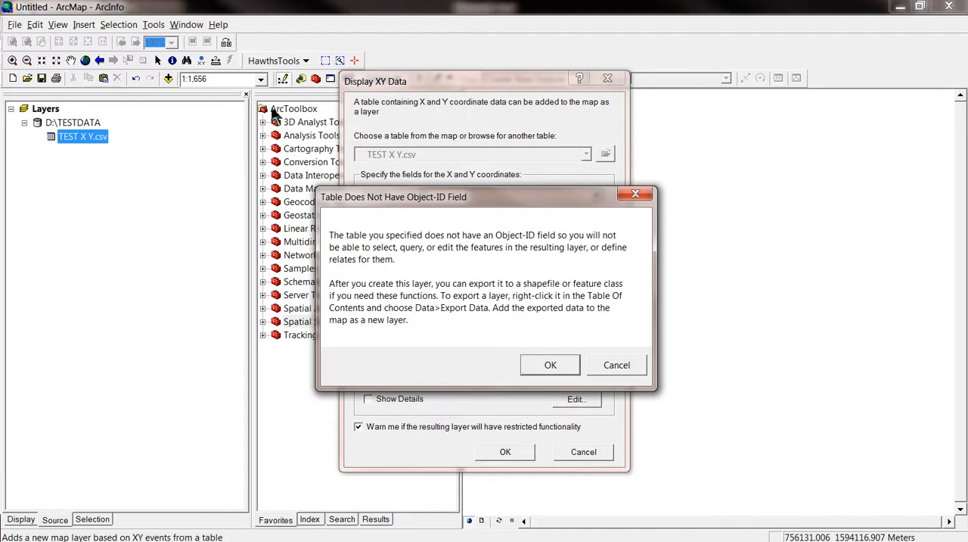
{"action": "mouse_move", "coordinate": [286, 363]}
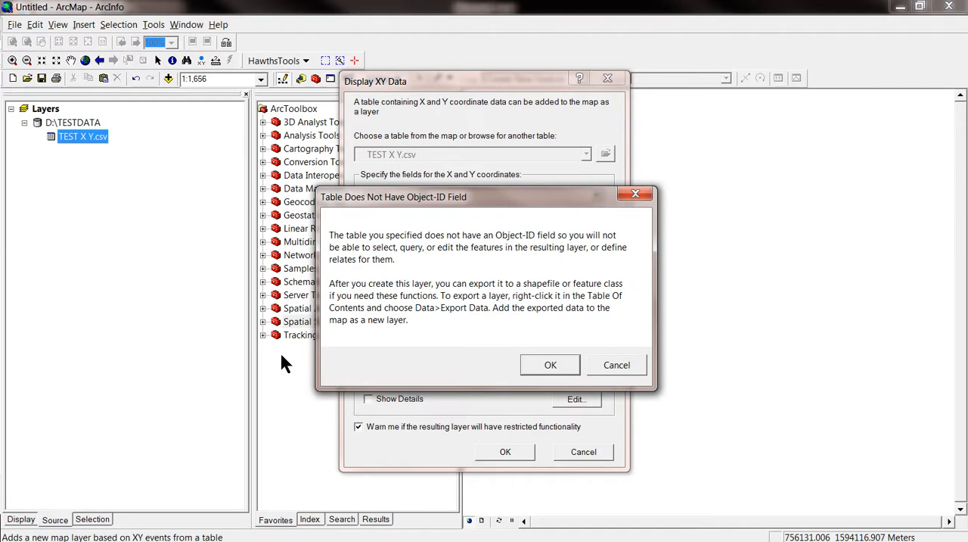
{"action": "mouse_move", "coordinate": [416, 323]}
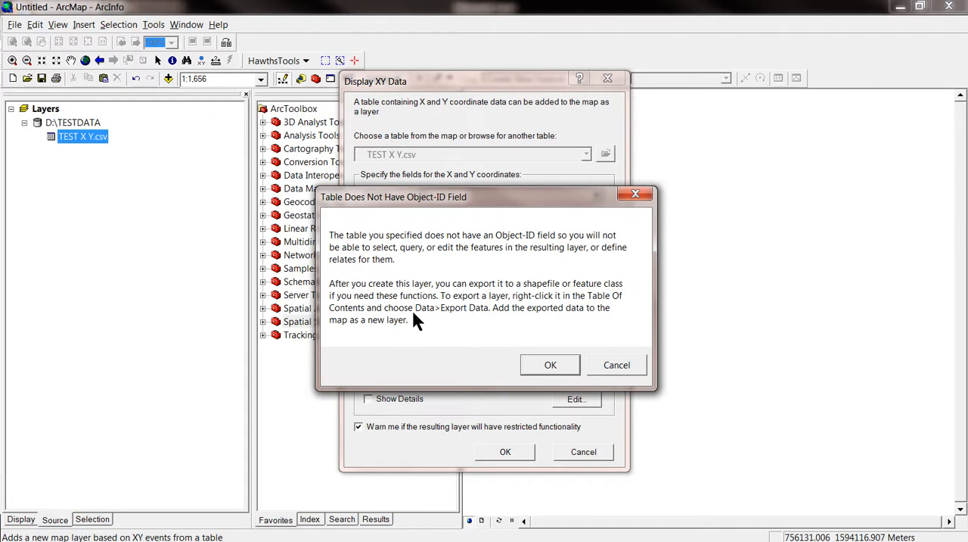
{"action": "mouse_move", "coordinate": [422, 315]}
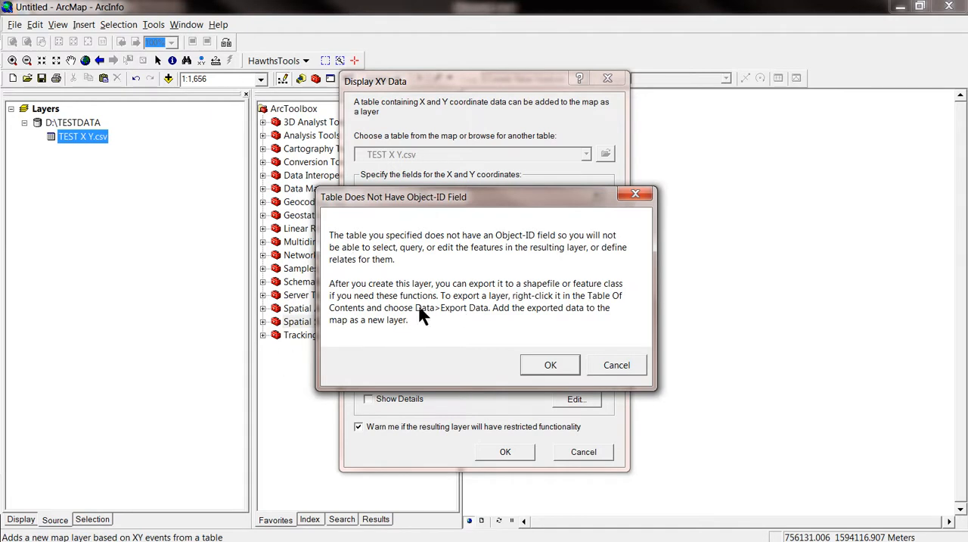
{"action": "mouse_move", "coordinate": [500, 316]}
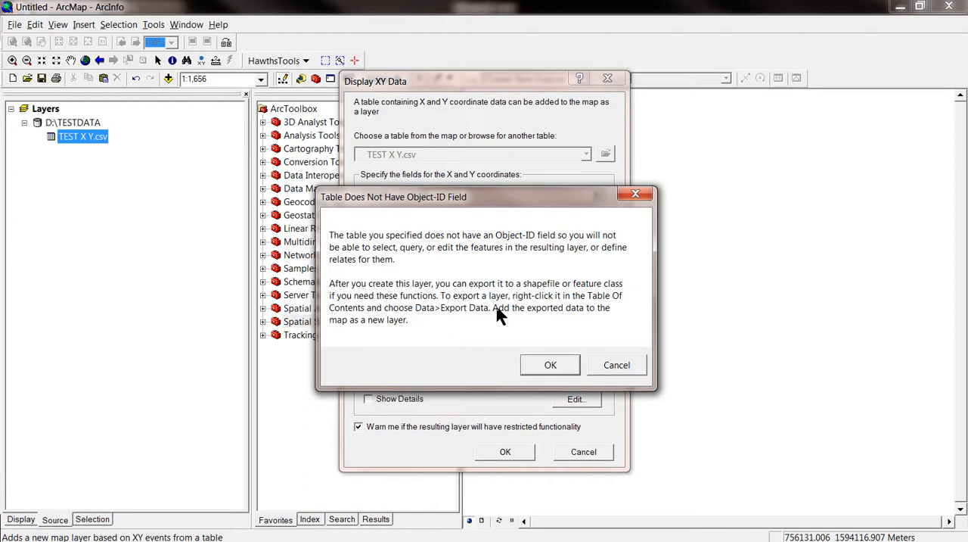
{"action": "mouse_move", "coordinate": [546, 374]}
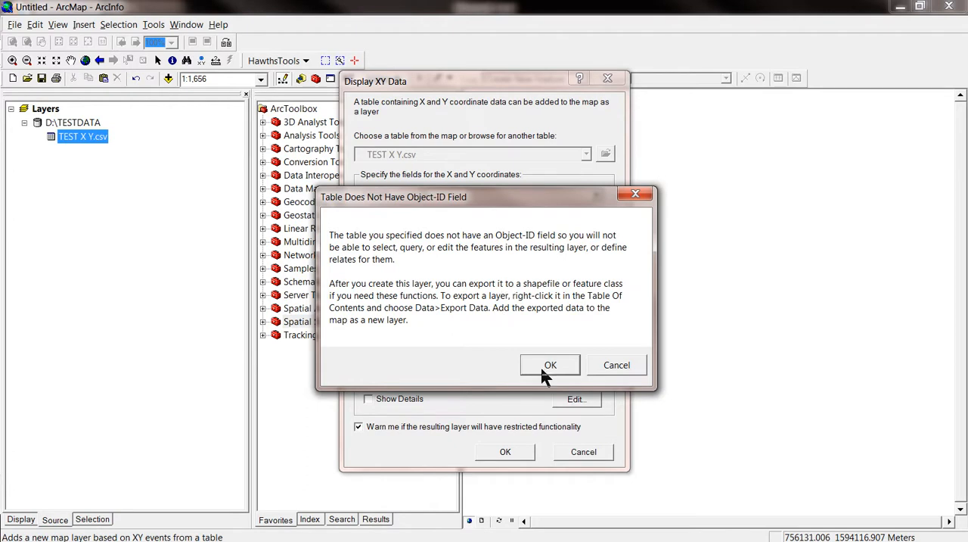
{"action": "left_click", "coordinate": [550, 364]}
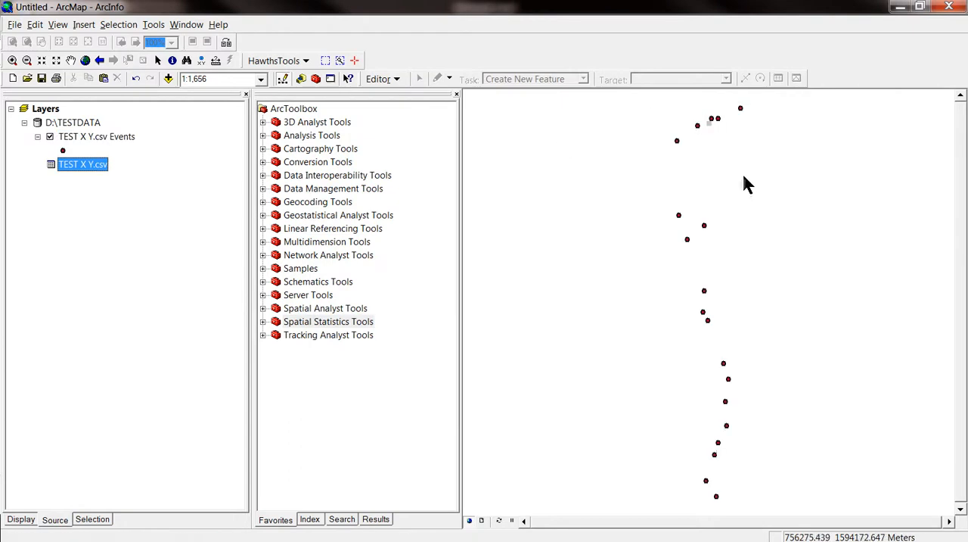
{"action": "mouse_move", "coordinate": [572, 317]}
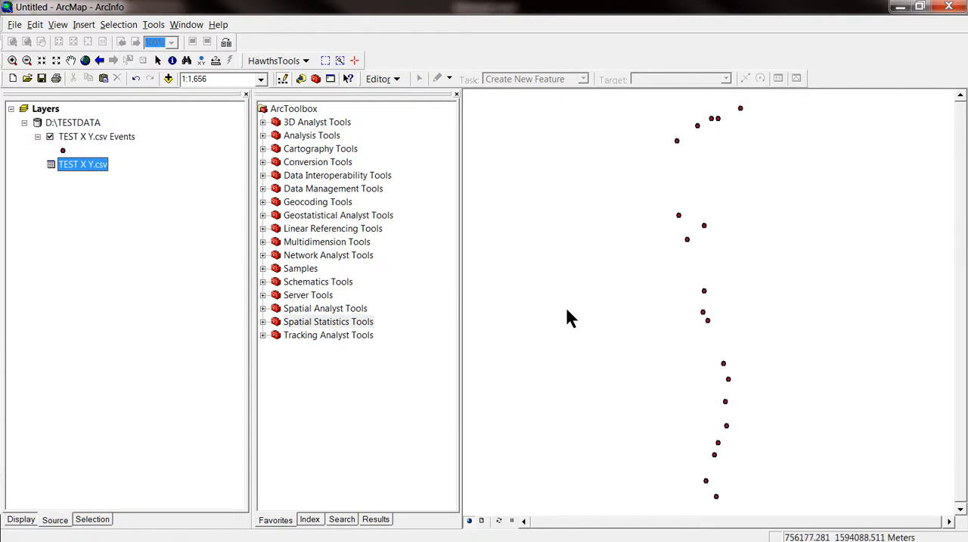
{"action": "mouse_move", "coordinate": [662, 347]}
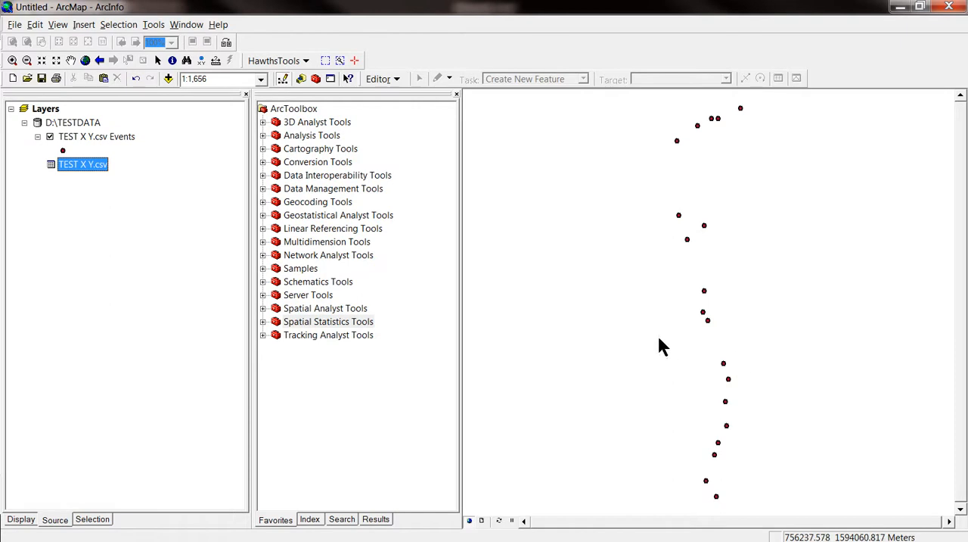
{"action": "mouse_move", "coordinate": [307, 234]}
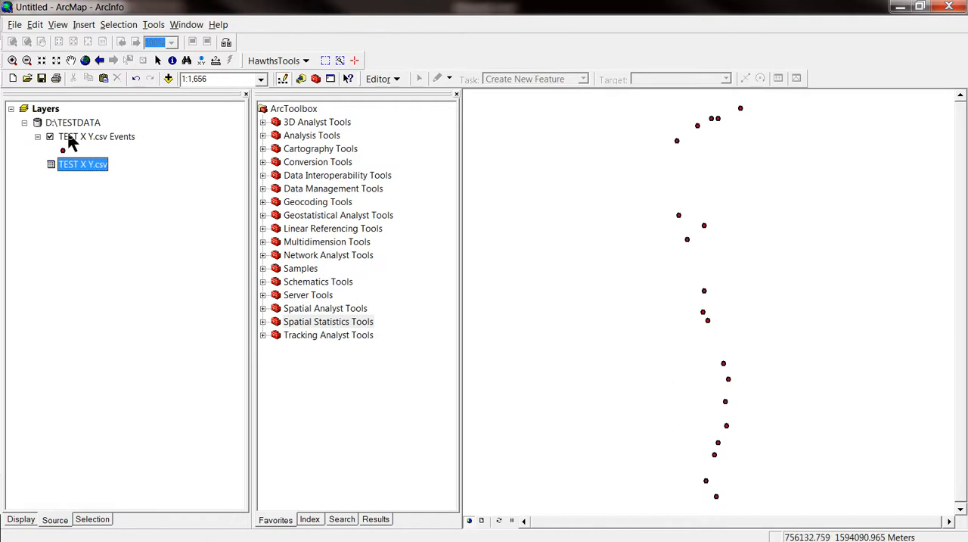
Export the events layer's data as 'TEST X Y SHAPEFILE' to D:\TESTDATA
{"action": "right_click", "coordinate": [72, 136]}
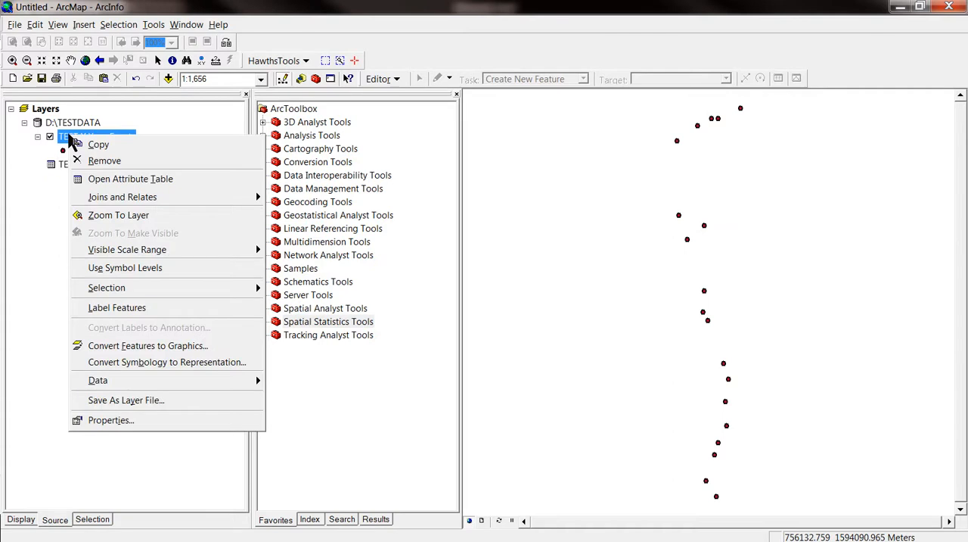
{"action": "mouse_move", "coordinate": [130, 178]}
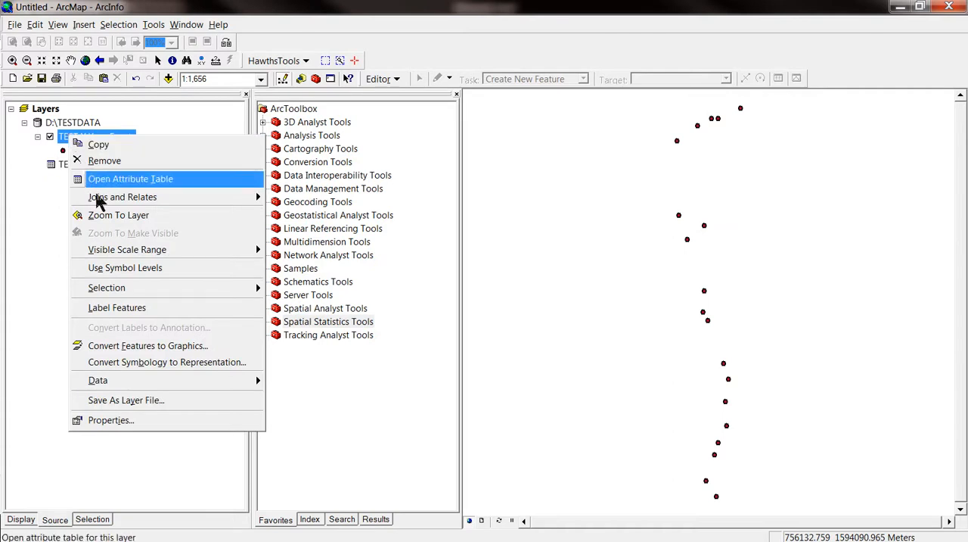
{"action": "mouse_move", "coordinate": [98, 380]}
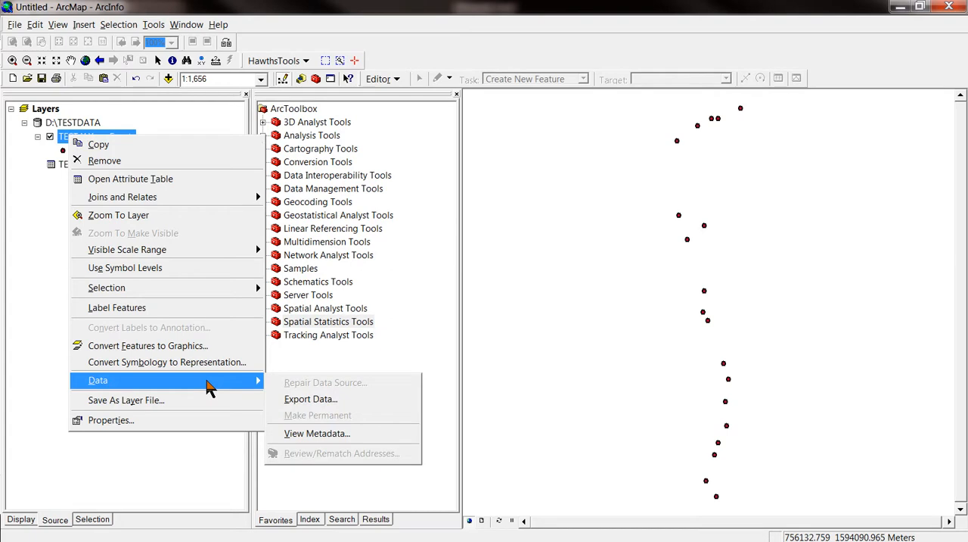
{"action": "left_click", "coordinate": [311, 398]}
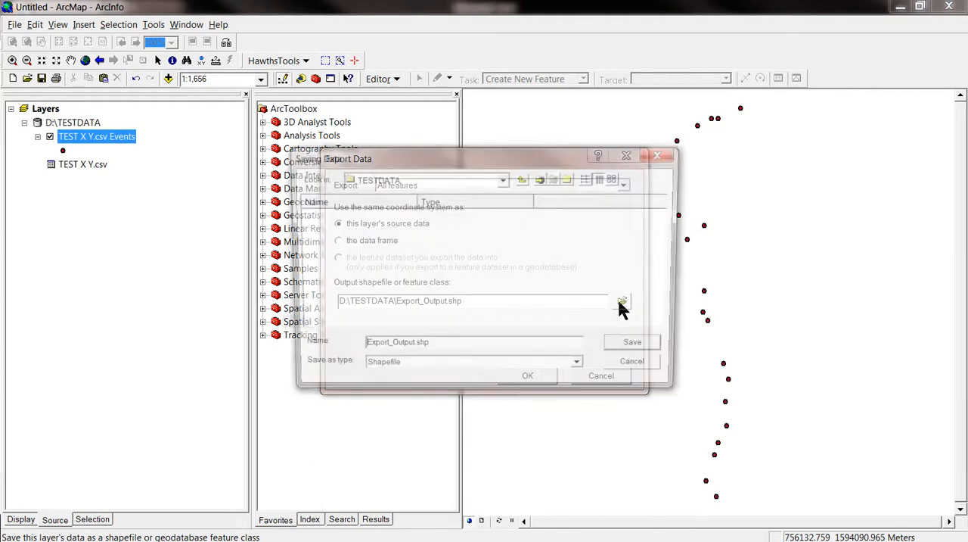
{"action": "left_click", "coordinate": [621, 302]}
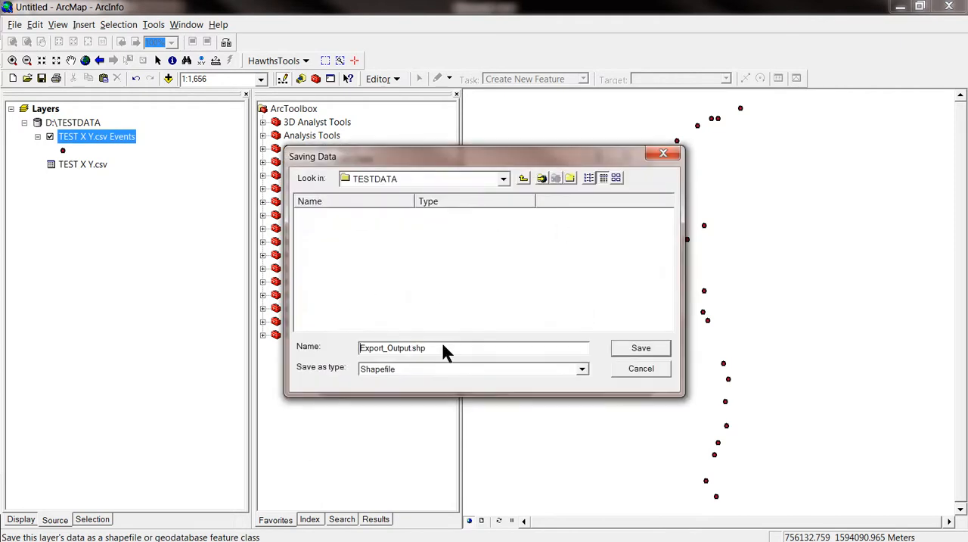
{"action": "triple_click", "coordinate": [392, 347]}
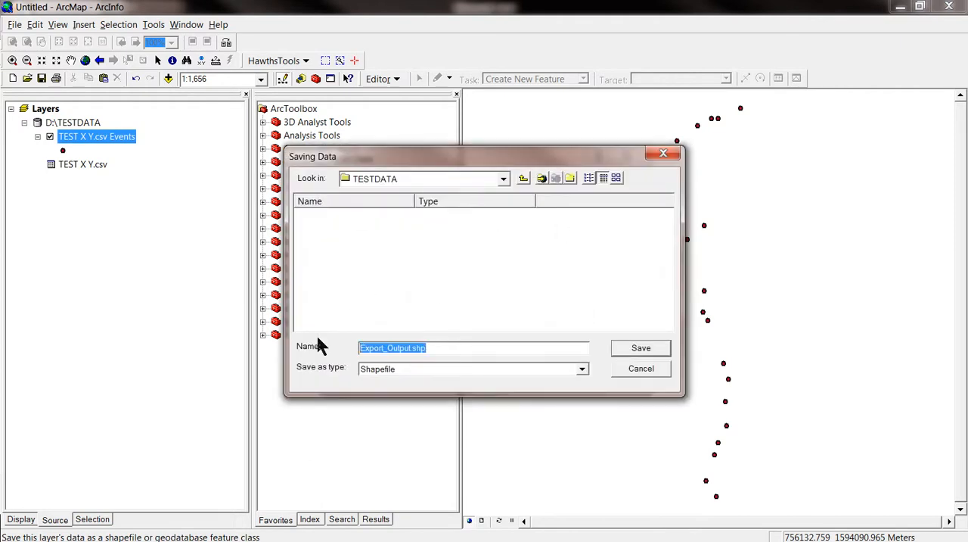
{"action": "type", "text": "t"}
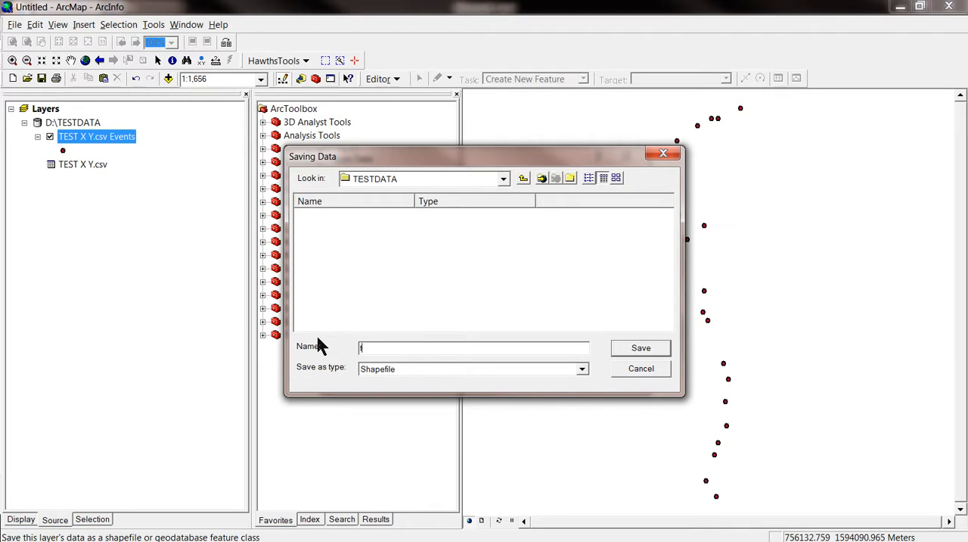
{"action": "type", "text": "TEST X"}
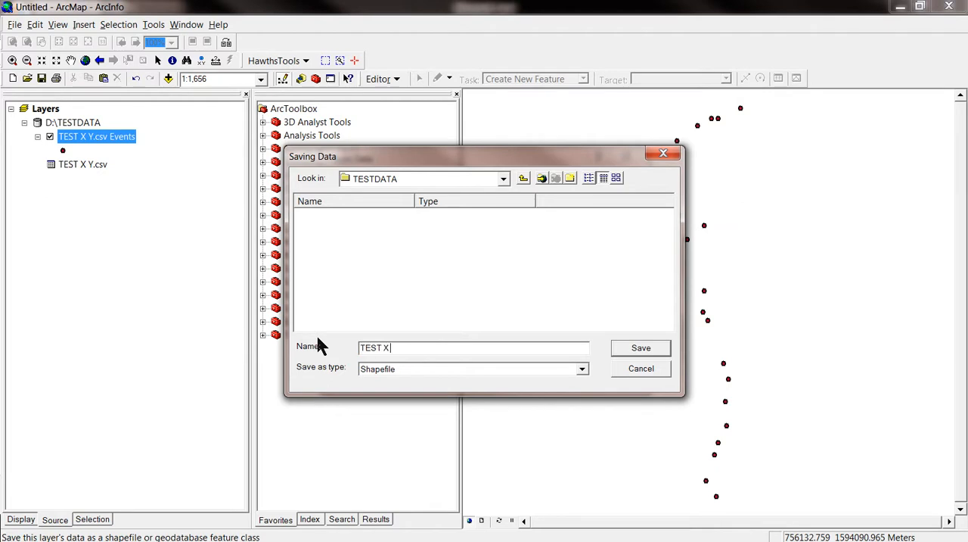
{"action": "type", "text": "Y"}
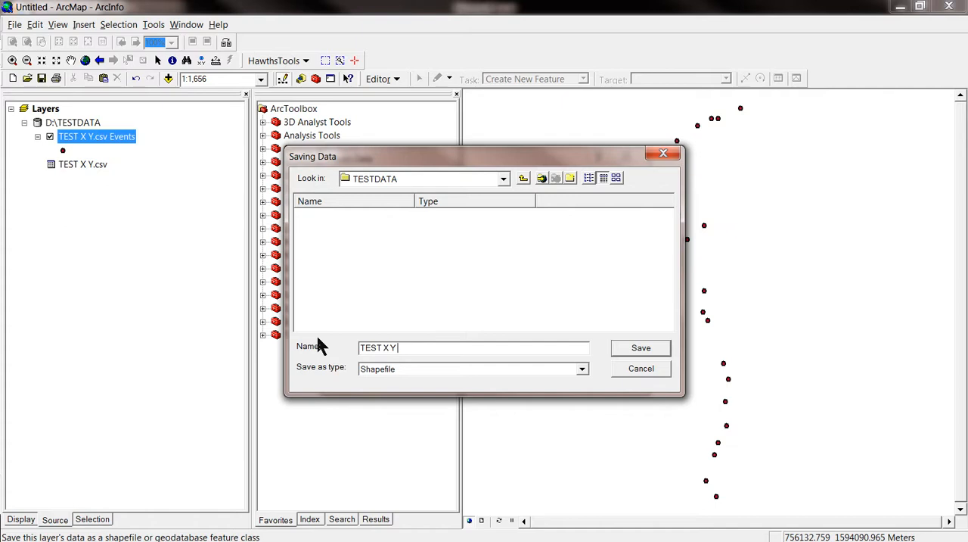
{"action": "type", "text": "SHAPE"}
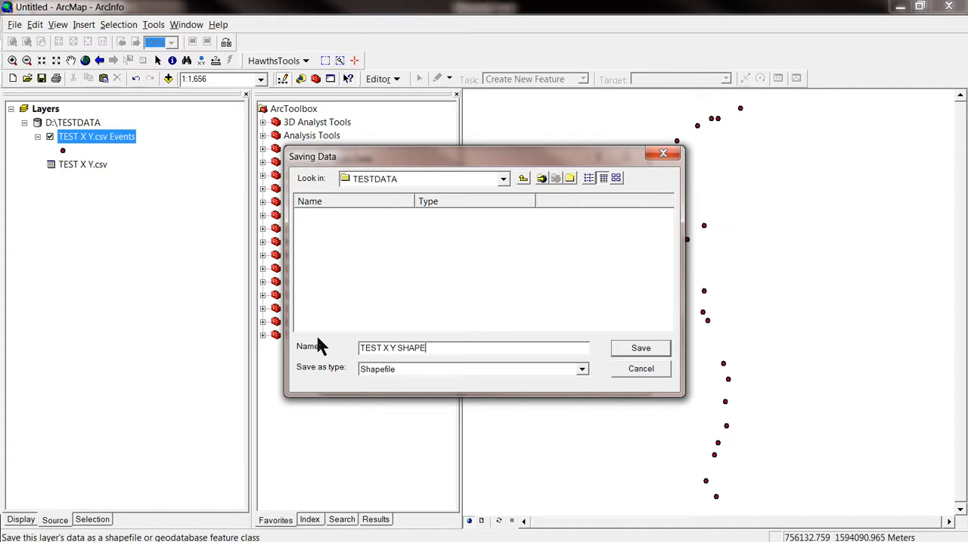
{"action": "type", "text": "FILE"}
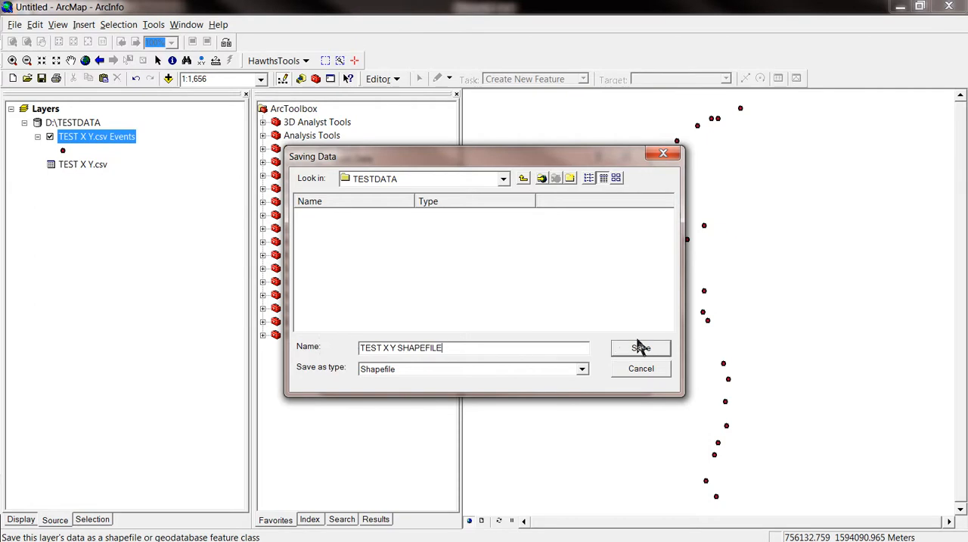
{"action": "left_click", "coordinate": [641, 347]}
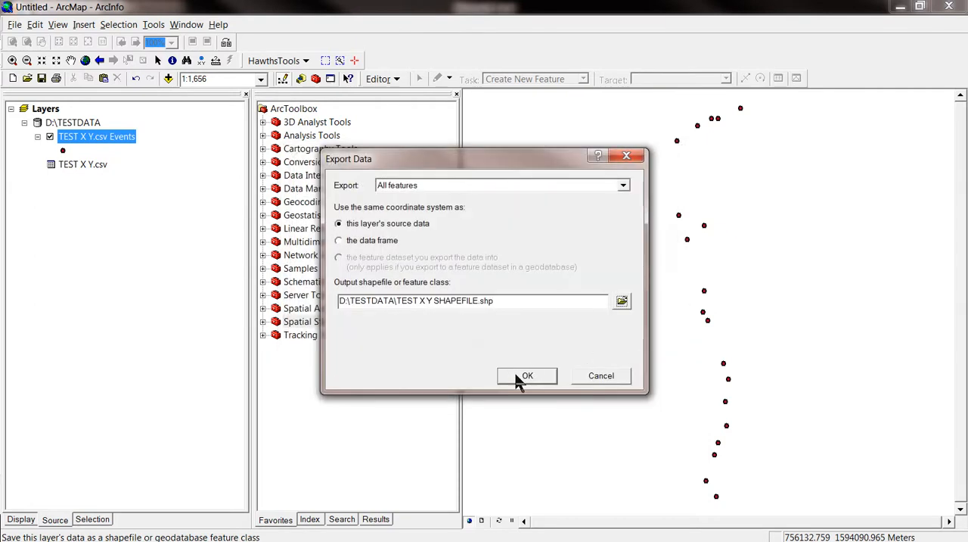
{"action": "left_click", "coordinate": [527, 376]}
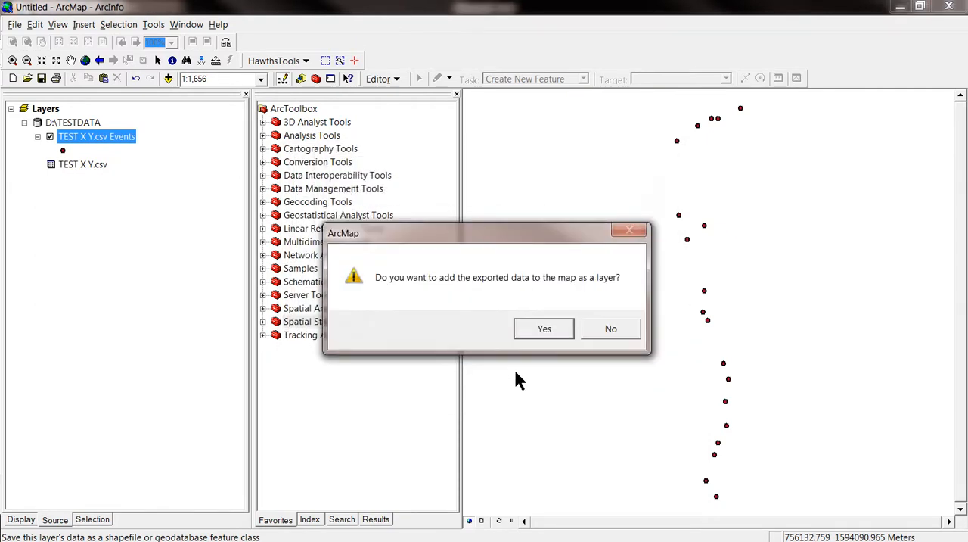
{"action": "mouse_move", "coordinate": [565, 291]}
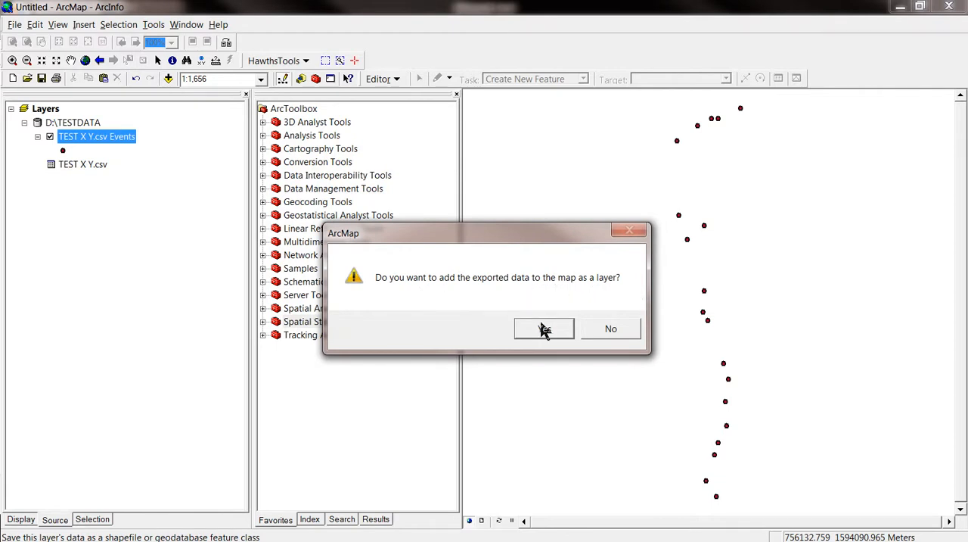
Add TEST_X_Y_SHAPEFILE to the map and remove the original D:\TESTDATA CSV group
{"action": "left_click", "coordinate": [545, 329]}
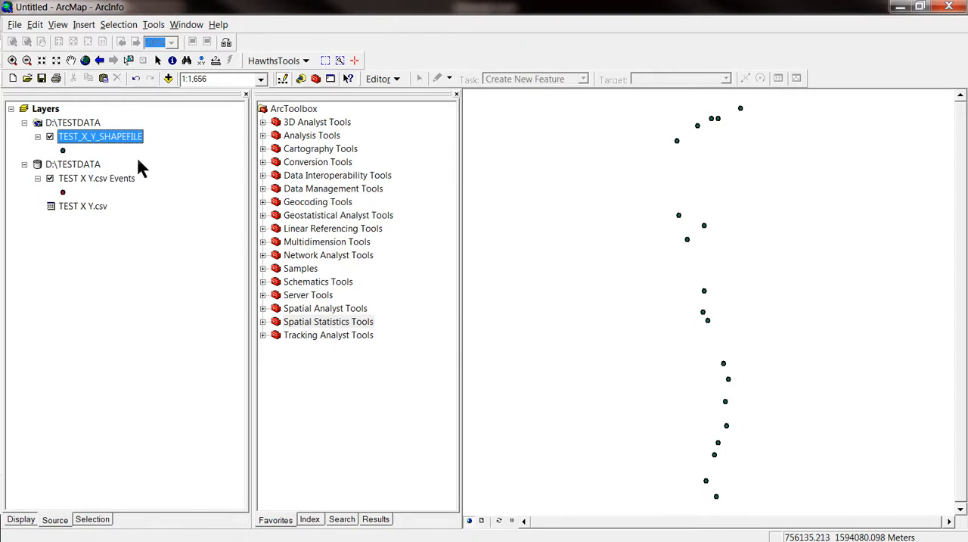
{"action": "mouse_move", "coordinate": [71, 122]}
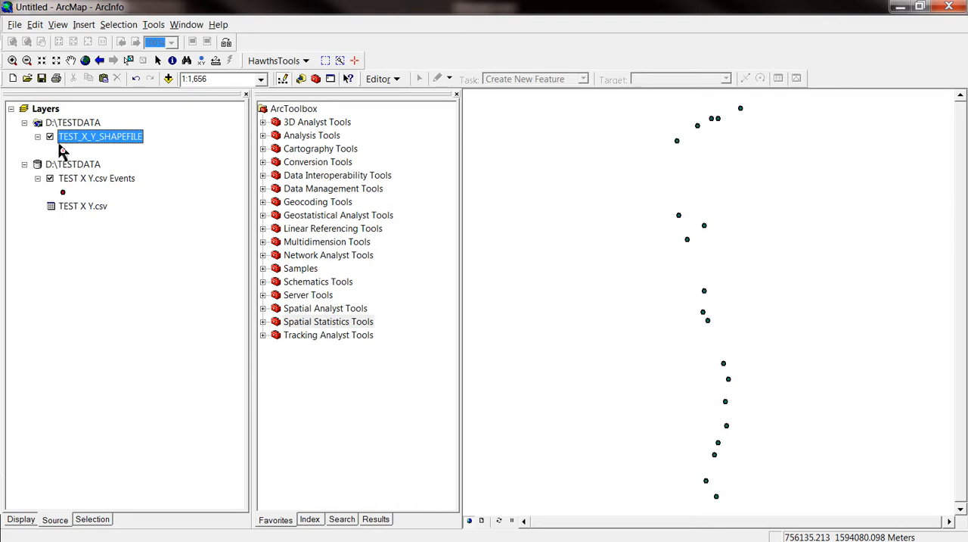
{"action": "left_click", "coordinate": [73, 163]}
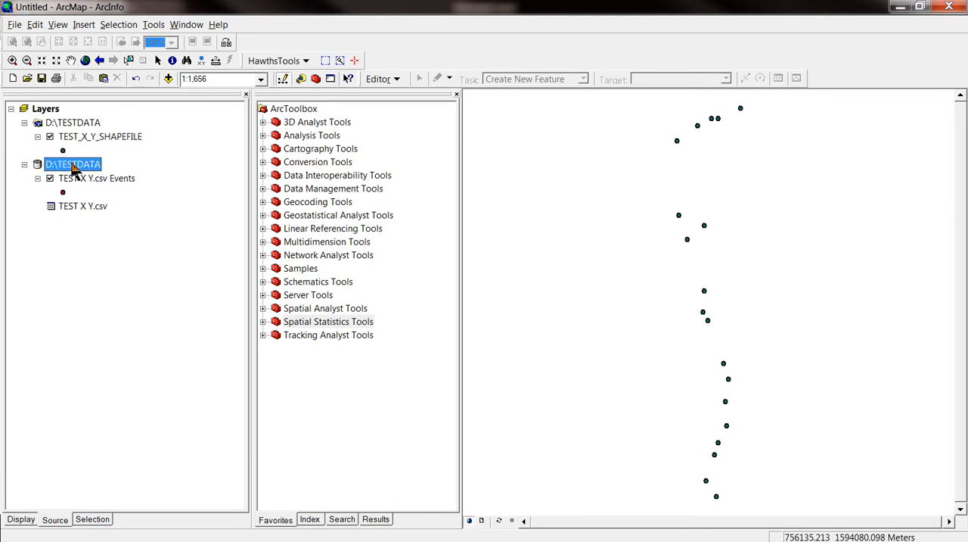
{"action": "mouse_move", "coordinate": [74, 218]}
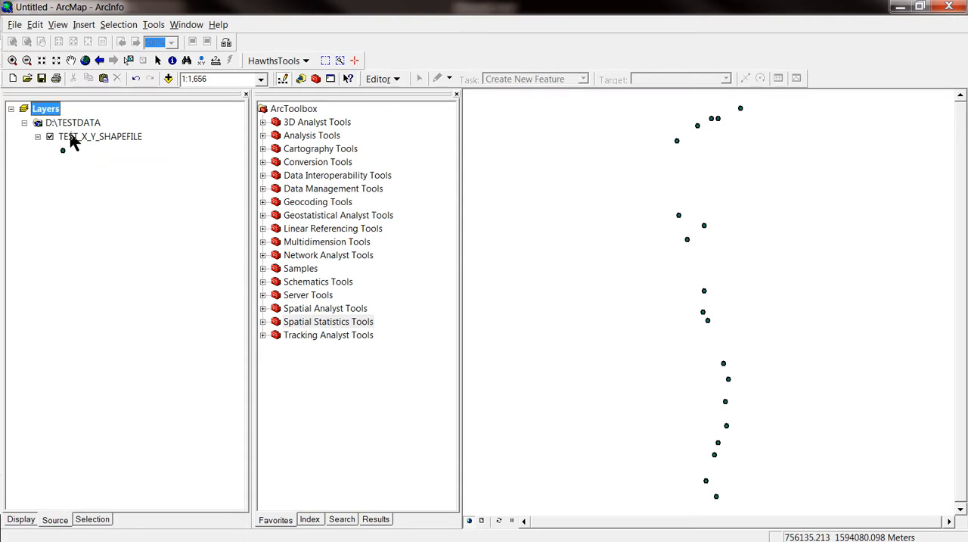
{"action": "left_click", "coordinate": [100, 136]}
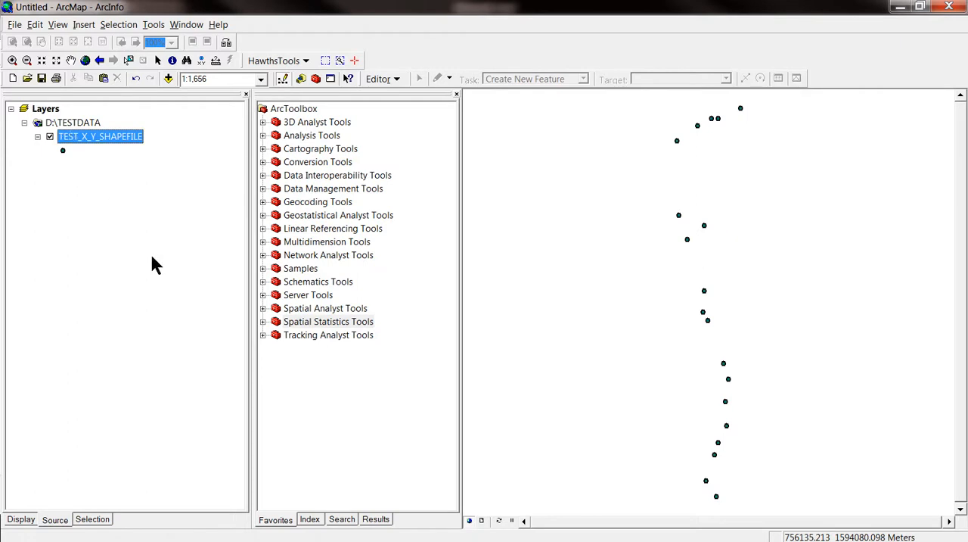
{"action": "mouse_move", "coordinate": [112, 177]}
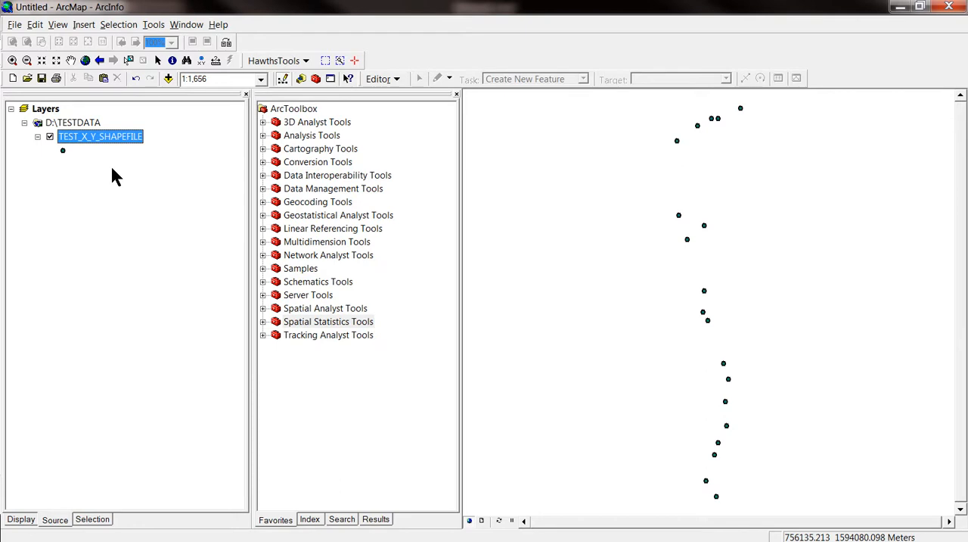
Symbolize the shapefile layer with a single black Triangle 1 symbol at size 18
{"action": "right_click", "coordinate": [100, 136]}
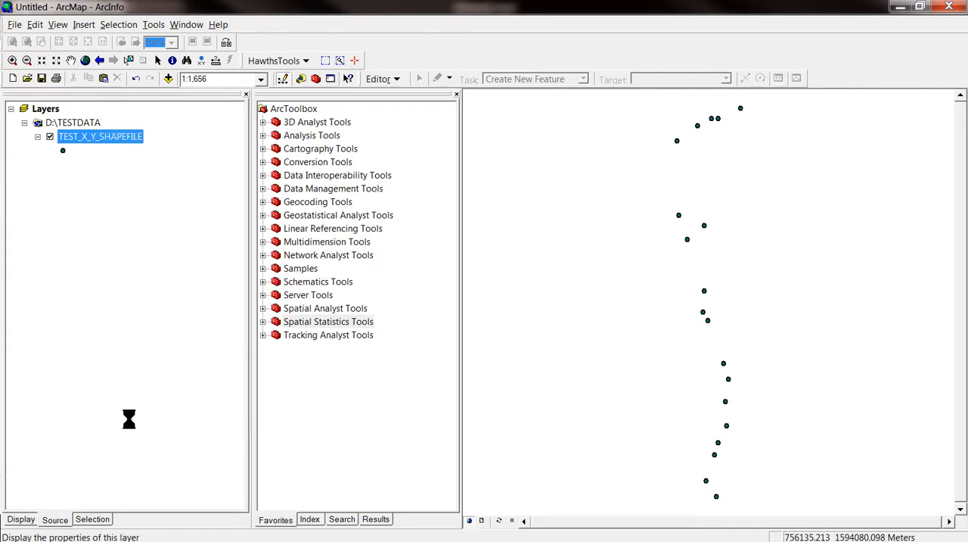
{"action": "double_click", "coordinate": [100, 137]}
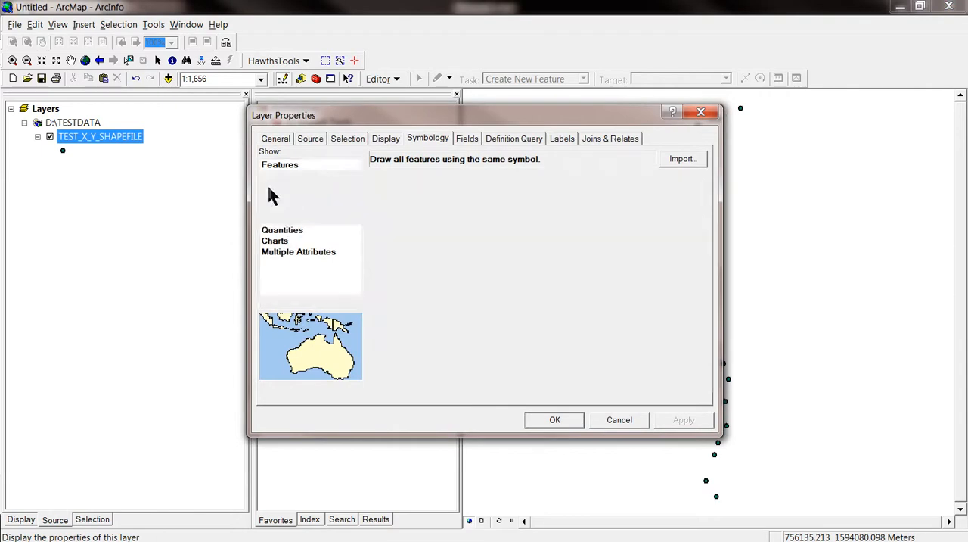
{"action": "left_click", "coordinate": [279, 164]}
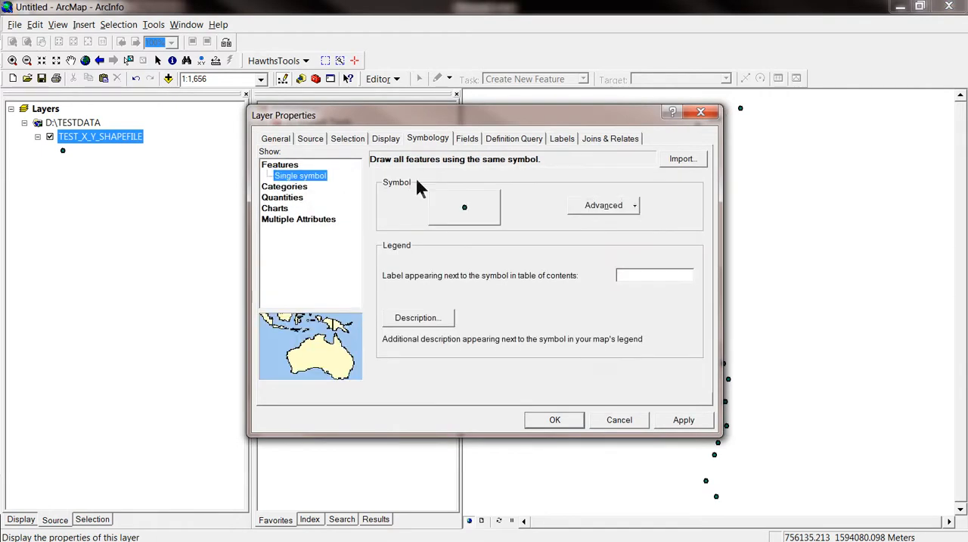
{"action": "left_click", "coordinate": [464, 206]}
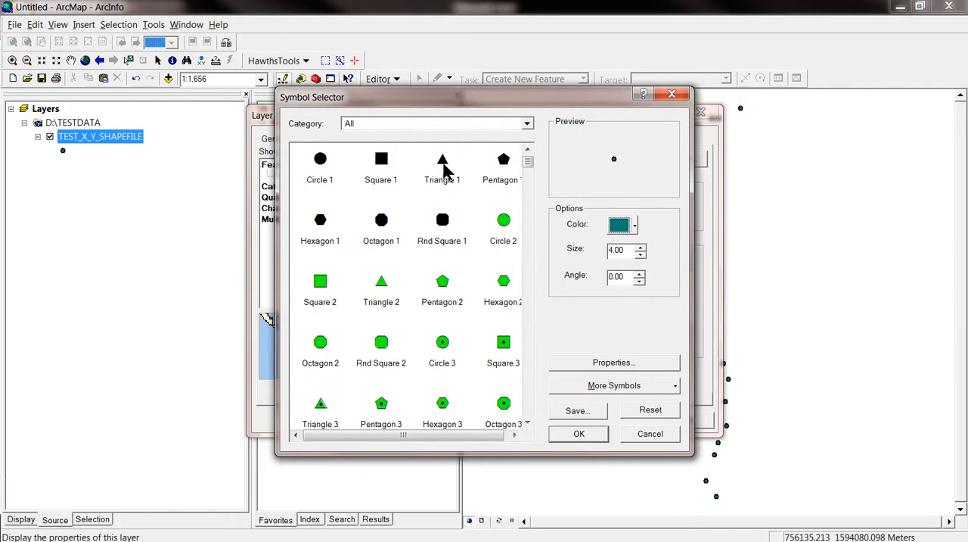
{"action": "left_click", "coordinate": [442, 159]}
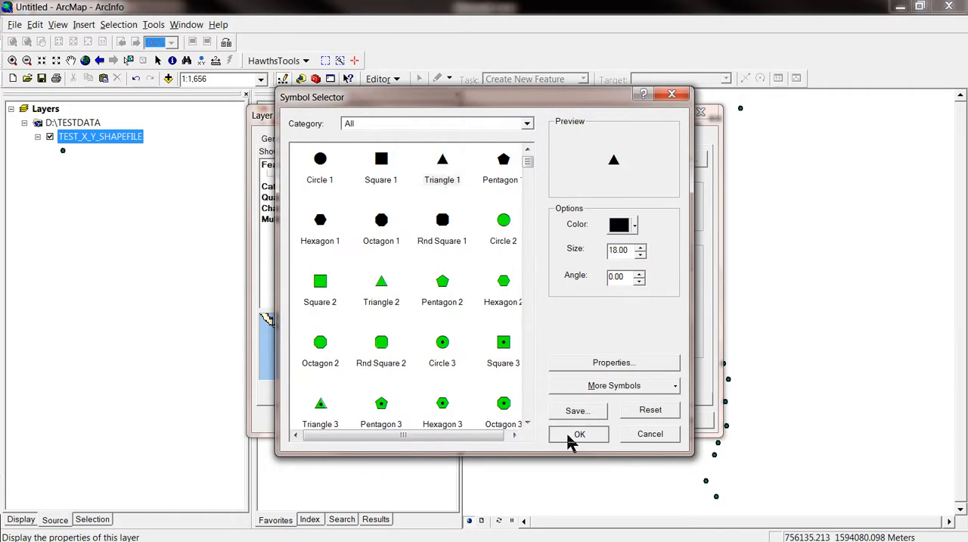
{"action": "left_click", "coordinate": [580, 434]}
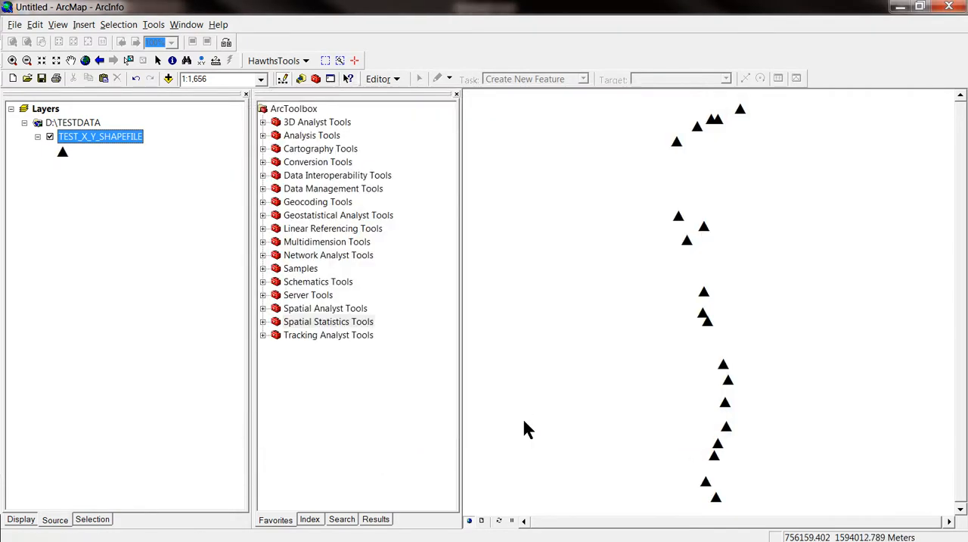